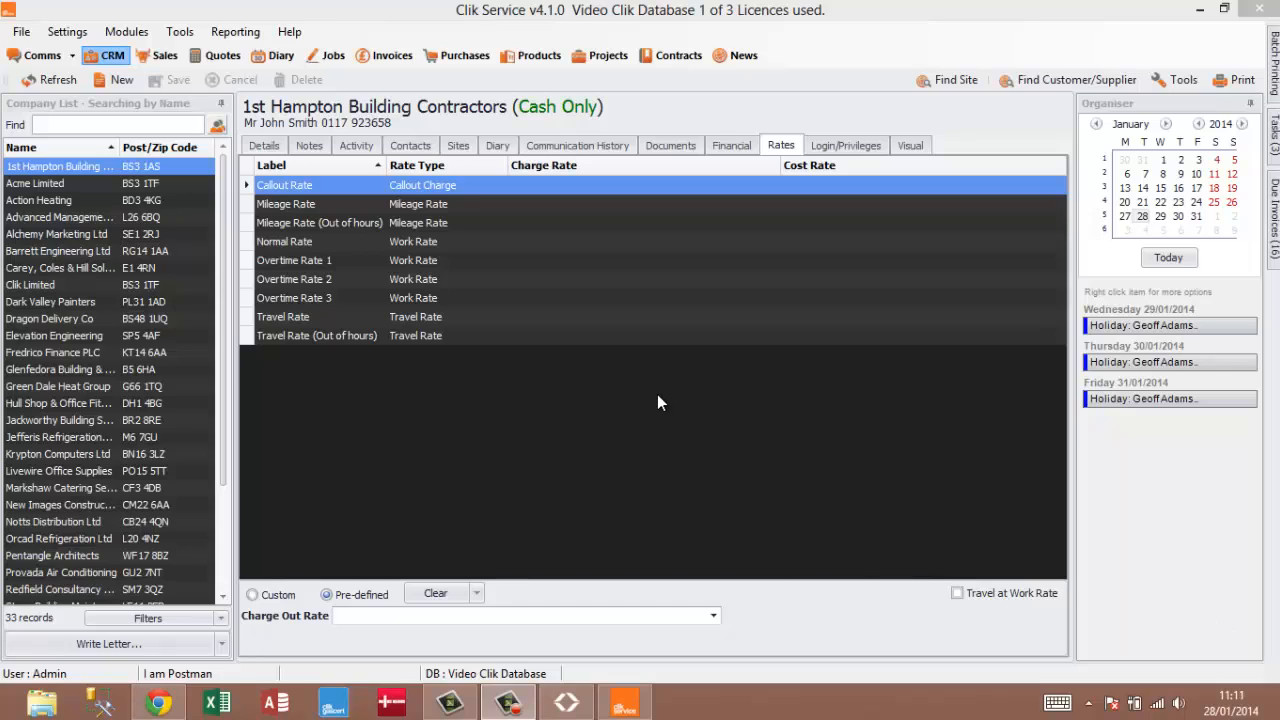
mouse_move(734, 376)
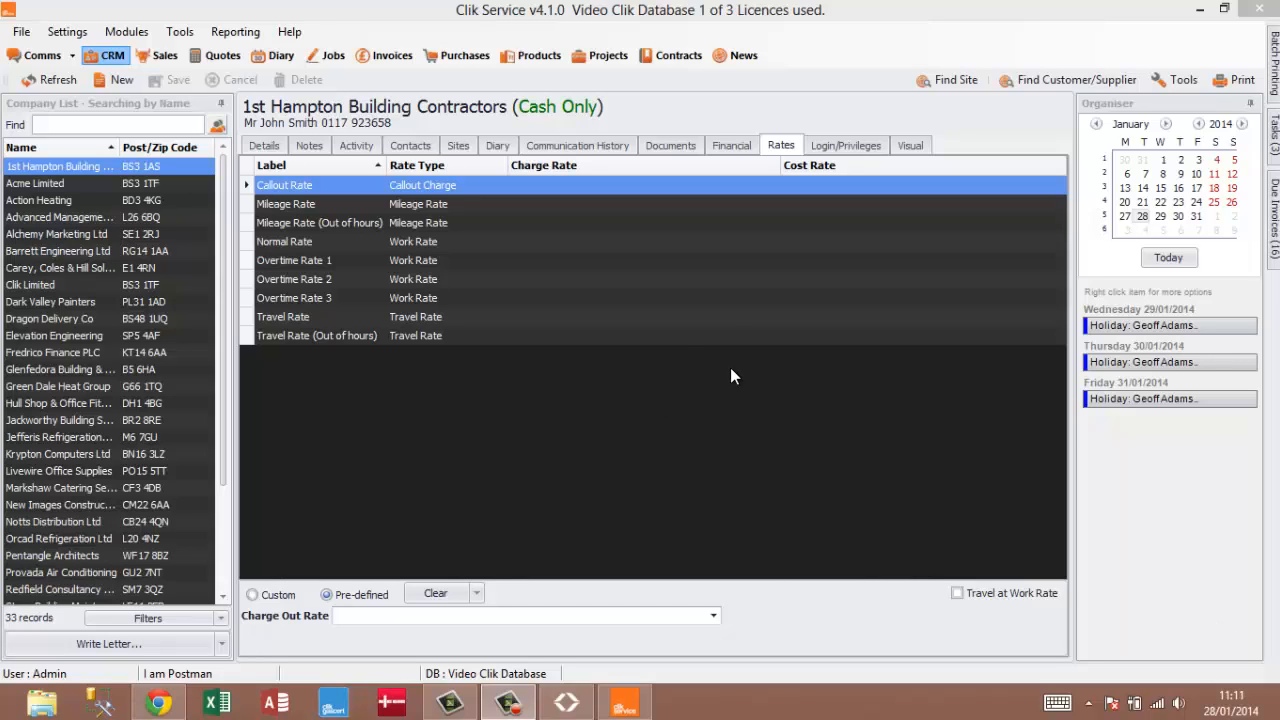
mouse_move(684, 340)
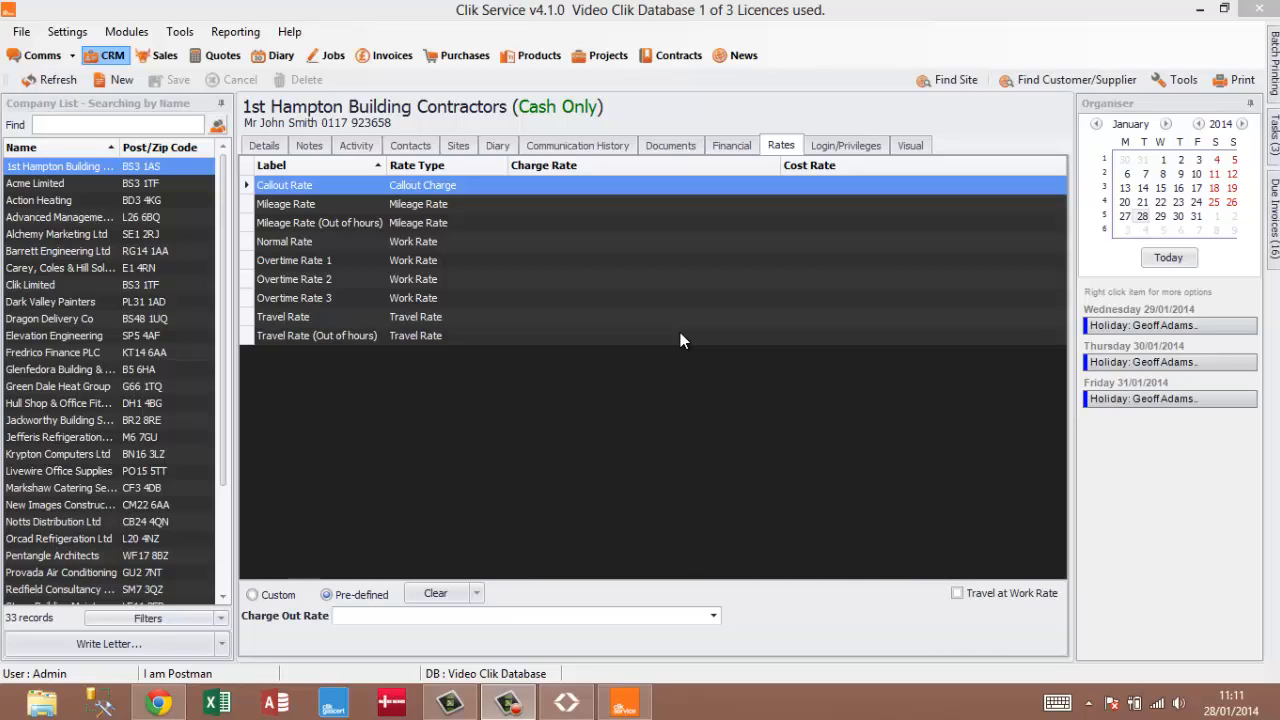
mouse_move(676, 344)
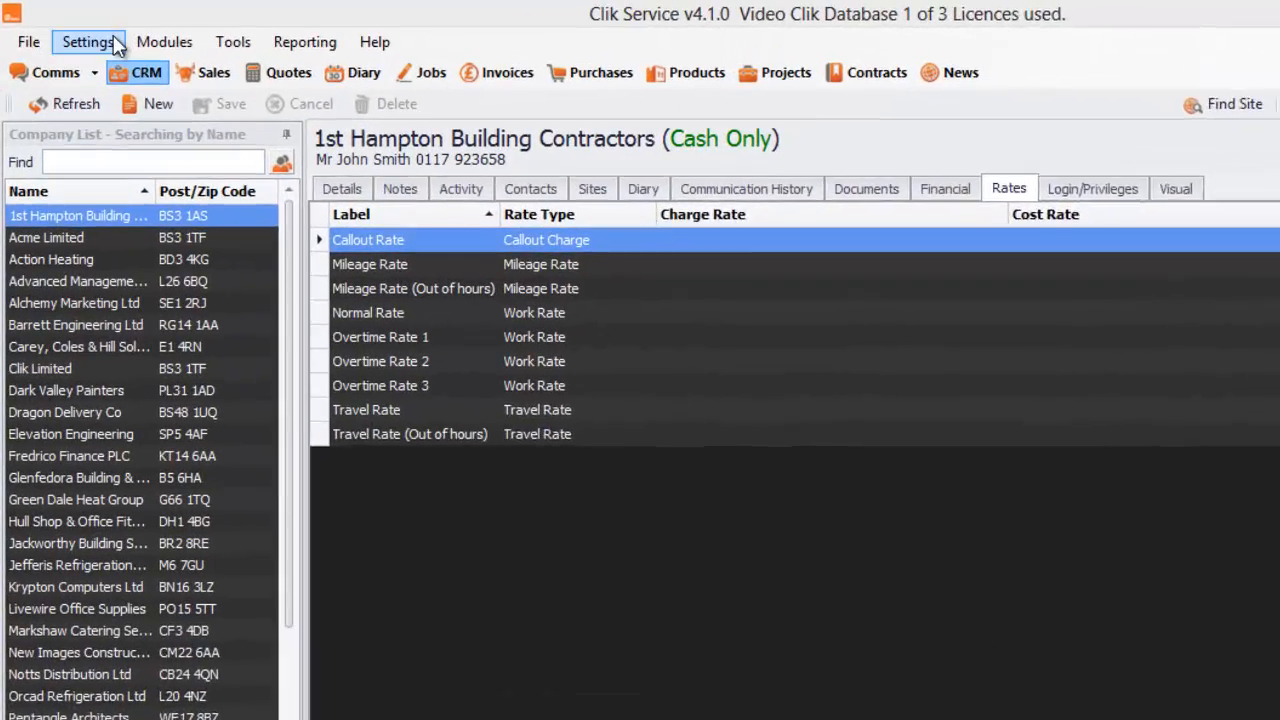
Show the Rates & Work Hours page in Clik Settings.
left_click(82, 40)
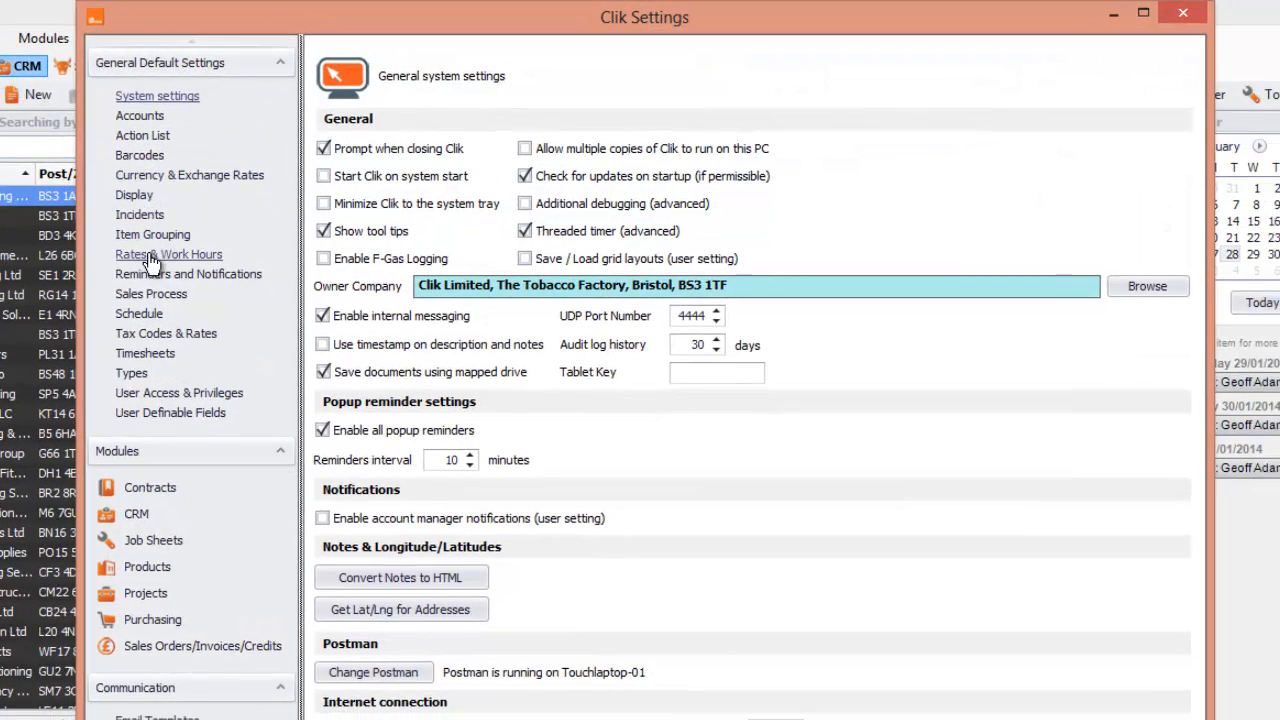
left_click(168, 254)
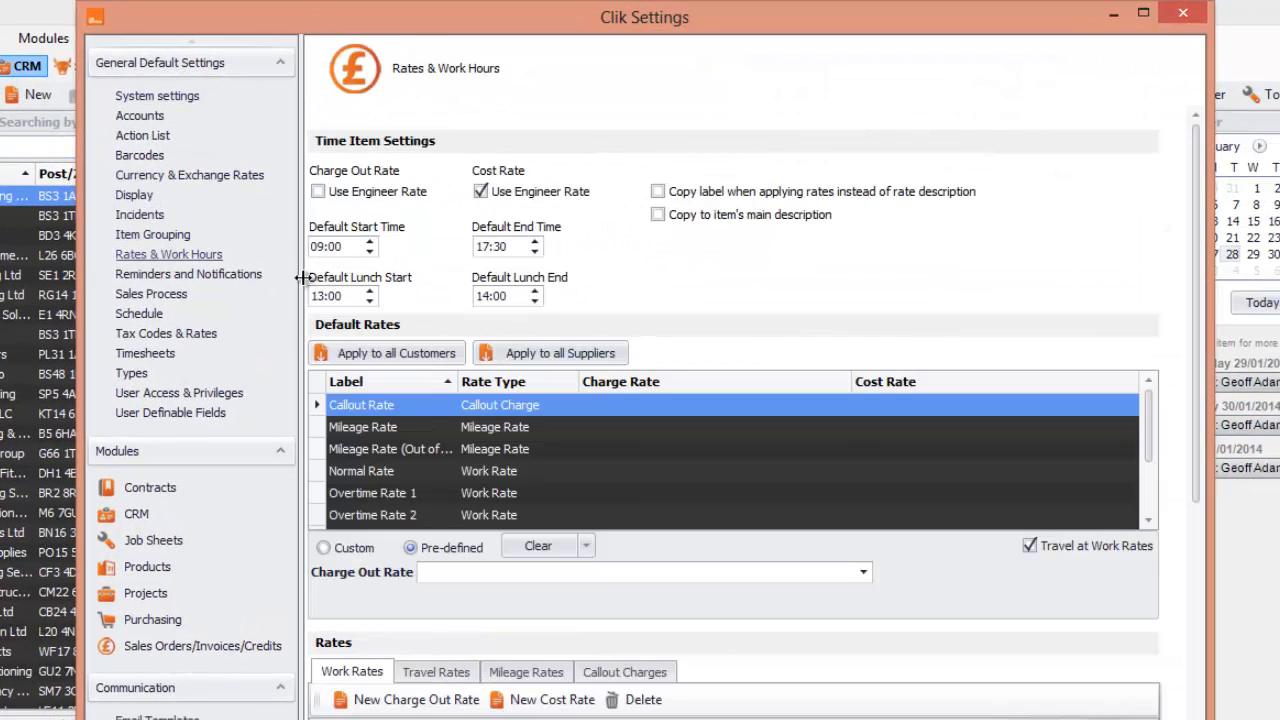
mouse_move(378, 150)
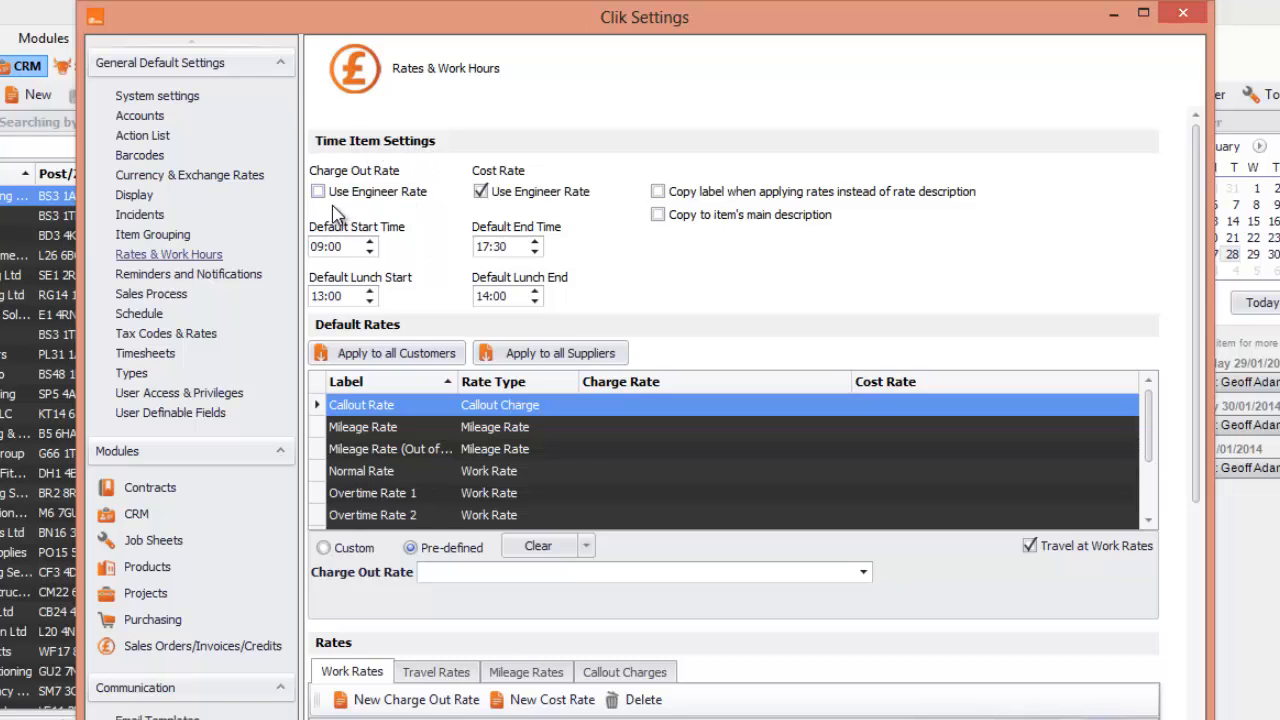
mouse_move(376, 200)
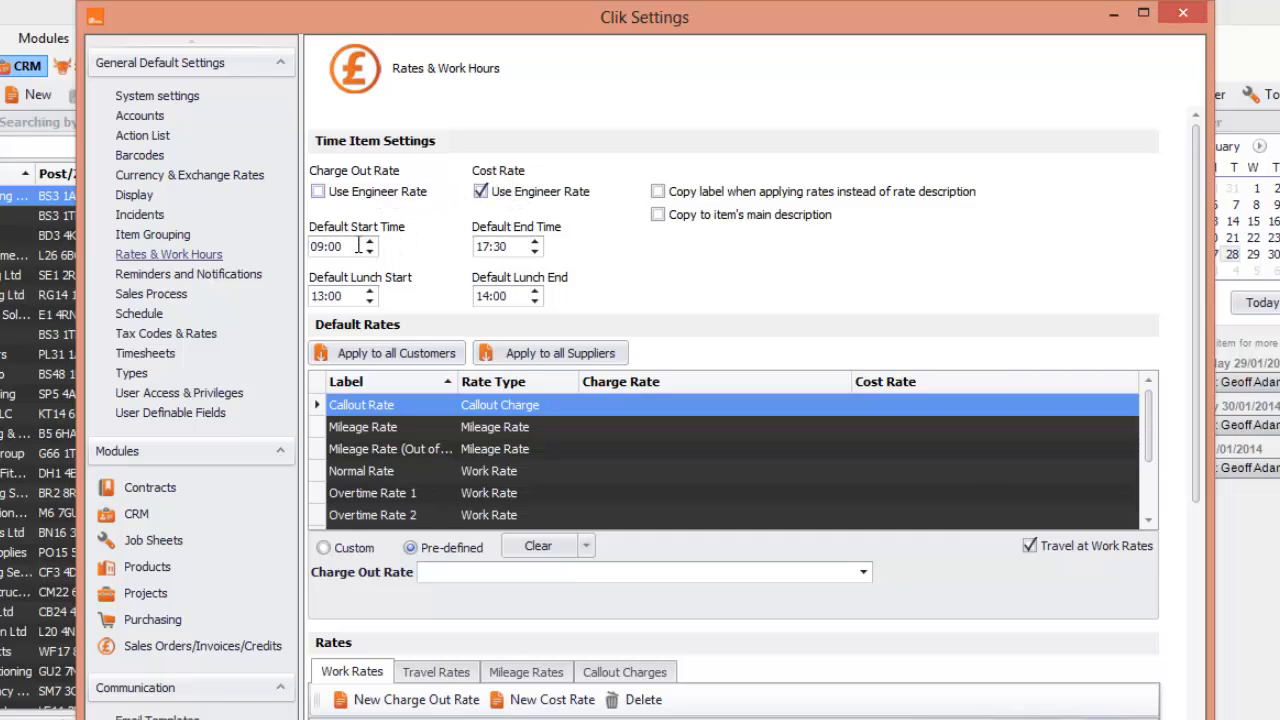
mouse_move(528, 238)
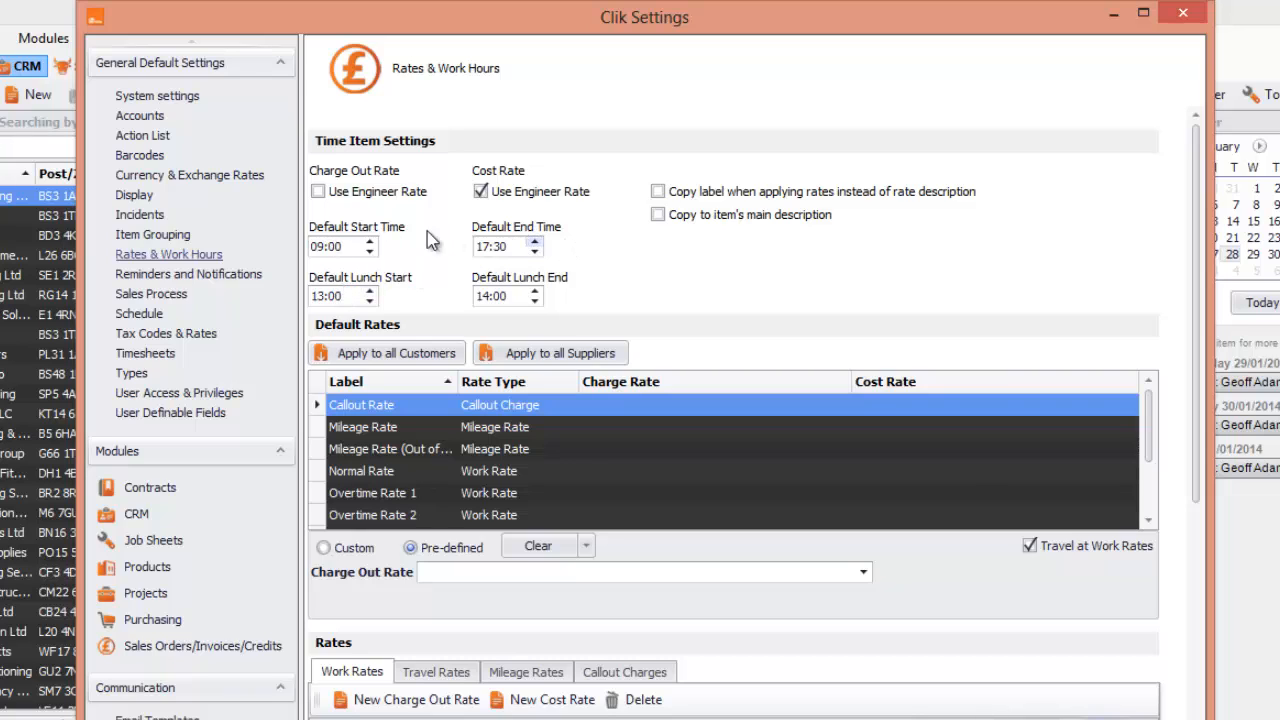
mouse_move(384, 248)
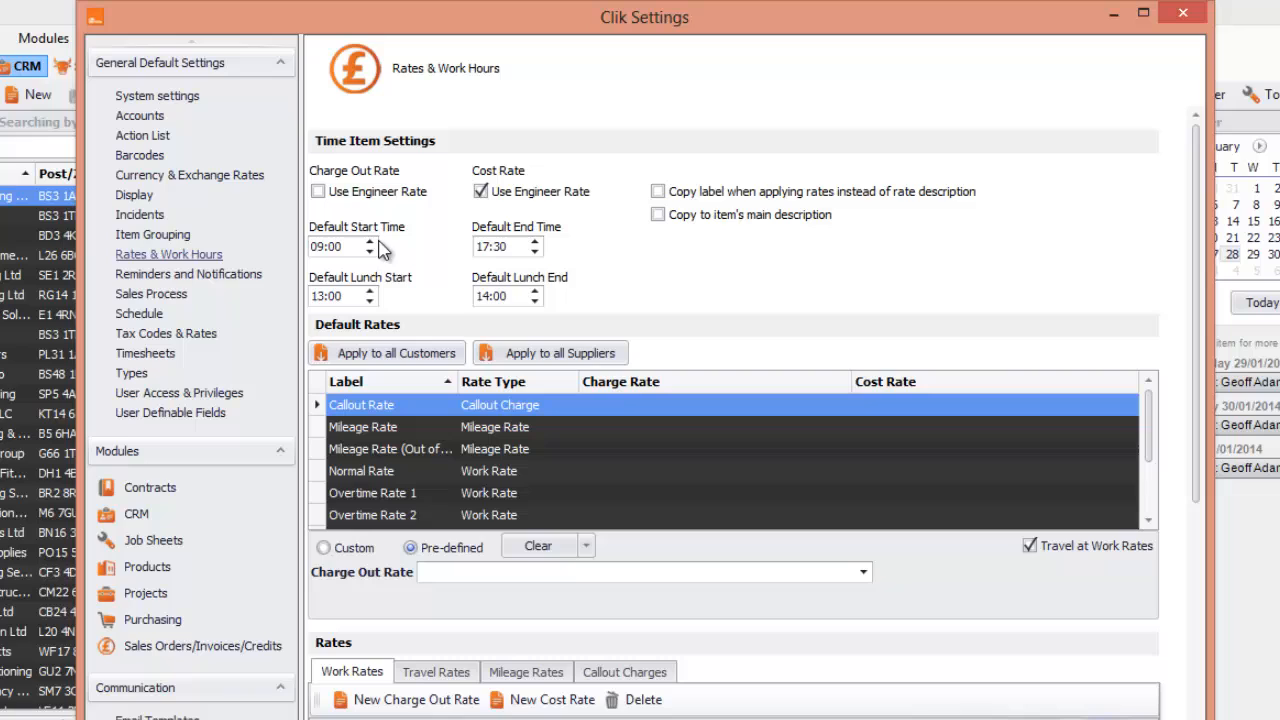
mouse_move(520, 304)
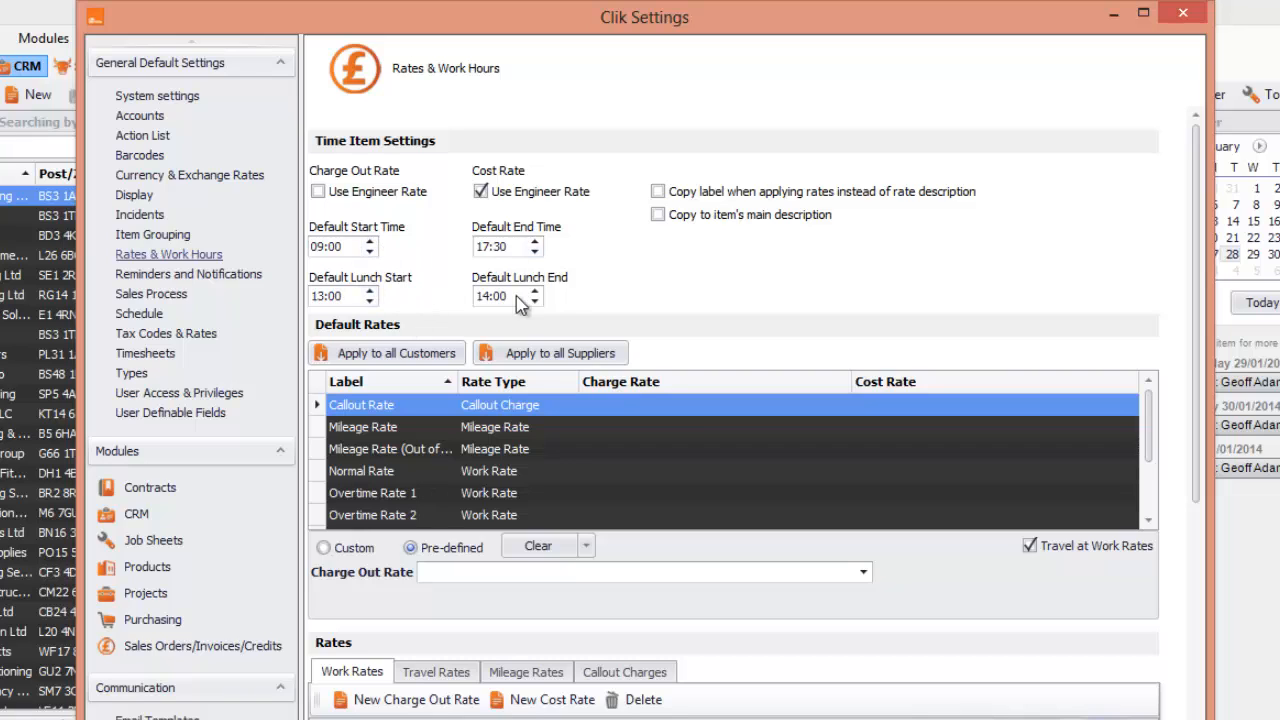
mouse_move(620, 314)
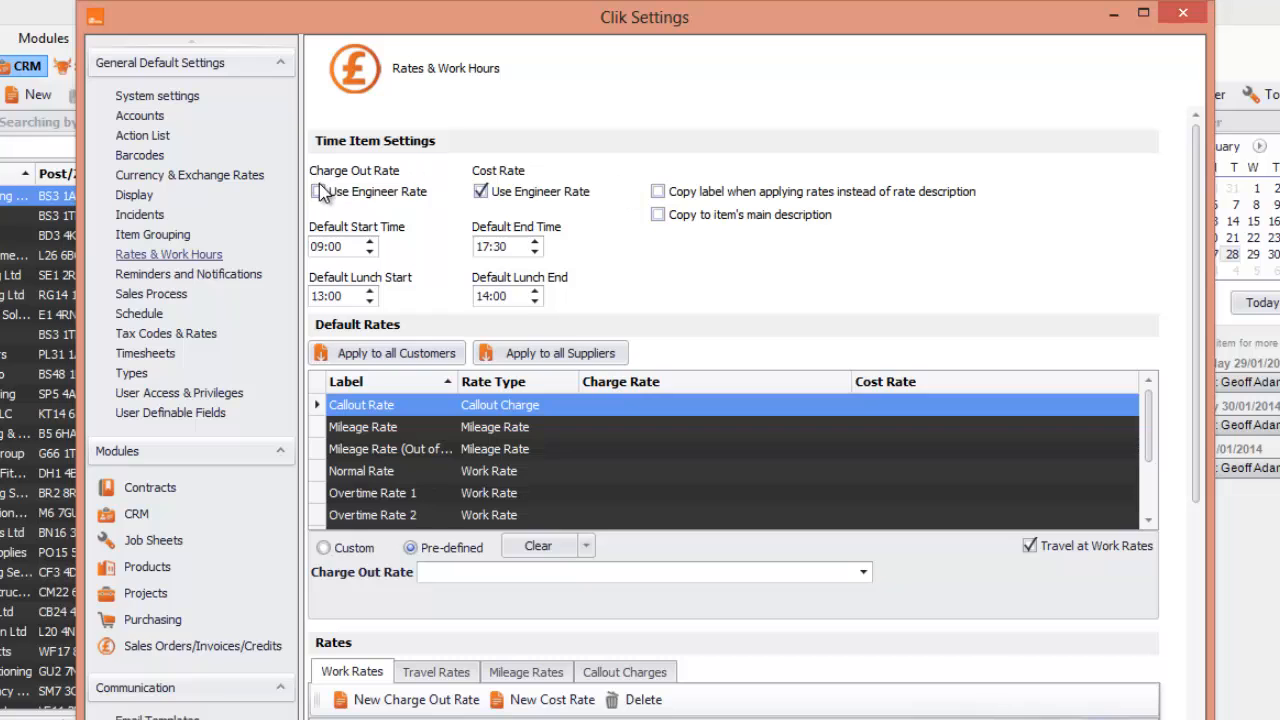
Tick Use Engineer Rate for charge-out rates and move down to the Work Rates list.
left_click(320, 192)
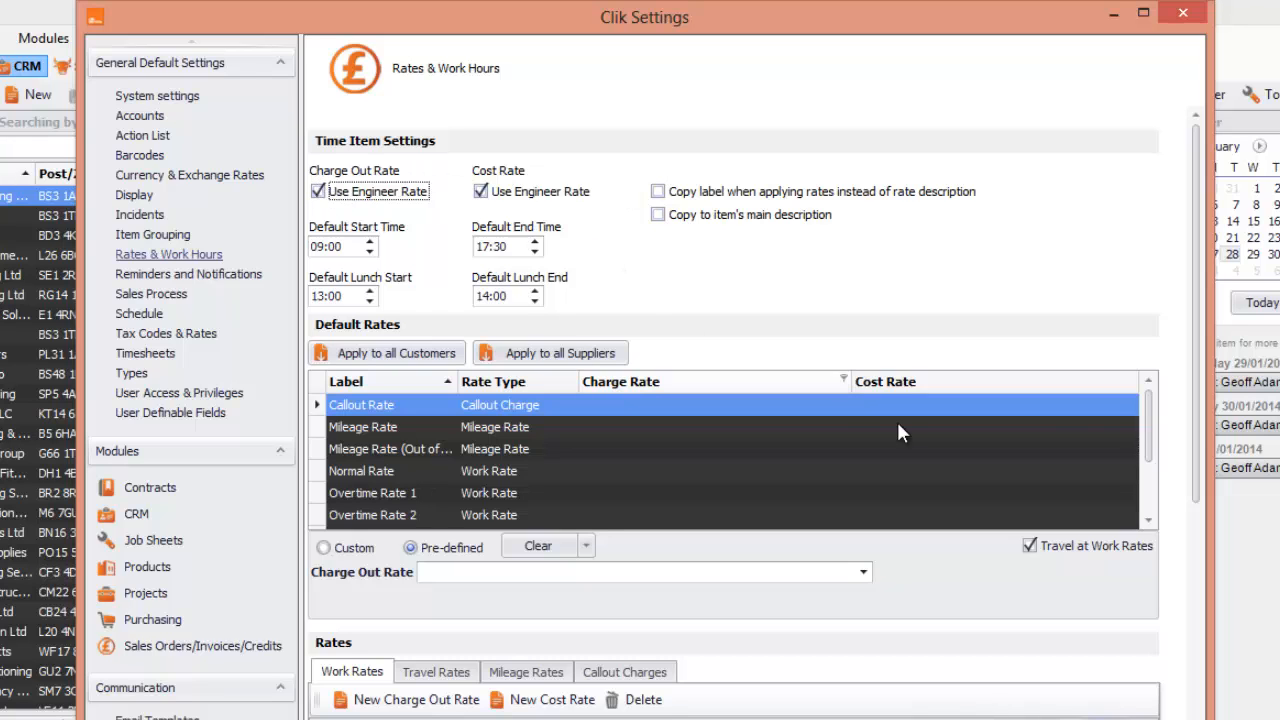
scroll("down", 3)
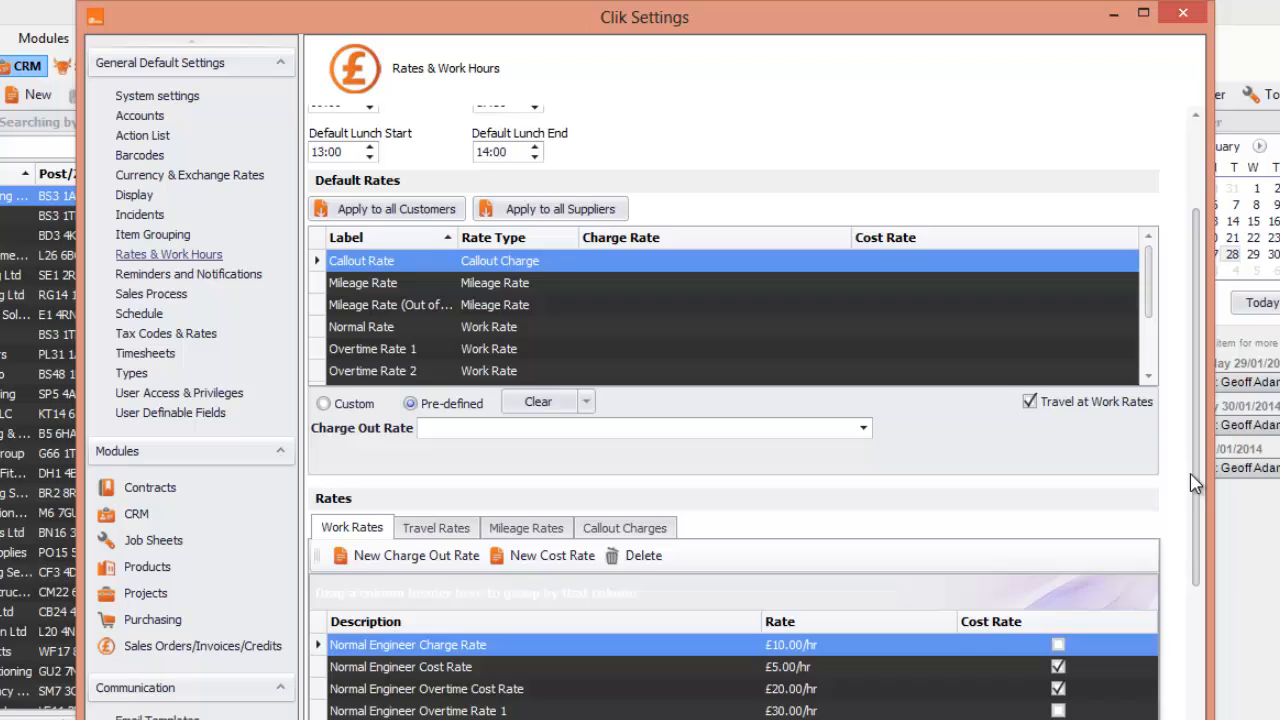
scroll("down", 3)
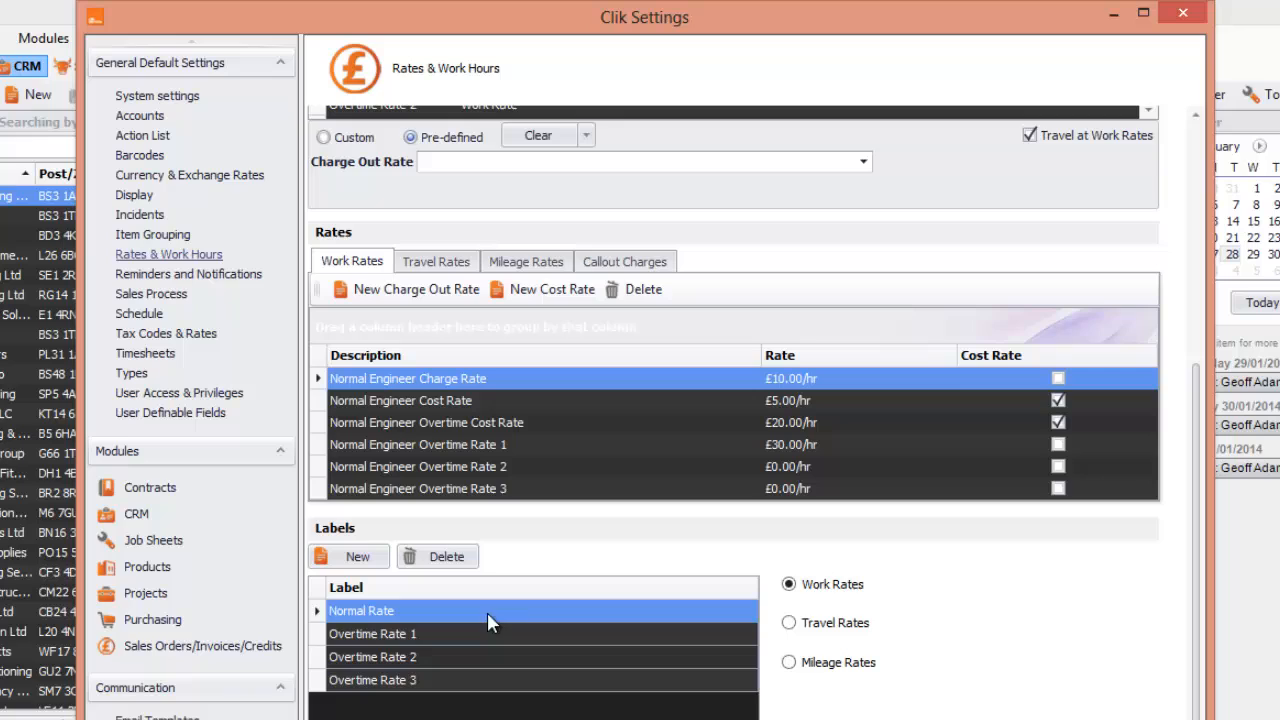
mouse_move(340, 264)
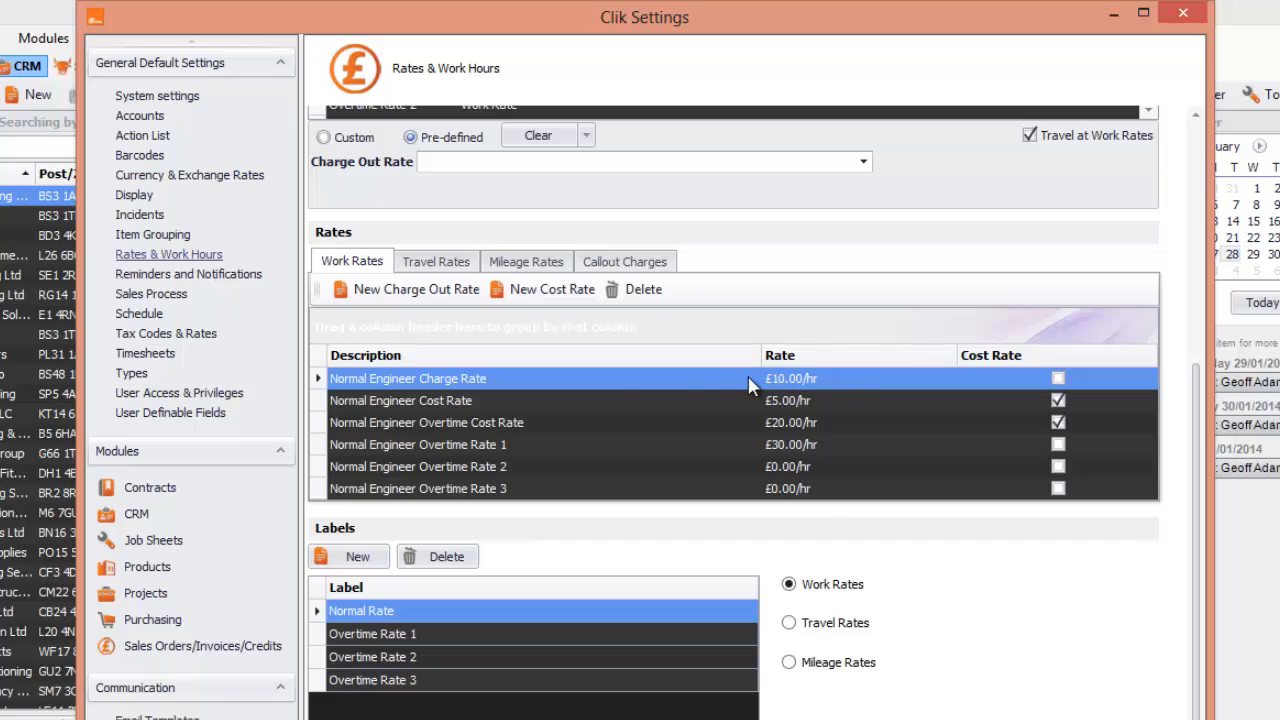
mouse_move(378, 618)
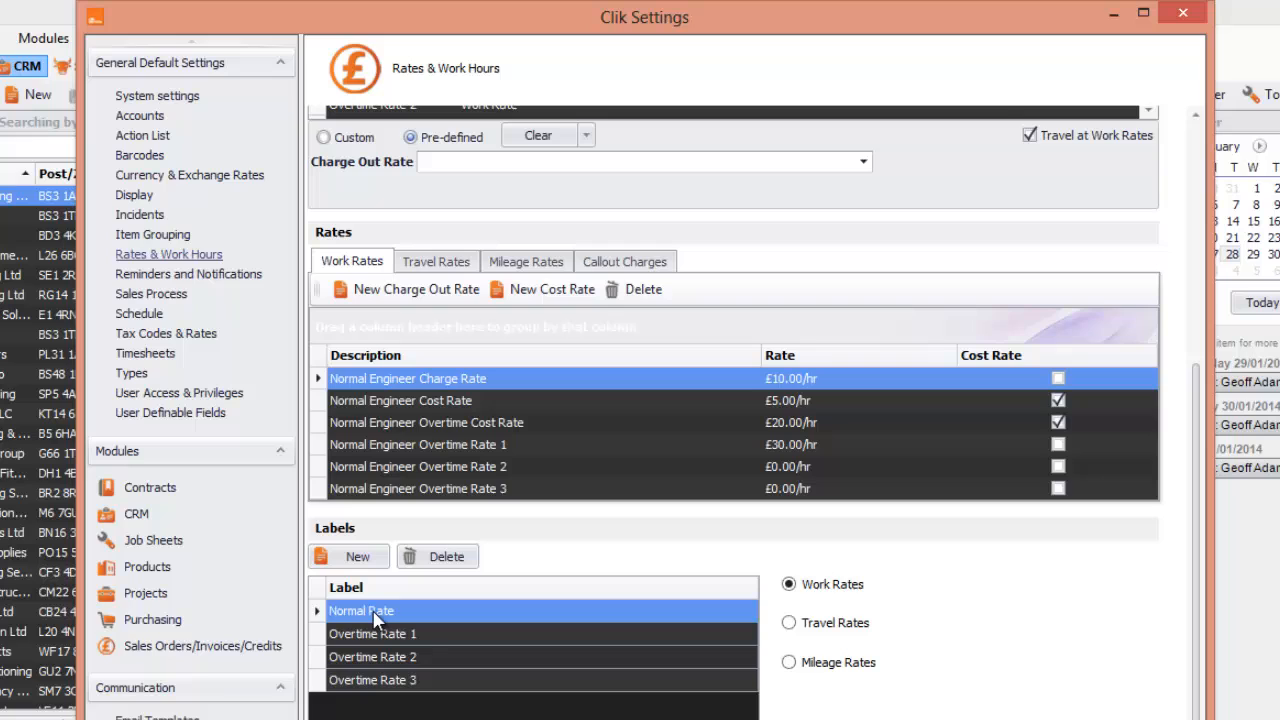
mouse_move(424, 632)
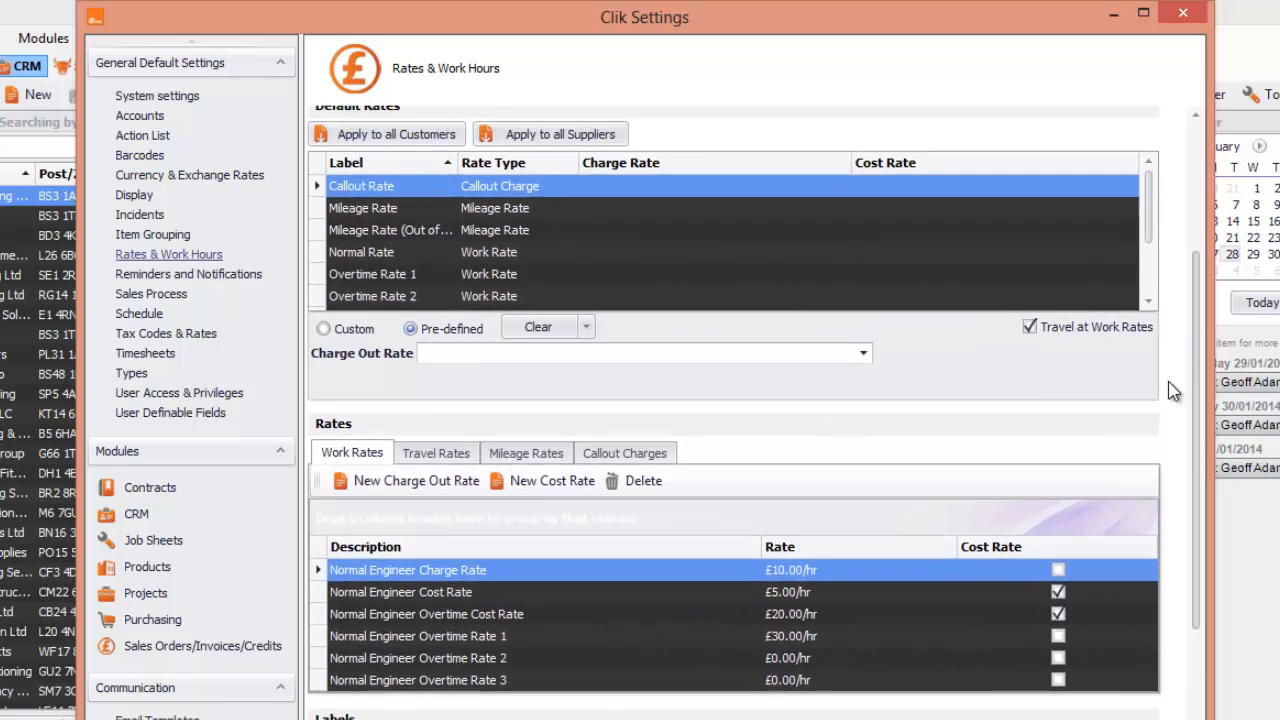
Review the Travel Rates, Mileage Rates and Callout Charges lists in turn.
left_click(436, 472)
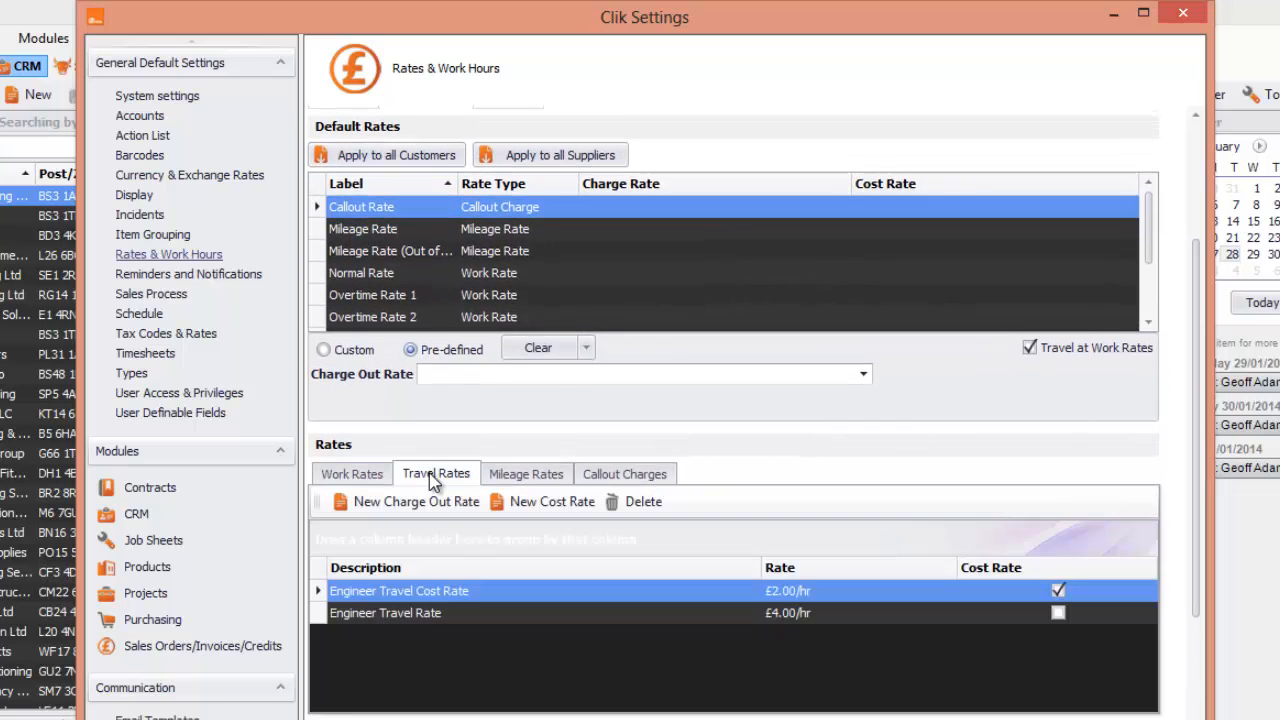
left_click(526, 472)
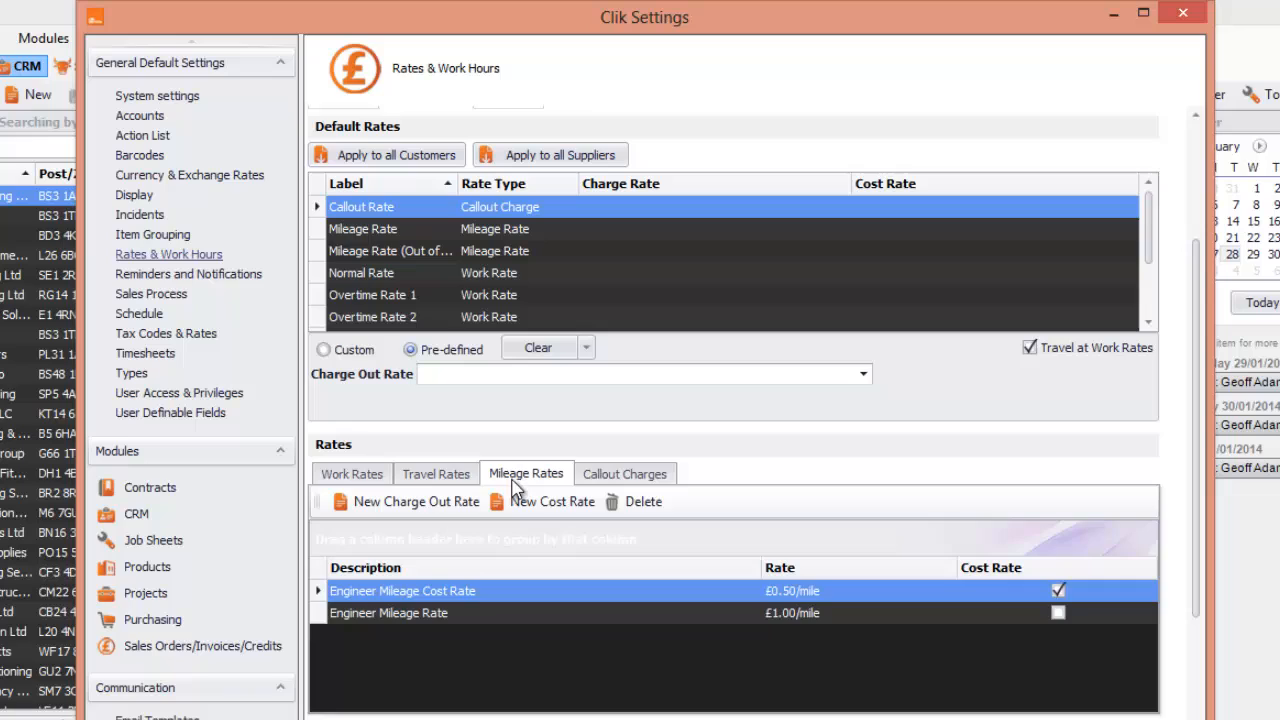
left_click(624, 472)
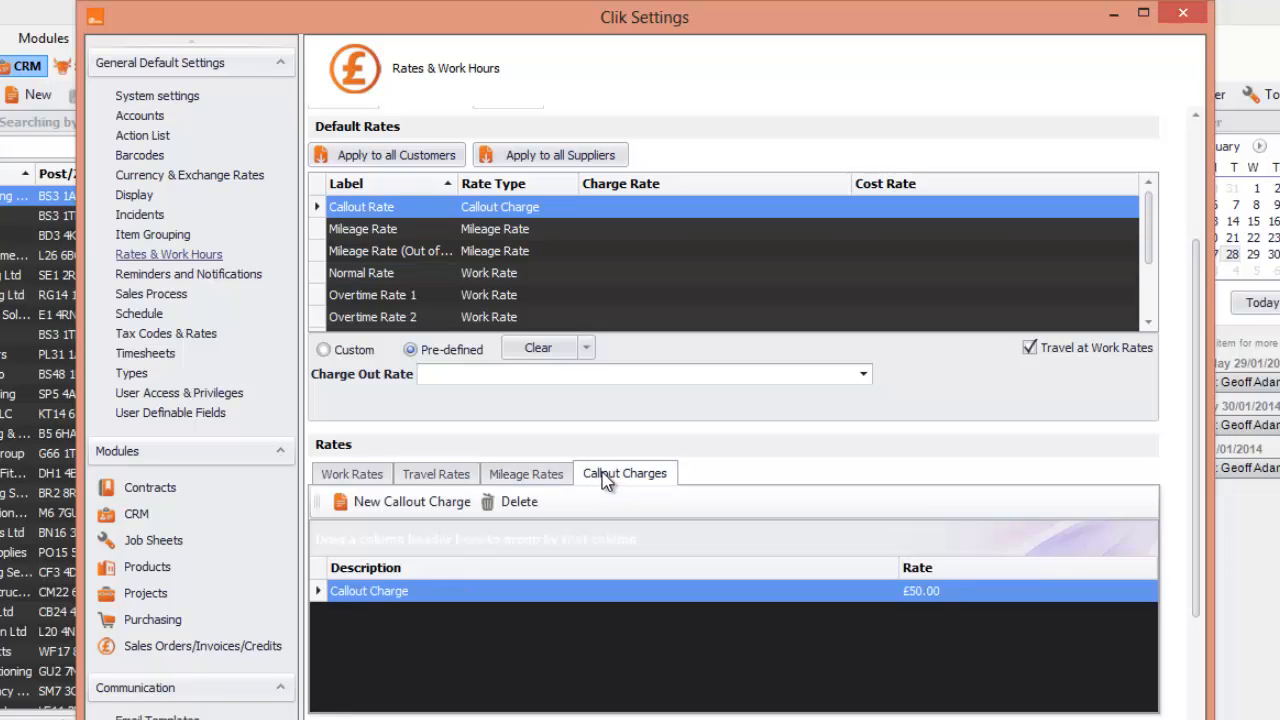
mouse_move(896, 464)
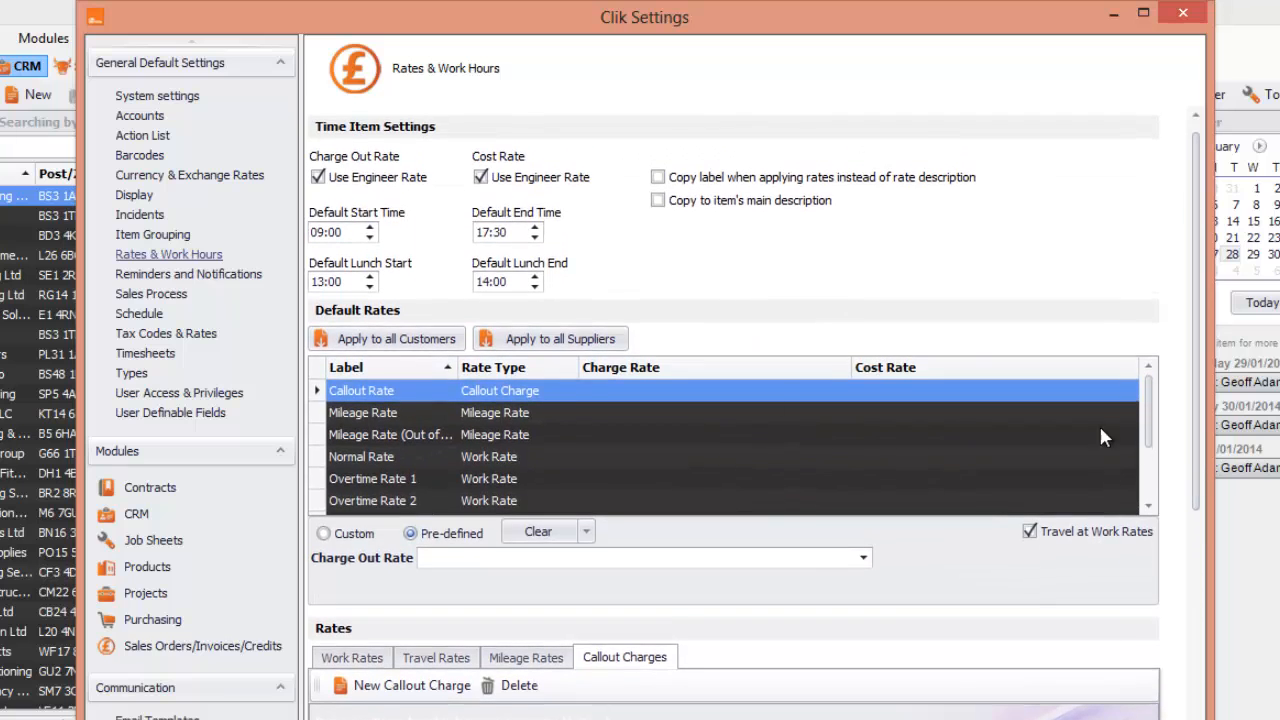
mouse_move(560, 424)
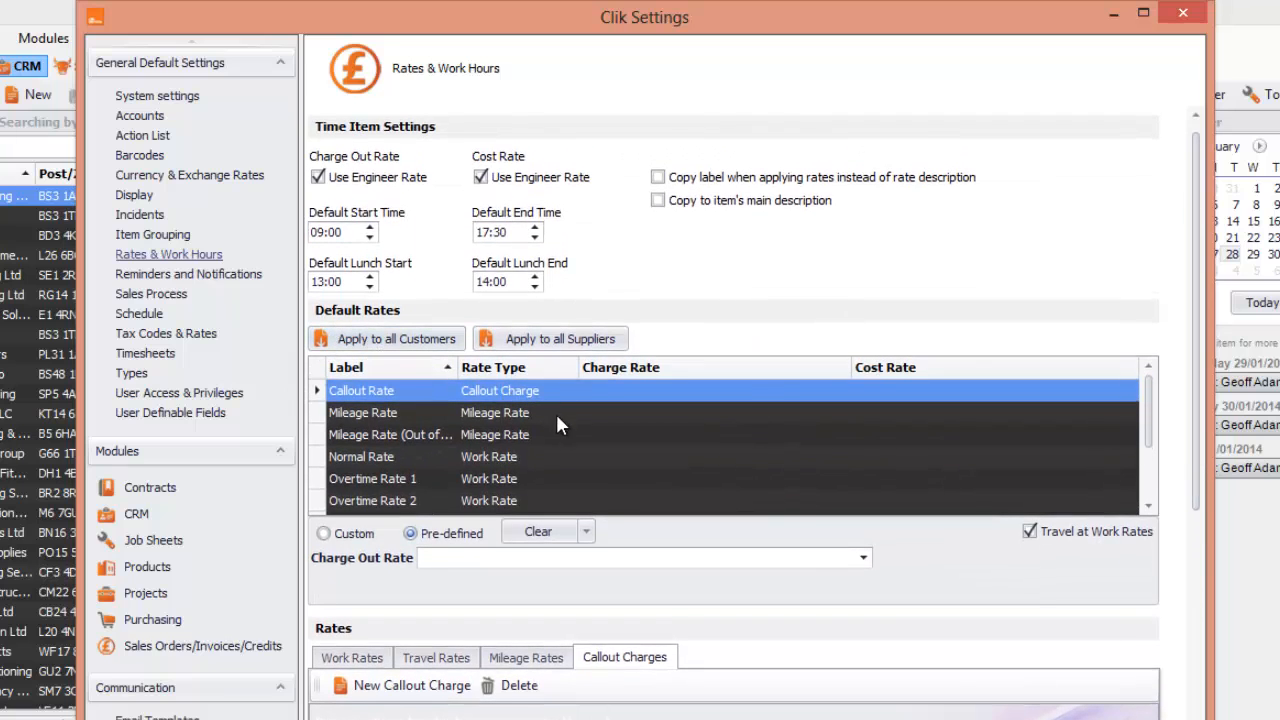
mouse_move(870, 496)
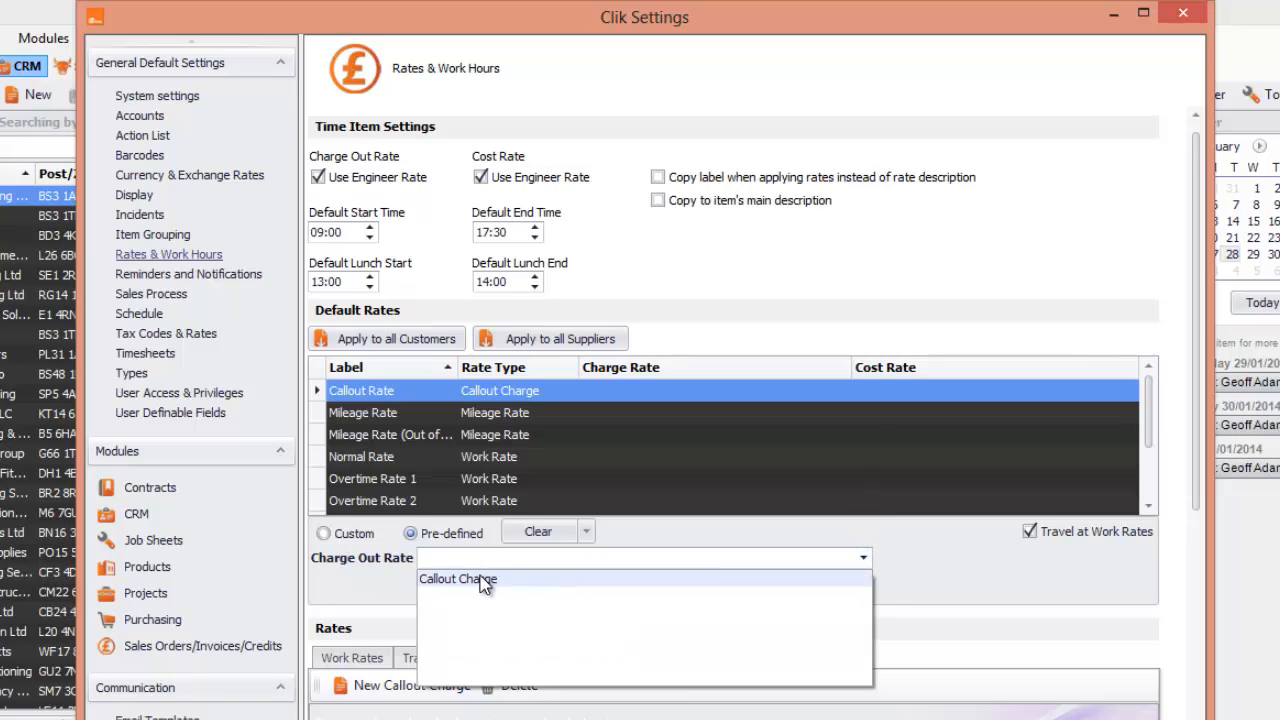
Assign the £50.00 Callout Charge and set Normal Rate to the Normal Engineer Charge Rate (£10/hr).
left_click(456, 580)
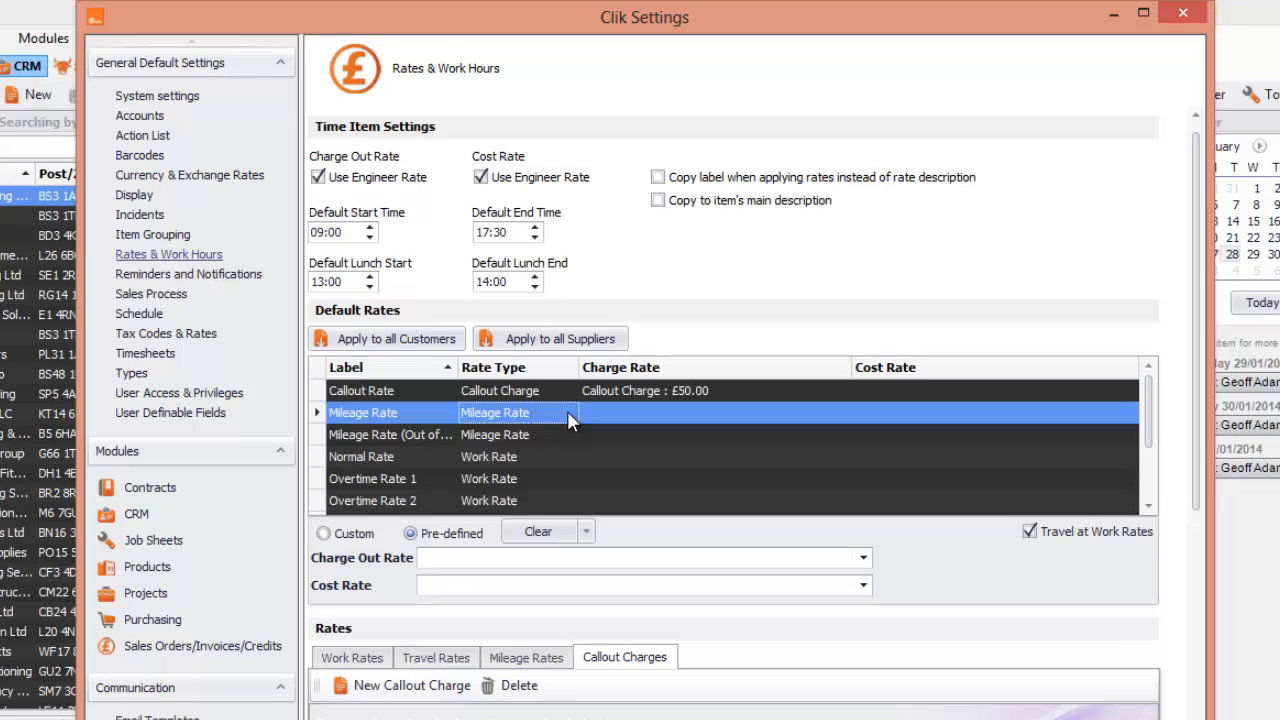
left_click(362, 456)
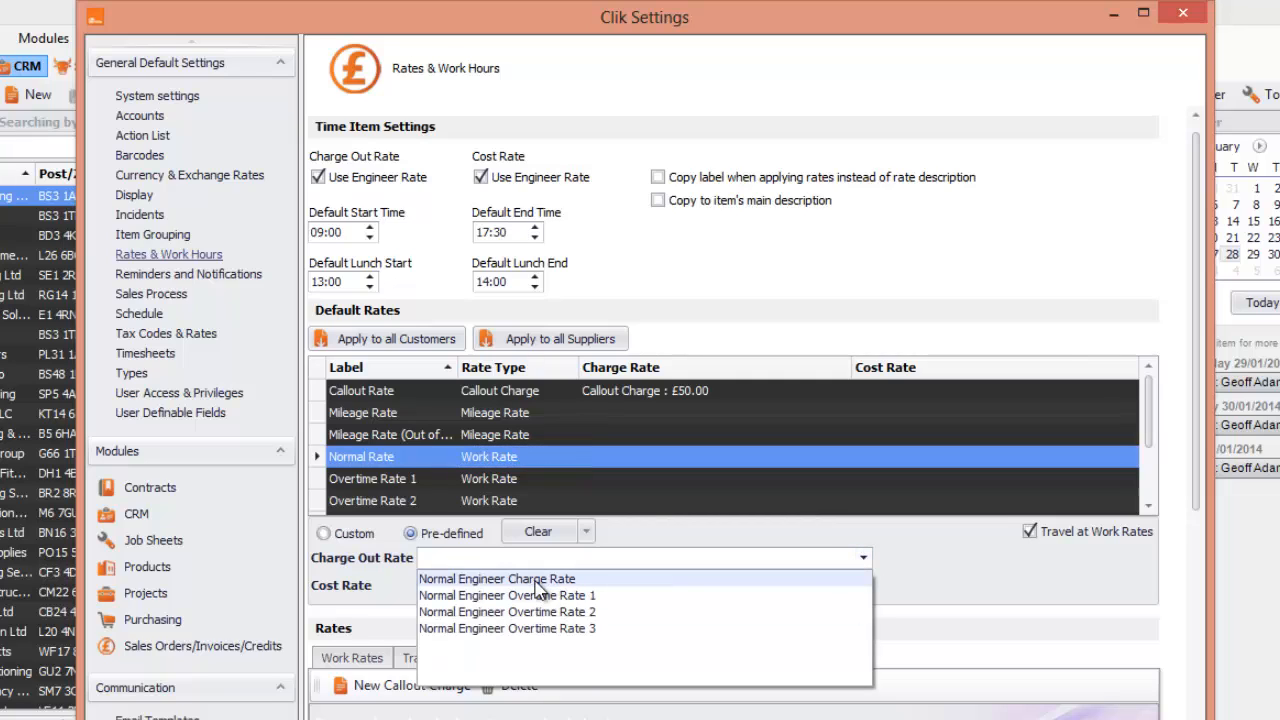
left_click(498, 580)
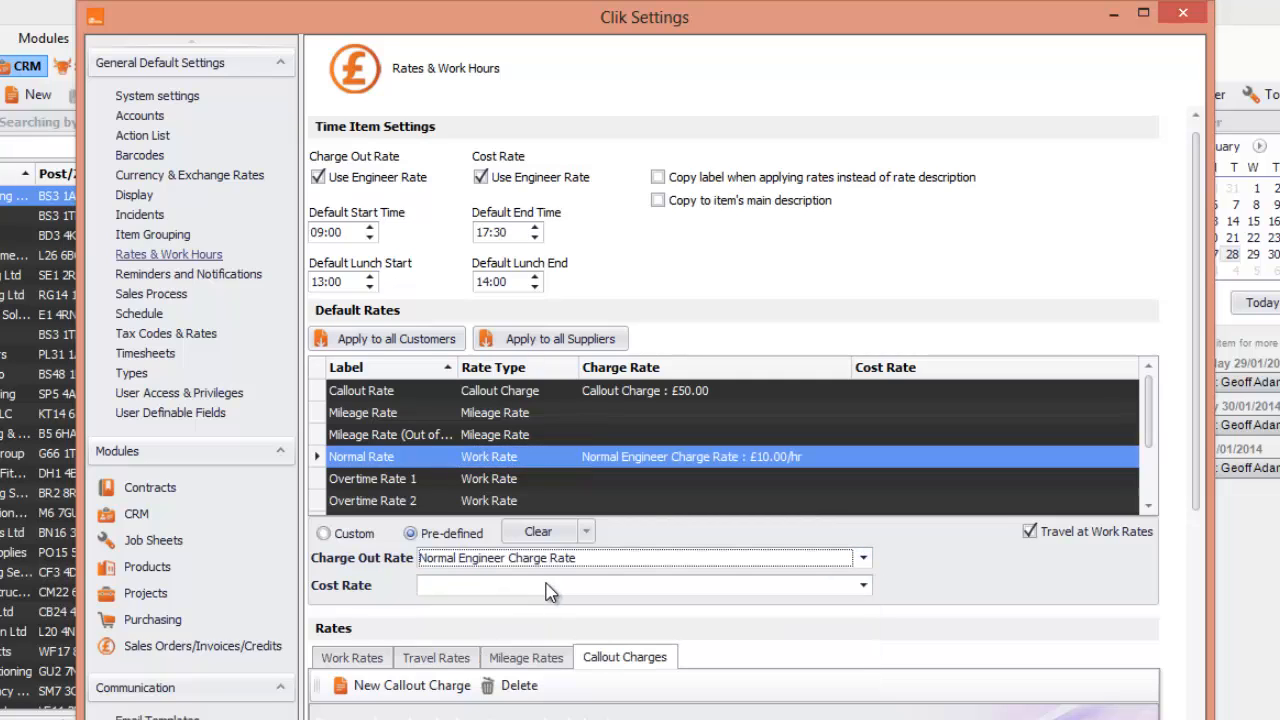
mouse_move(796, 518)
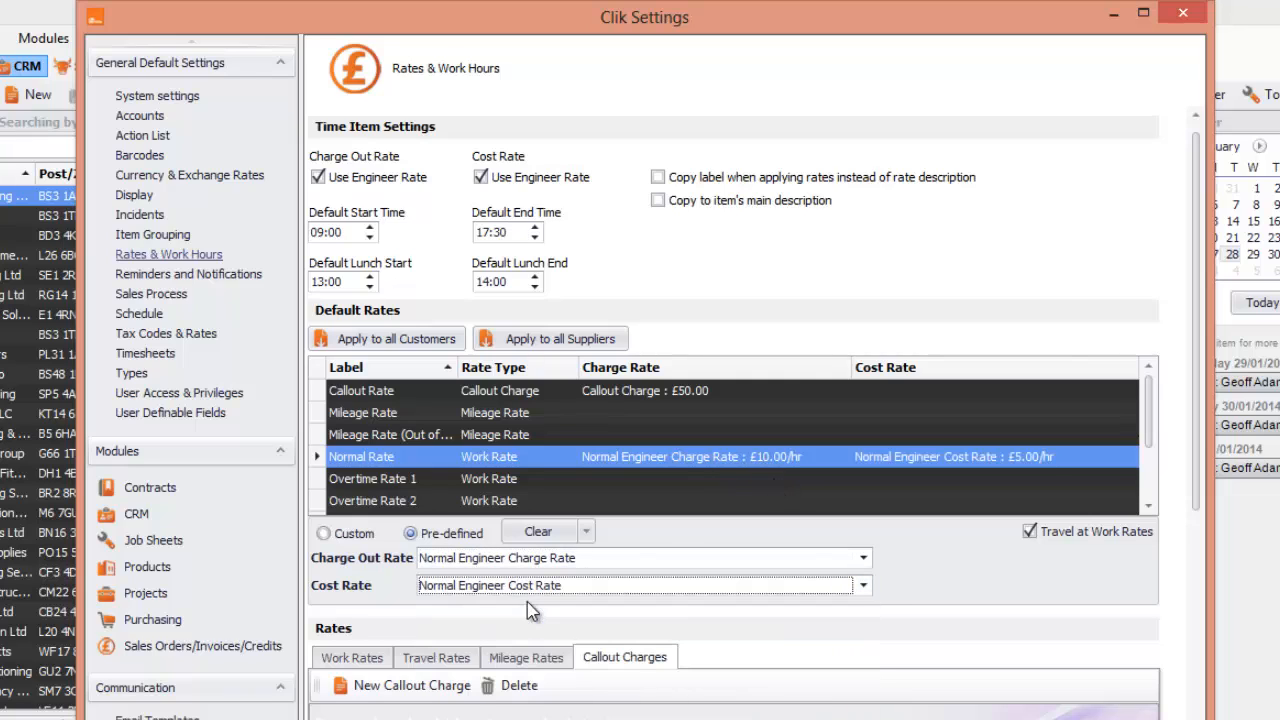
scroll("down", 3)
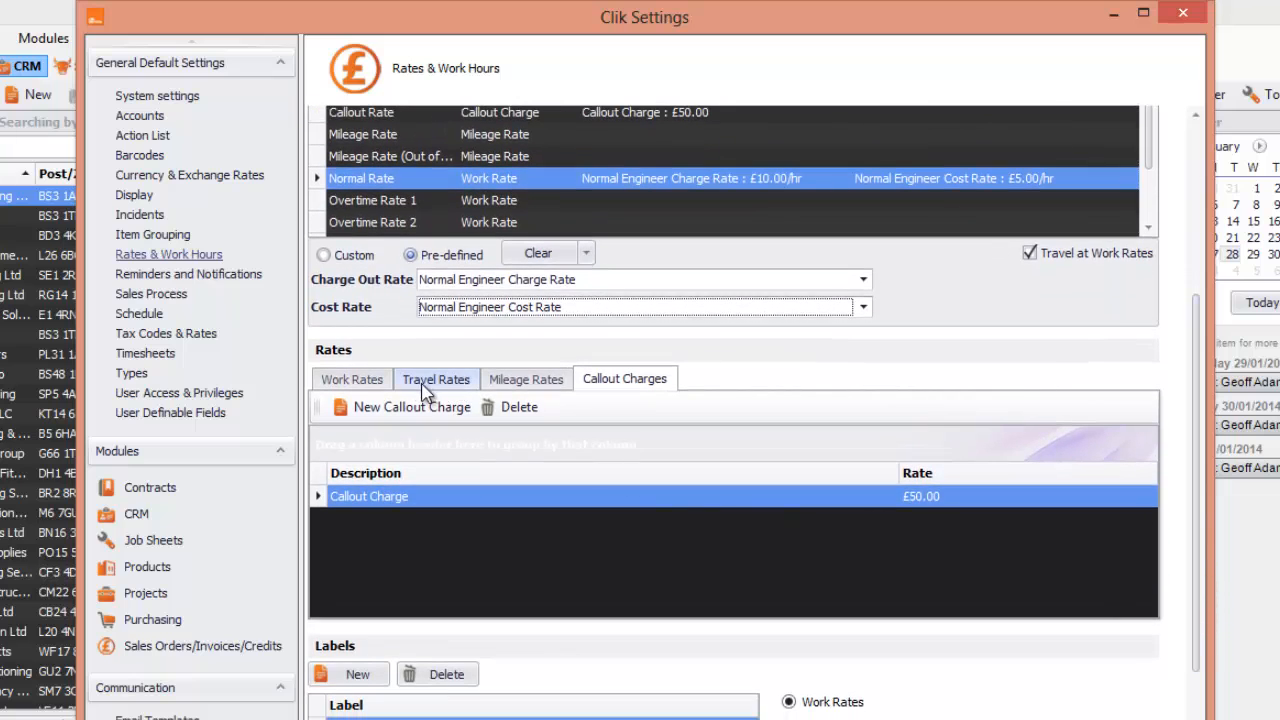
Show the Work Rates list and review the Normal Engineer Cost Rate (£5/hr) entry.
left_click(352, 380)
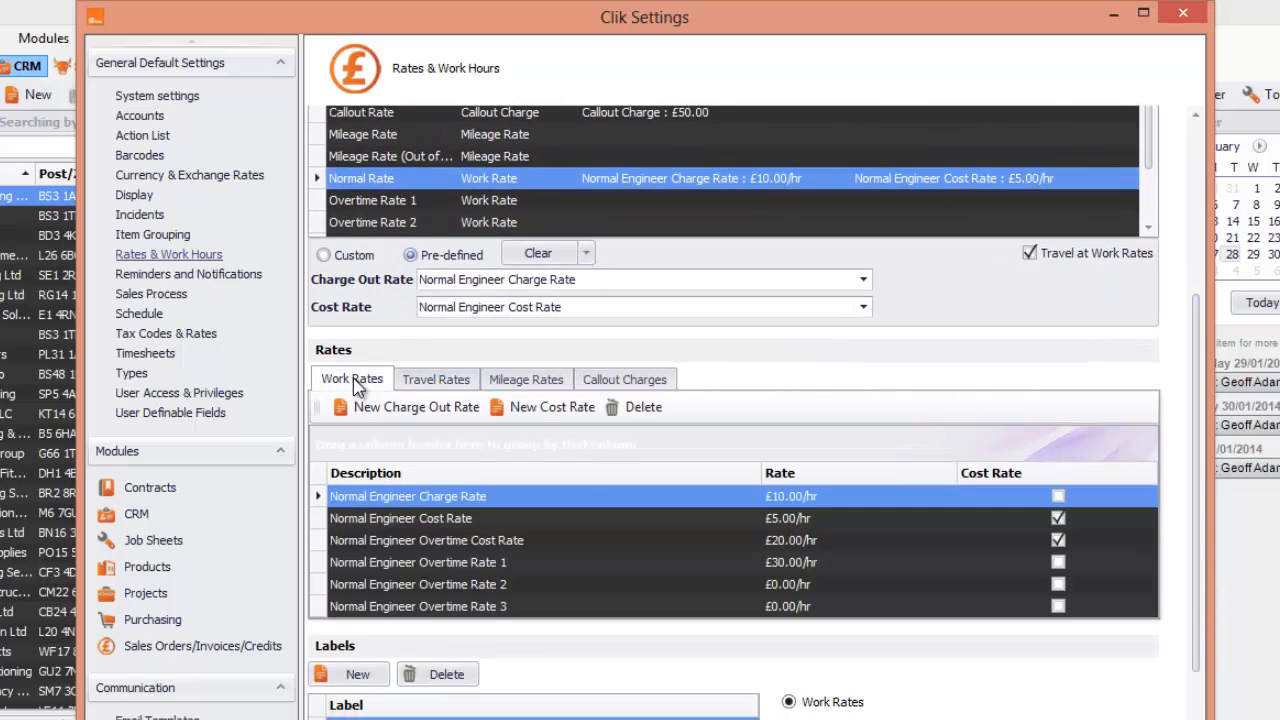
mouse_move(732, 500)
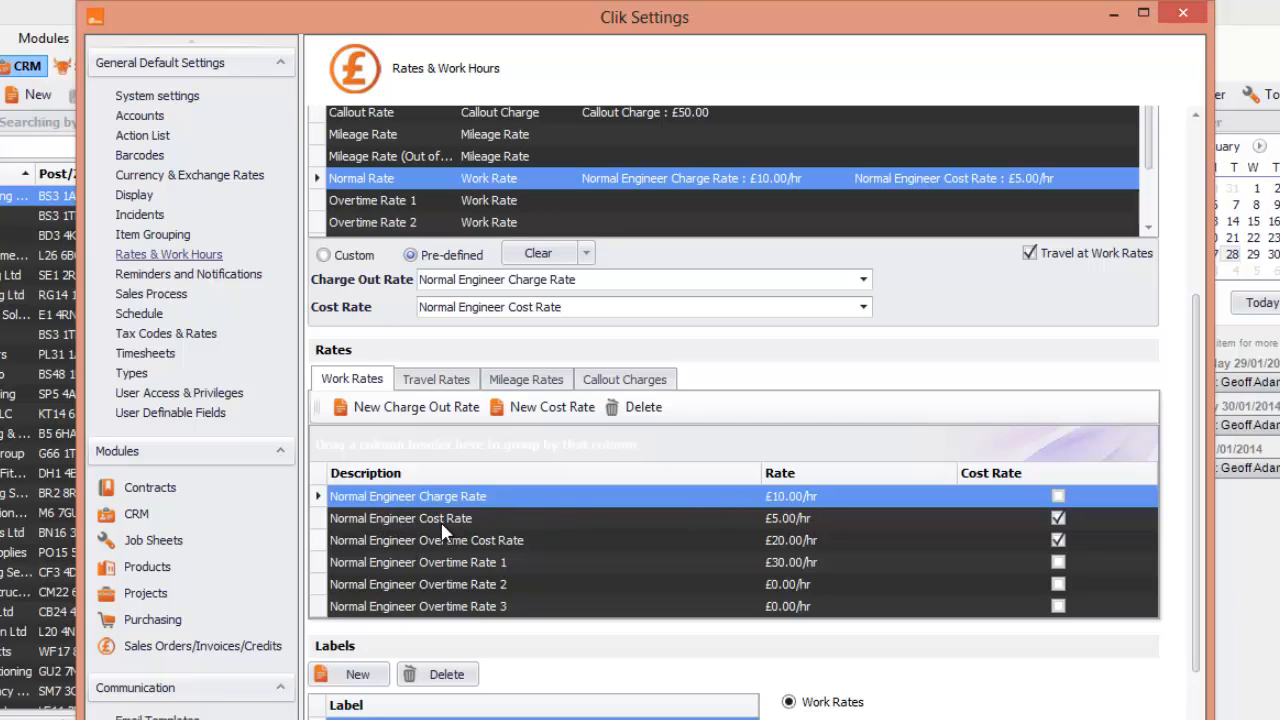
left_click(400, 518)
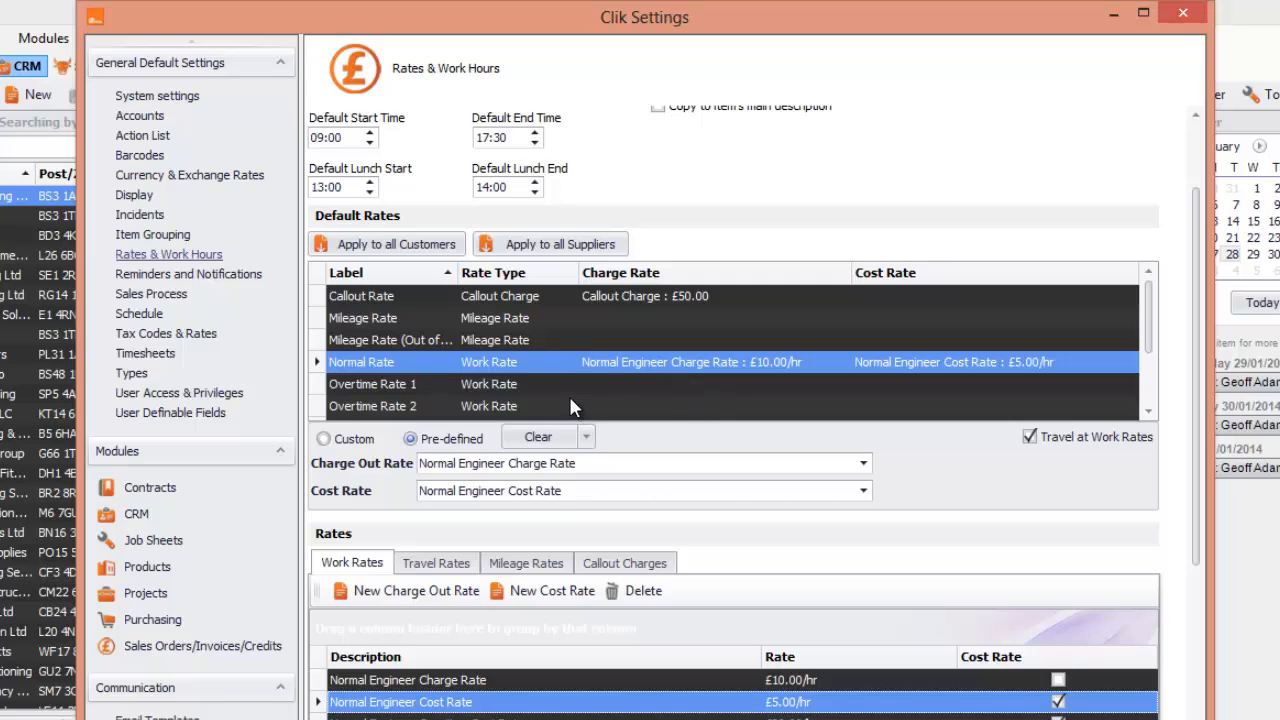
Set Overtime Rate 1 to charge Overtime Rate 1 (£30/hr) and cost the Overtime Cost Rate (£20/hr).
left_click(490, 384)
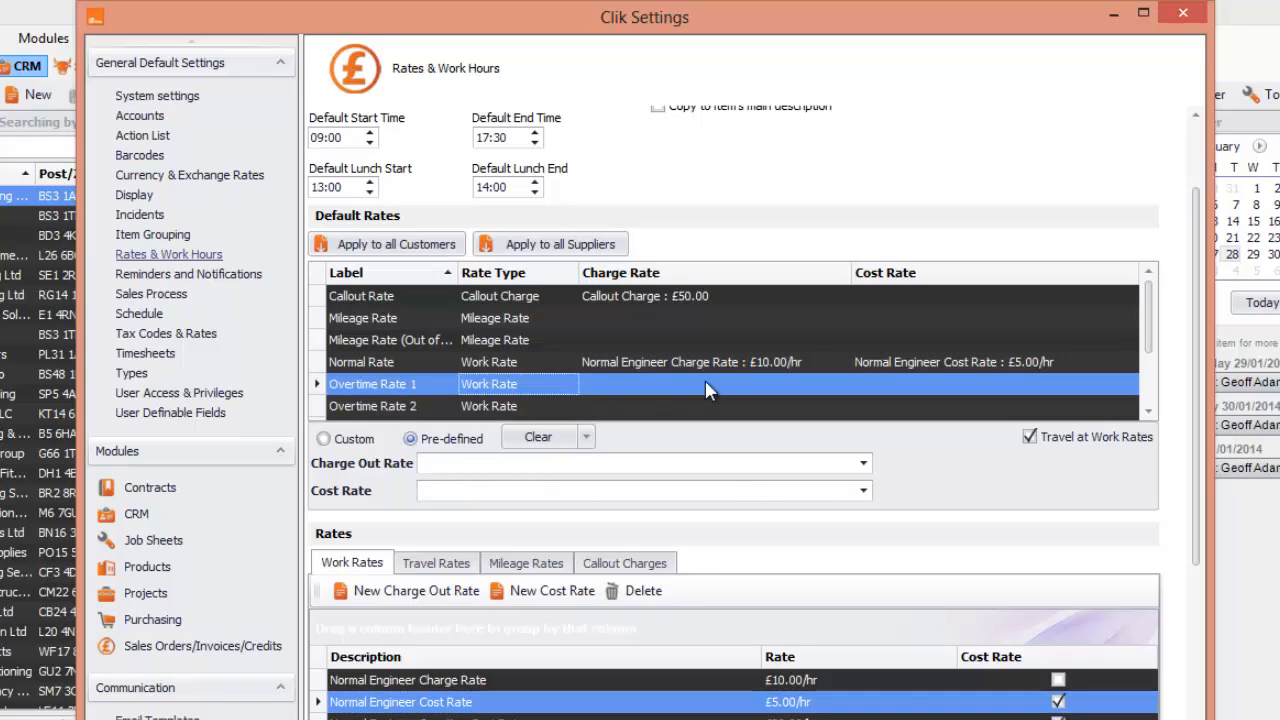
mouse_move(838, 482)
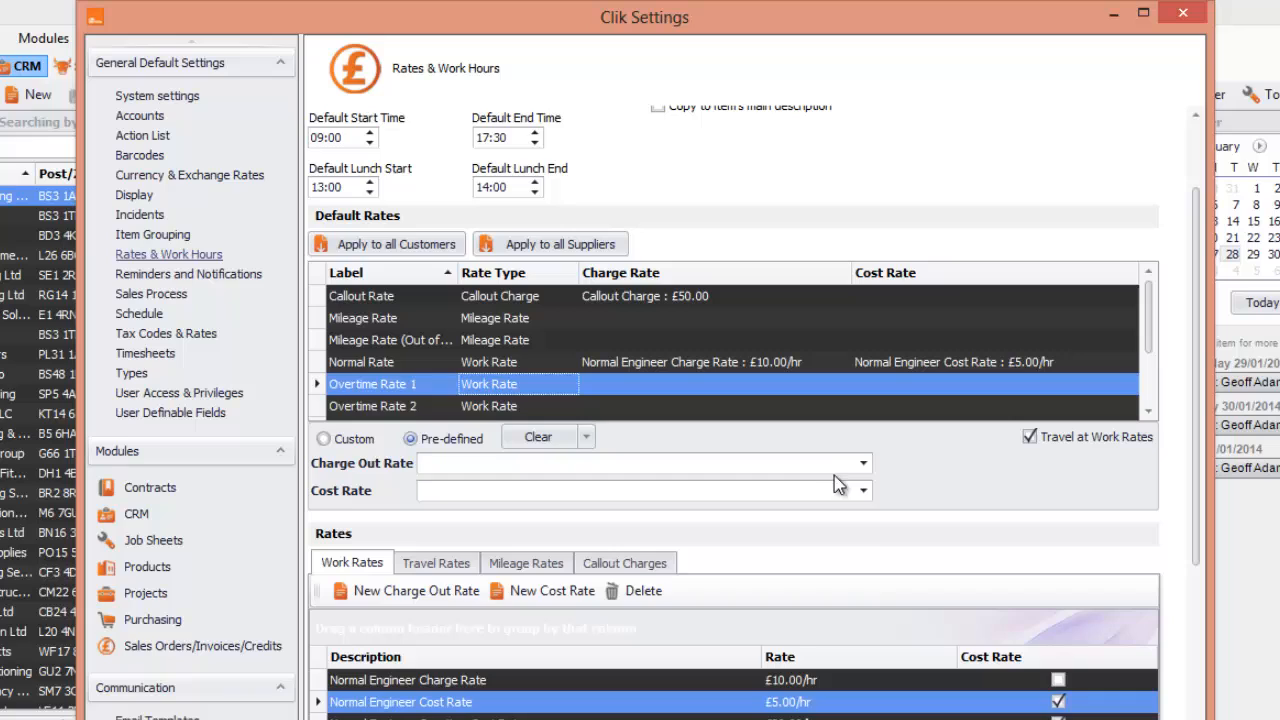
left_click(860, 462)
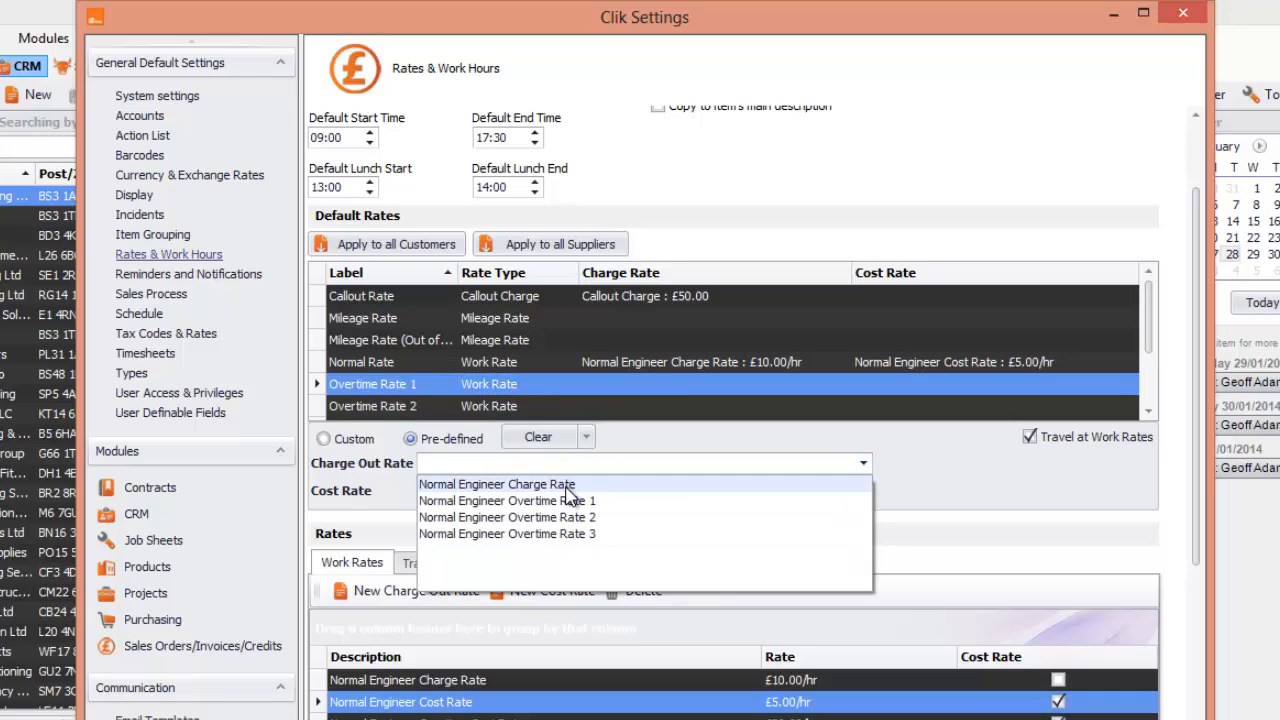
mouse_move(576, 512)
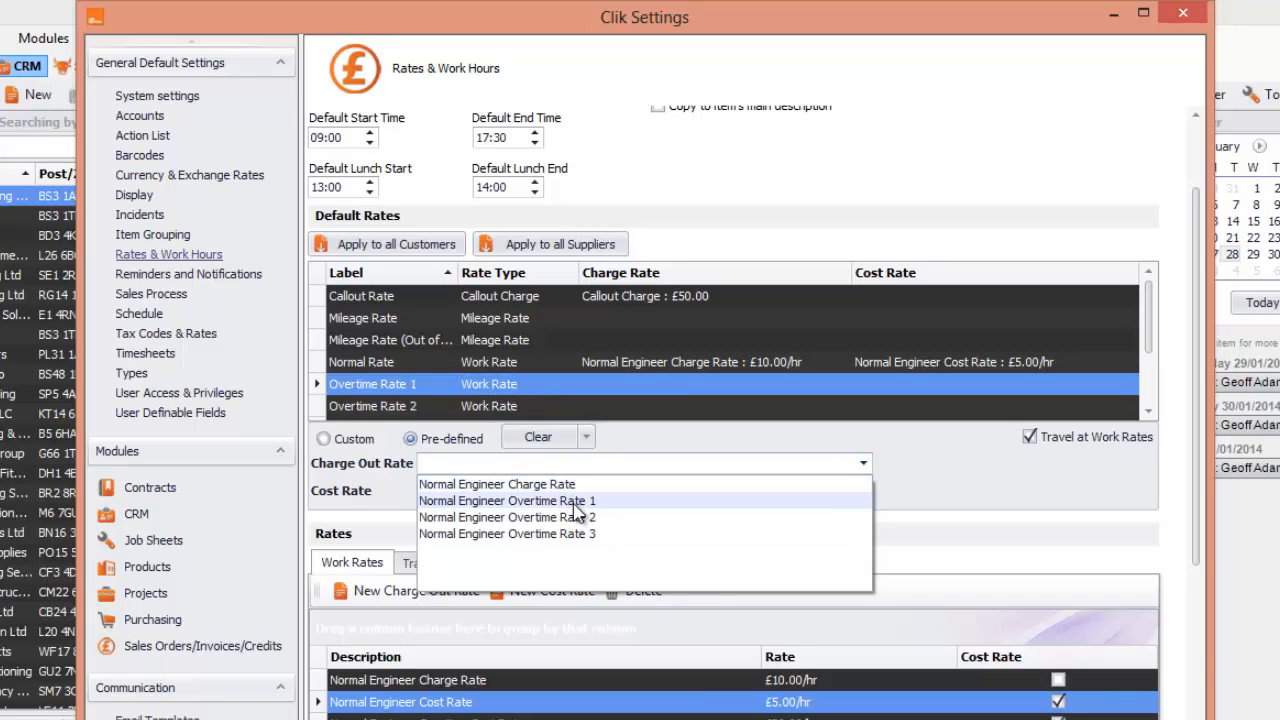
left_click(504, 500)
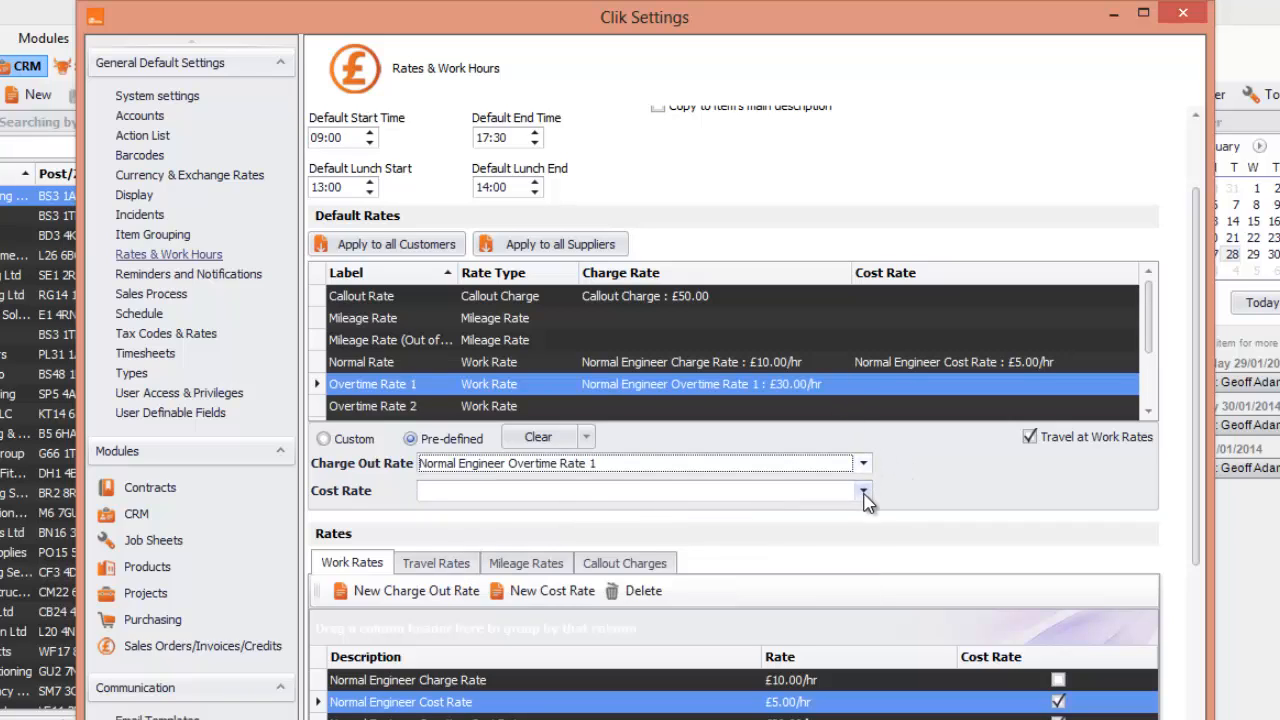
left_click(864, 490)
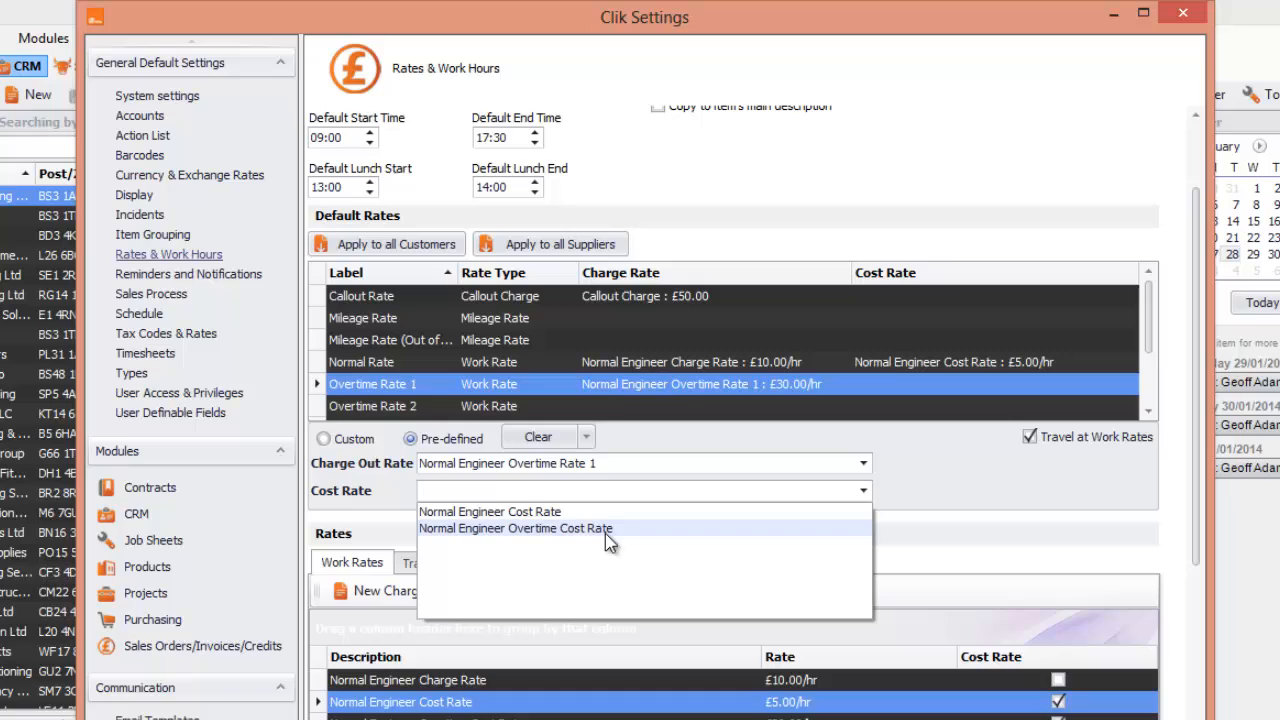
mouse_move(618, 548)
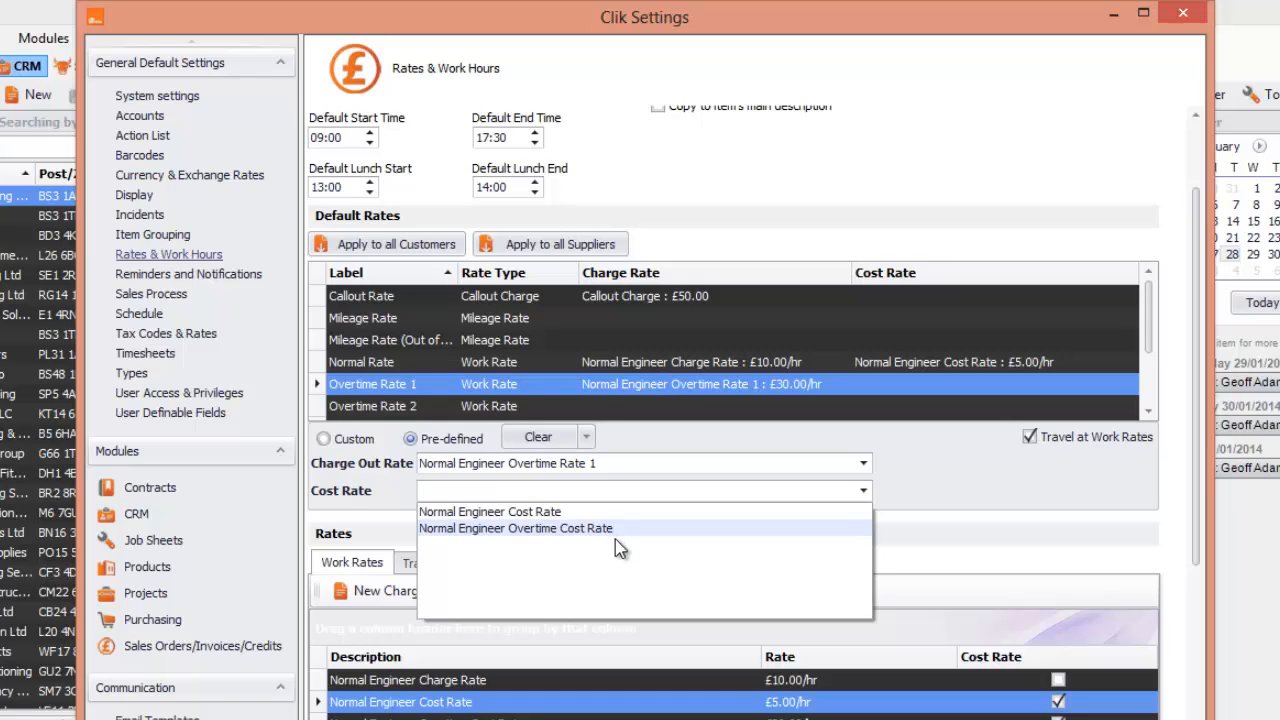
left_click(516, 528)
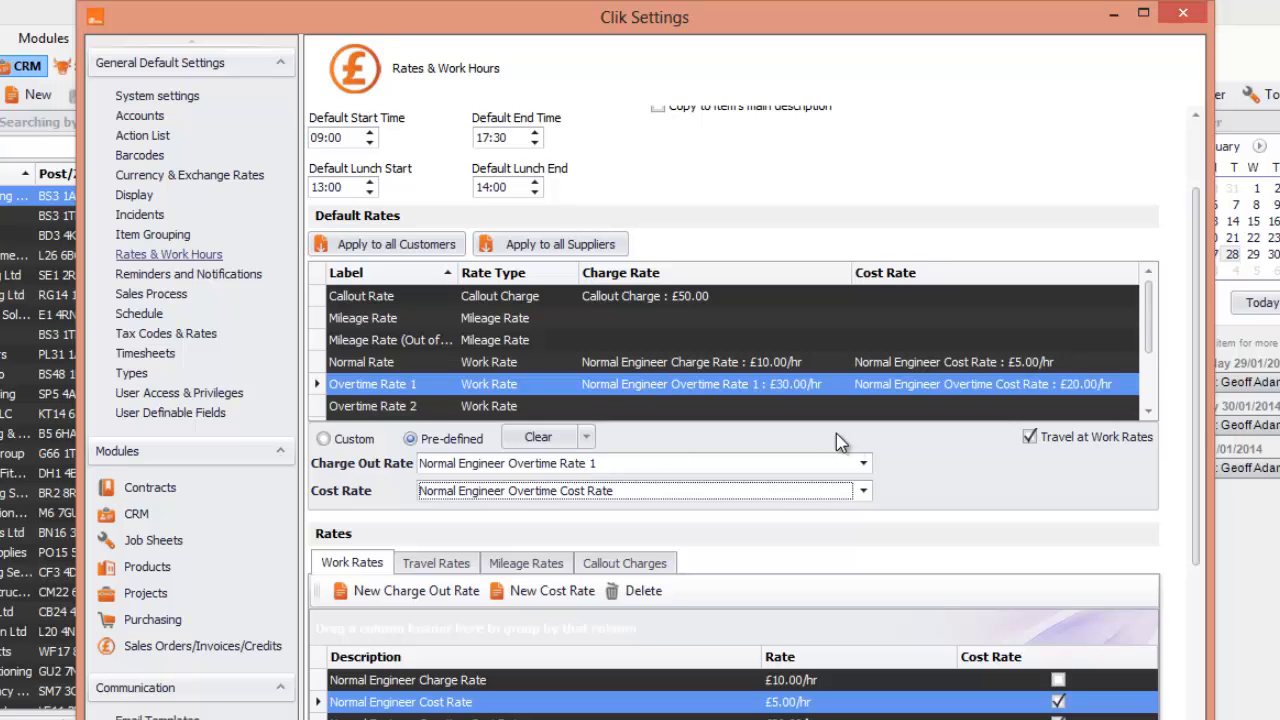
Apply the default rates to all customers and confirm replacing existing customer rates.
scroll("down", 3)
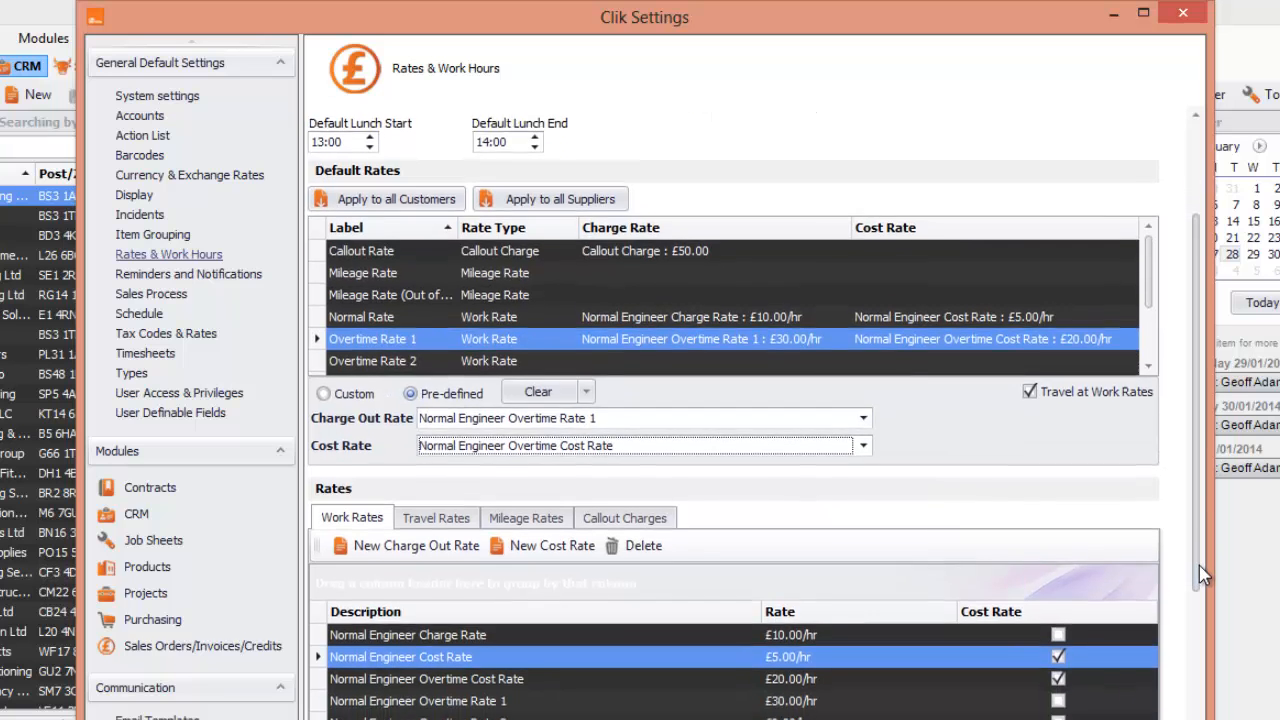
scroll("down", 3)
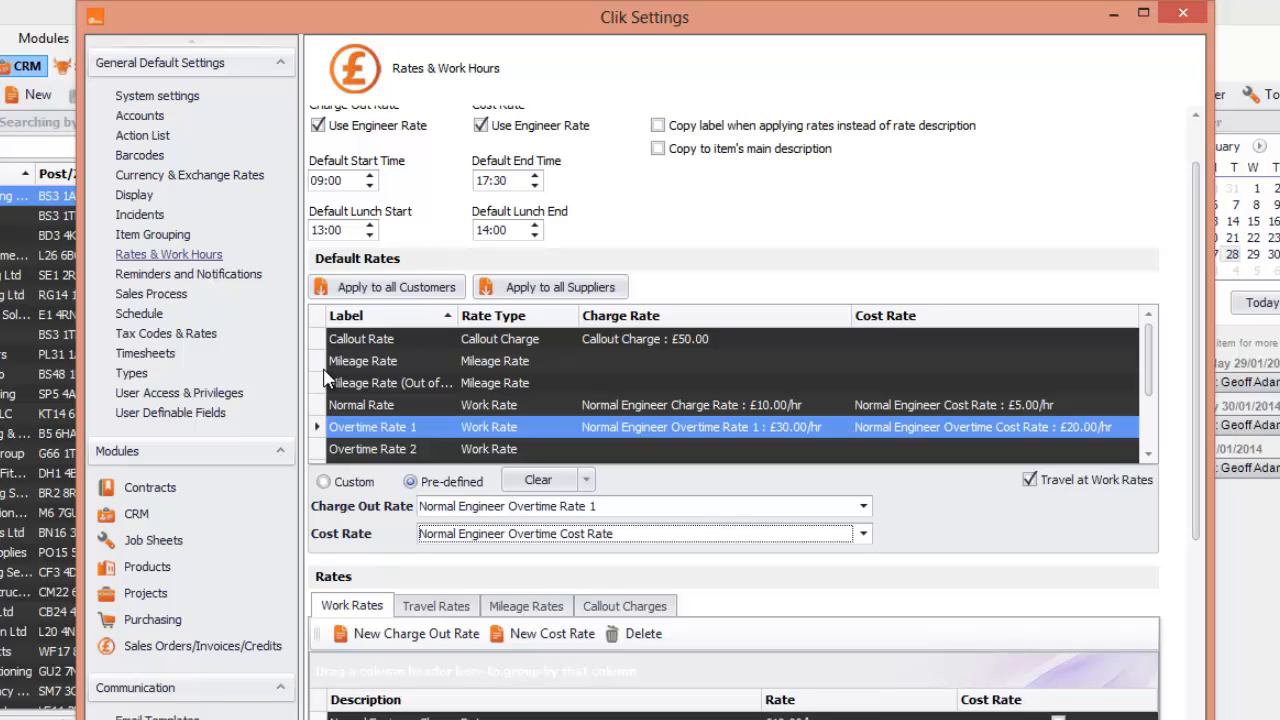
mouse_move(350, 360)
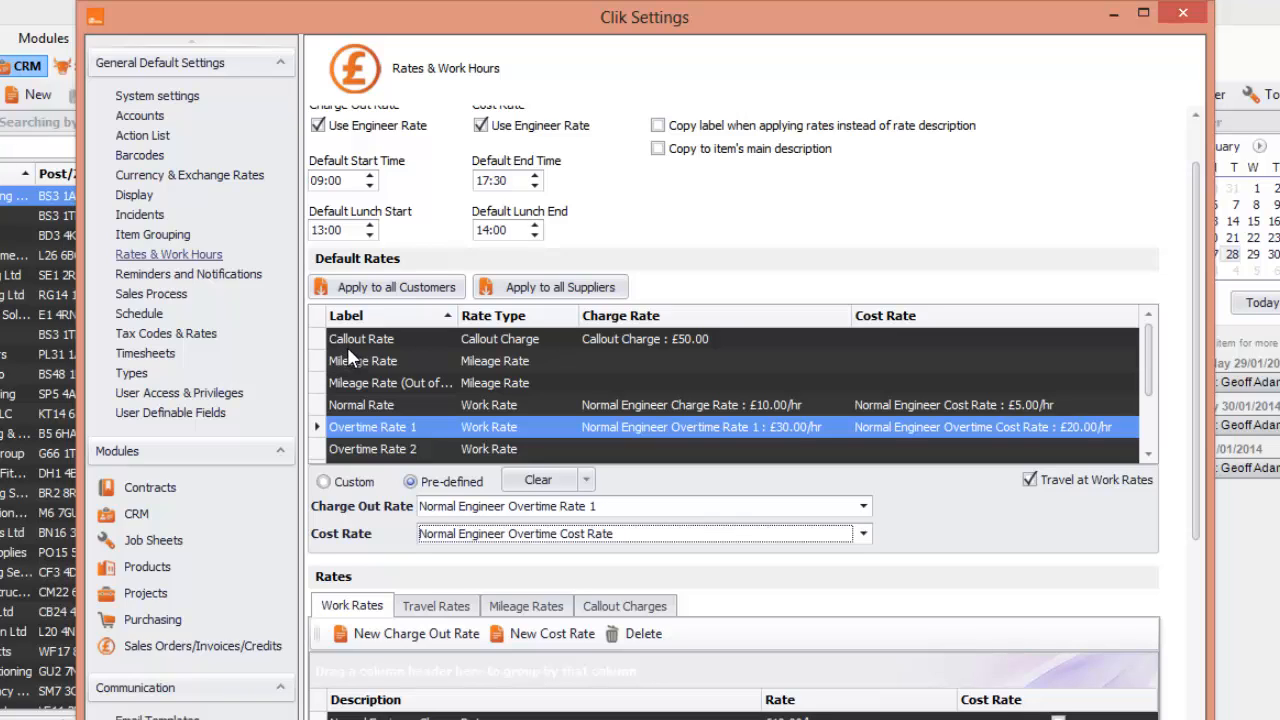
left_click(368, 288)
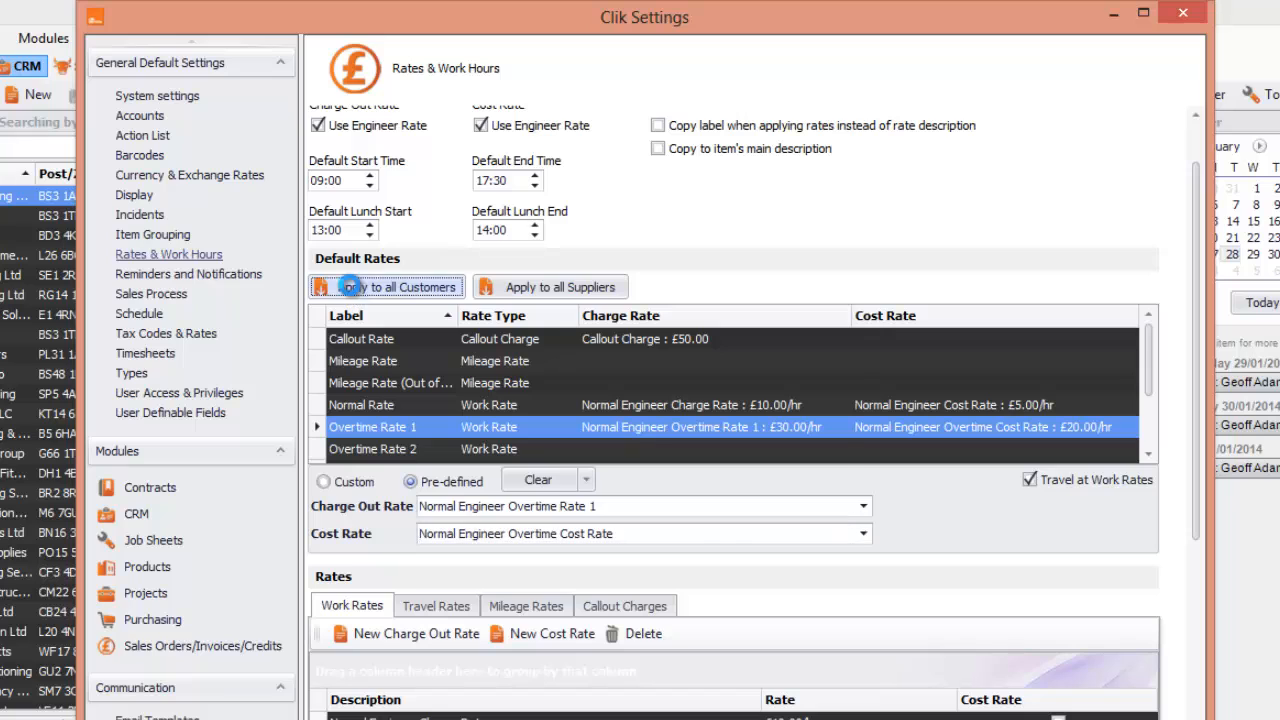
left_click(386, 288)
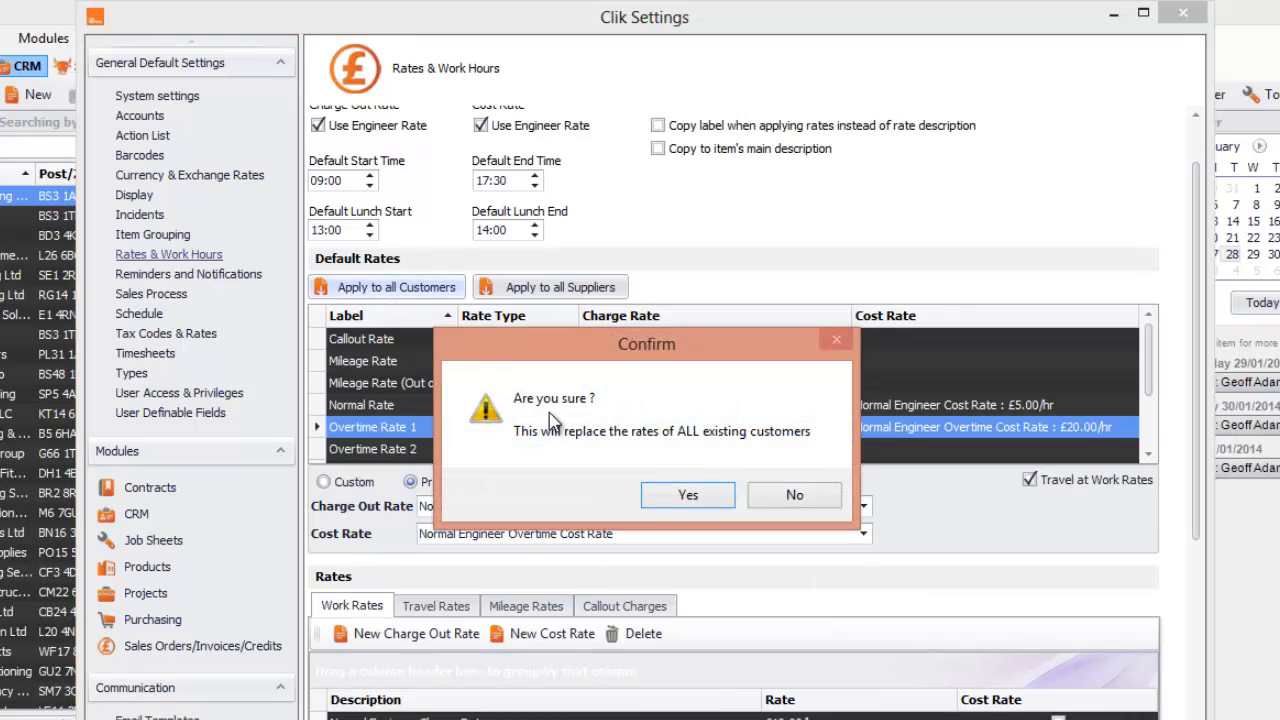
mouse_move(550, 460)
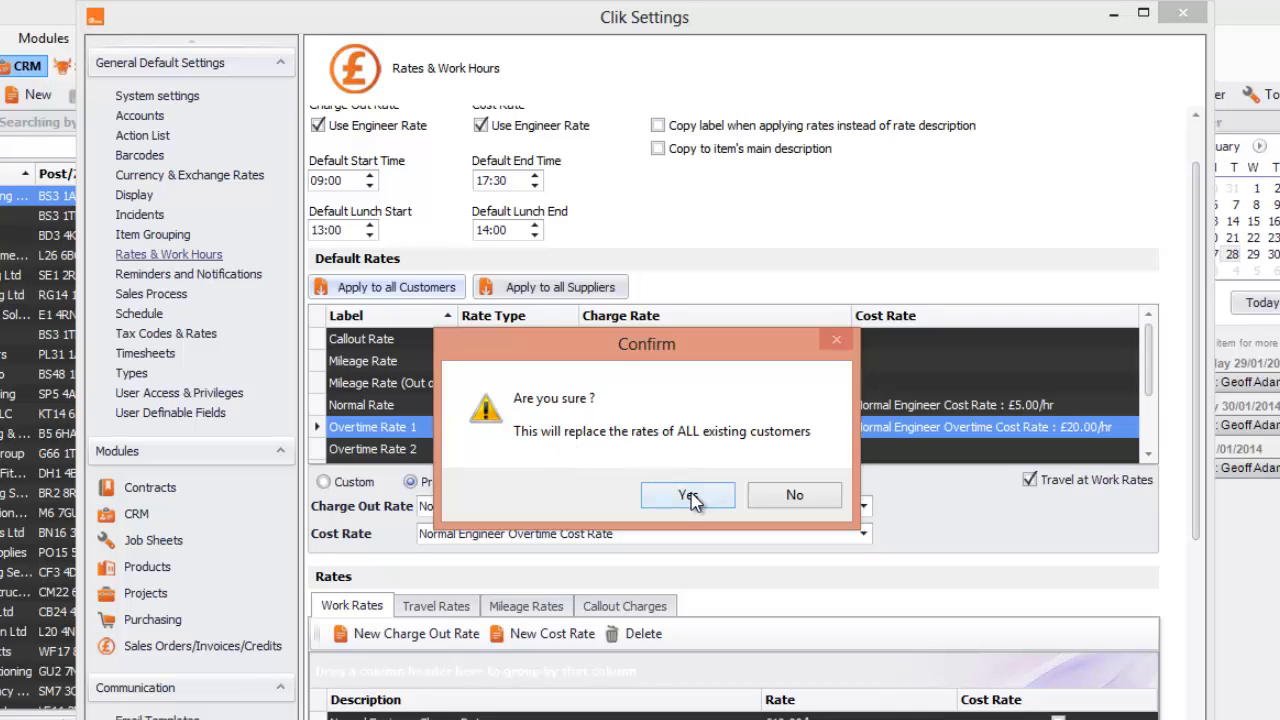
left_click(688, 496)
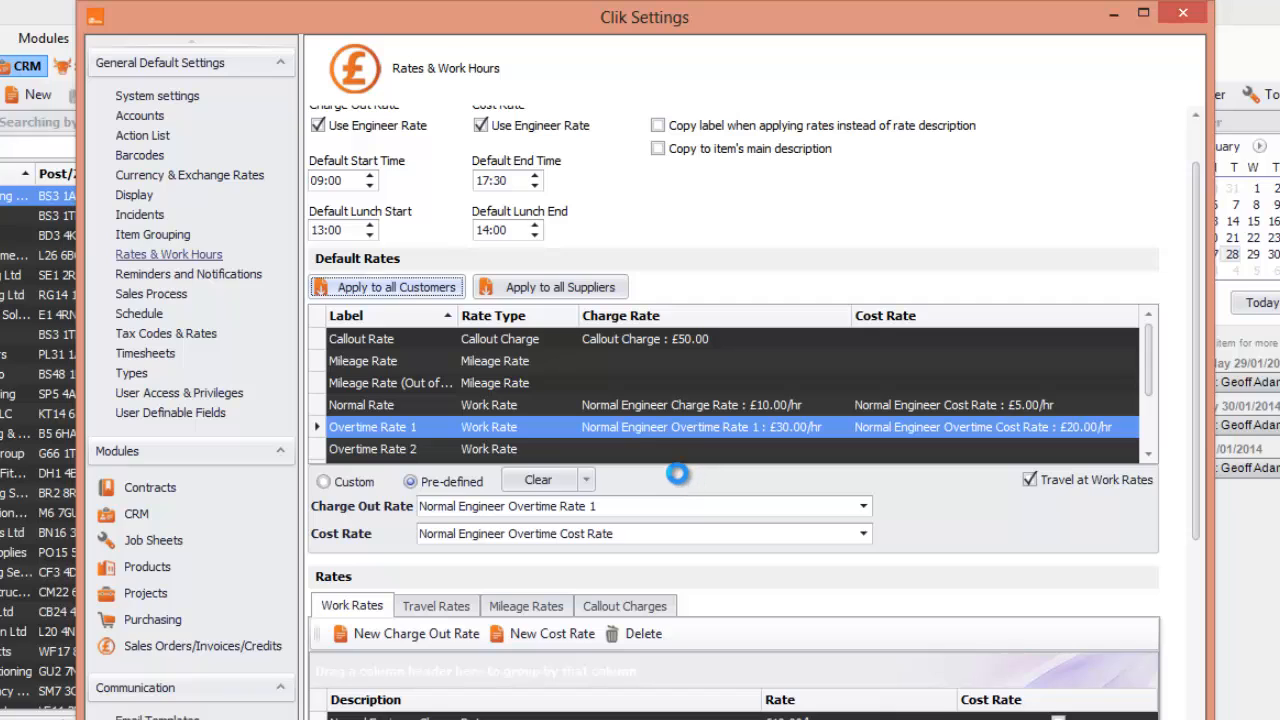
Acknowledge the success message and close Clik Settings with OK.
left_click(386, 288)
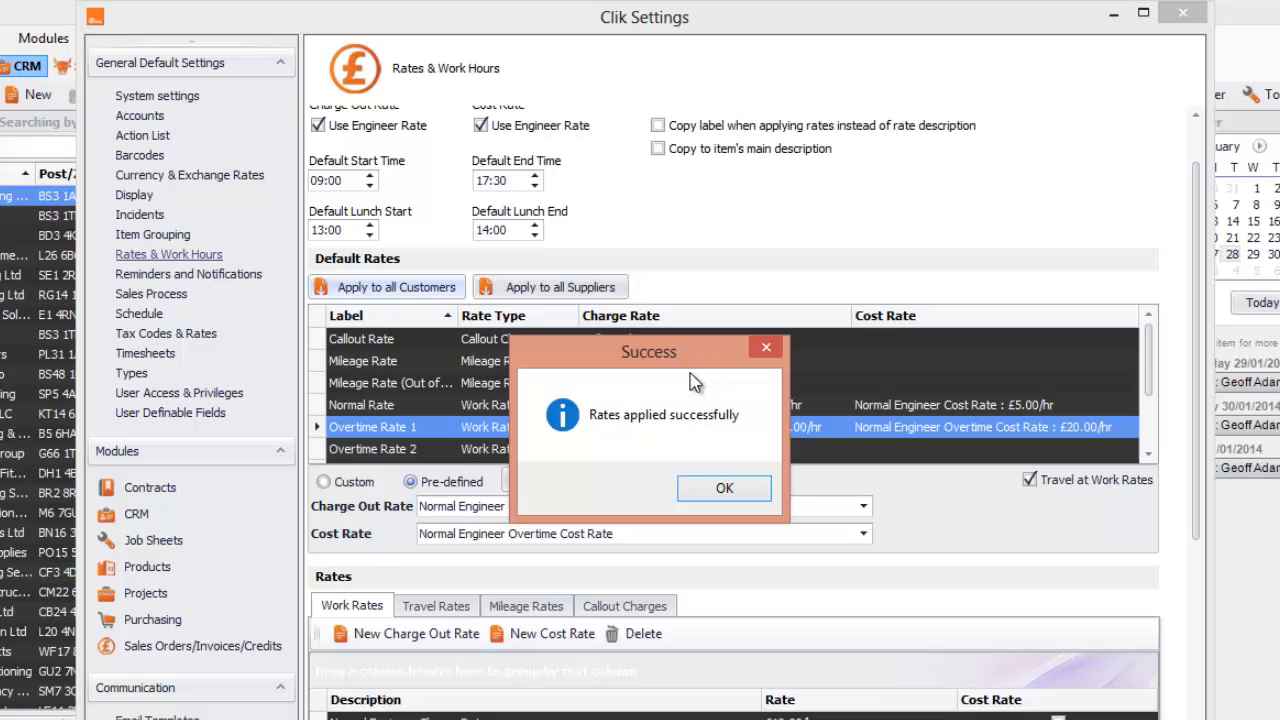
mouse_move(724, 488)
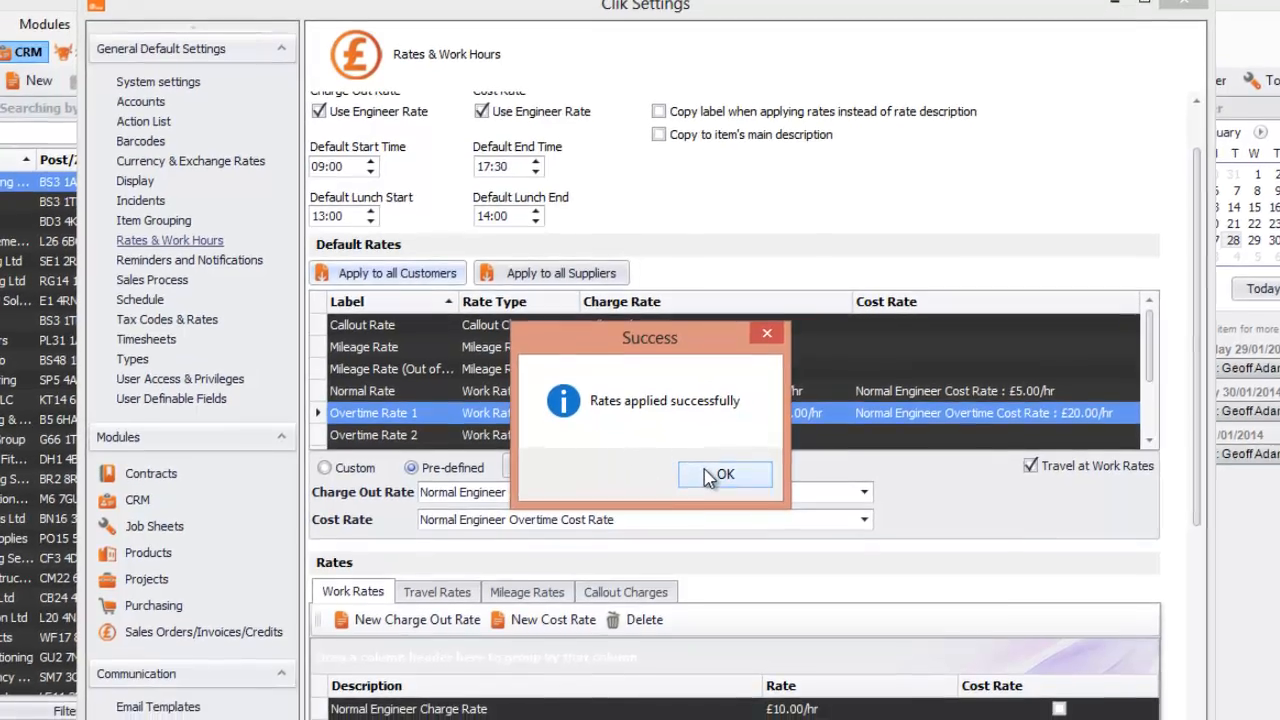
left_click(724, 474)
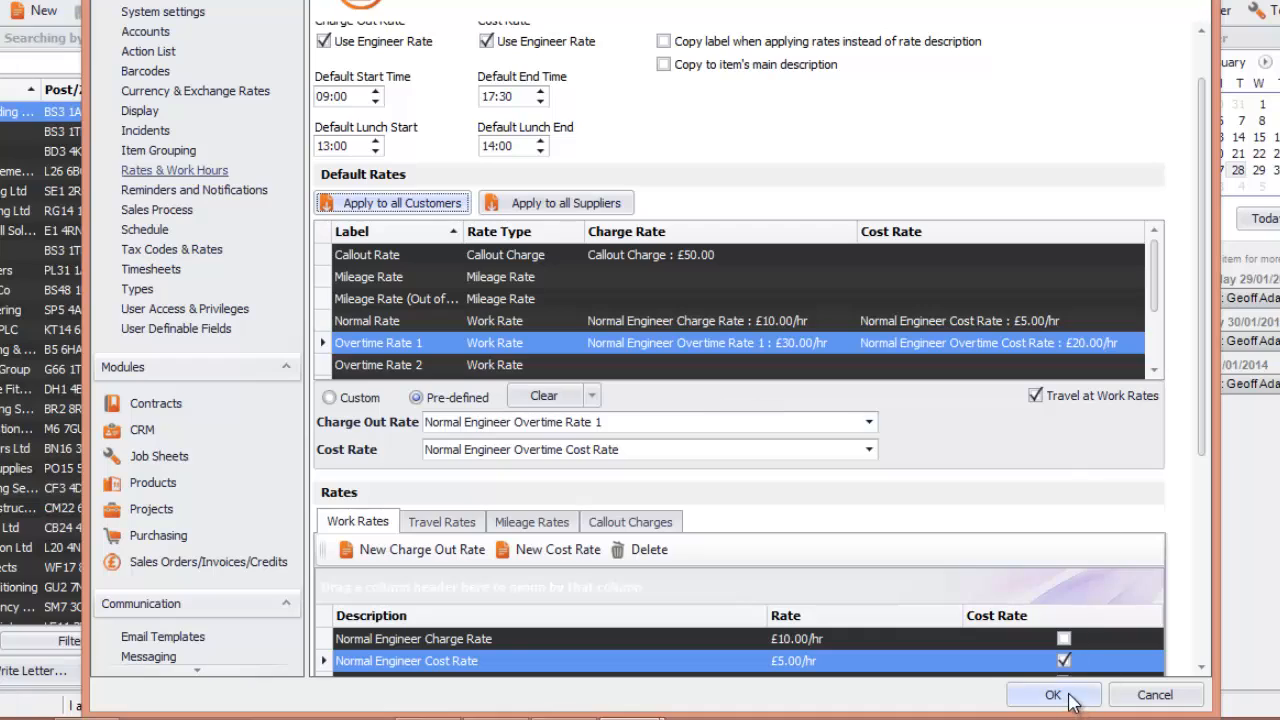
left_click(1060, 696)
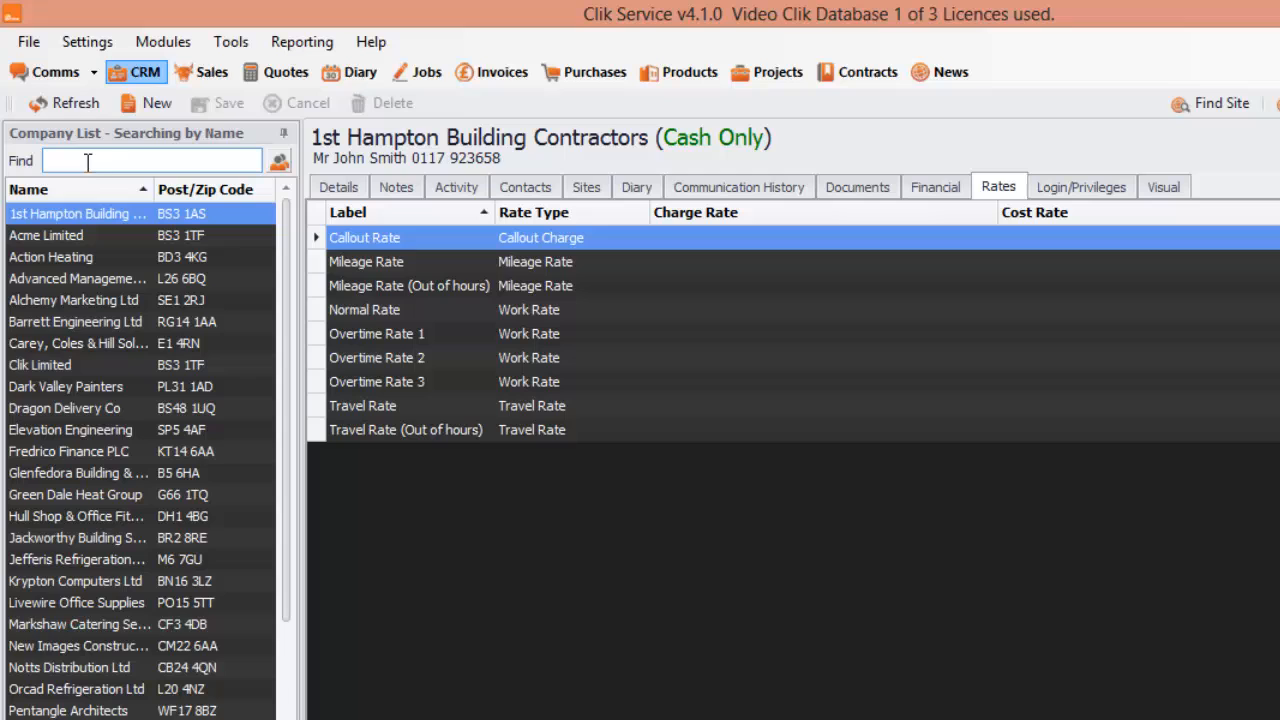
type("Clik")
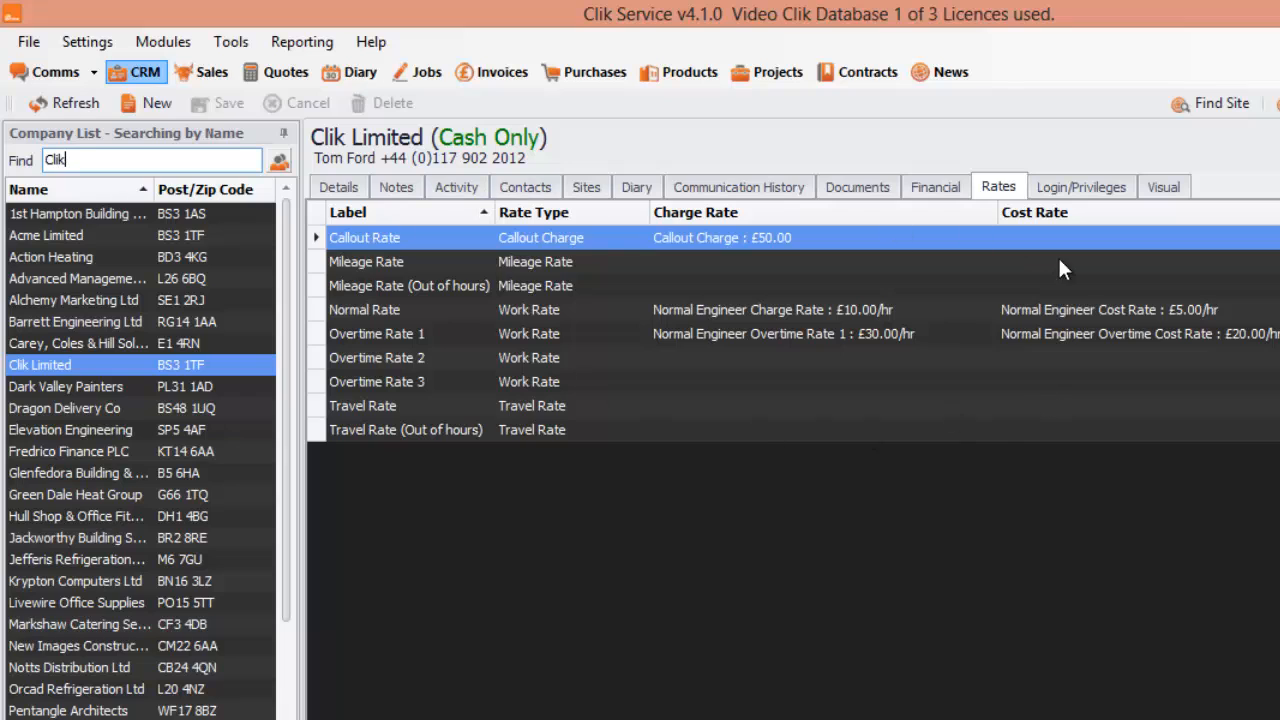
left_click(364, 308)
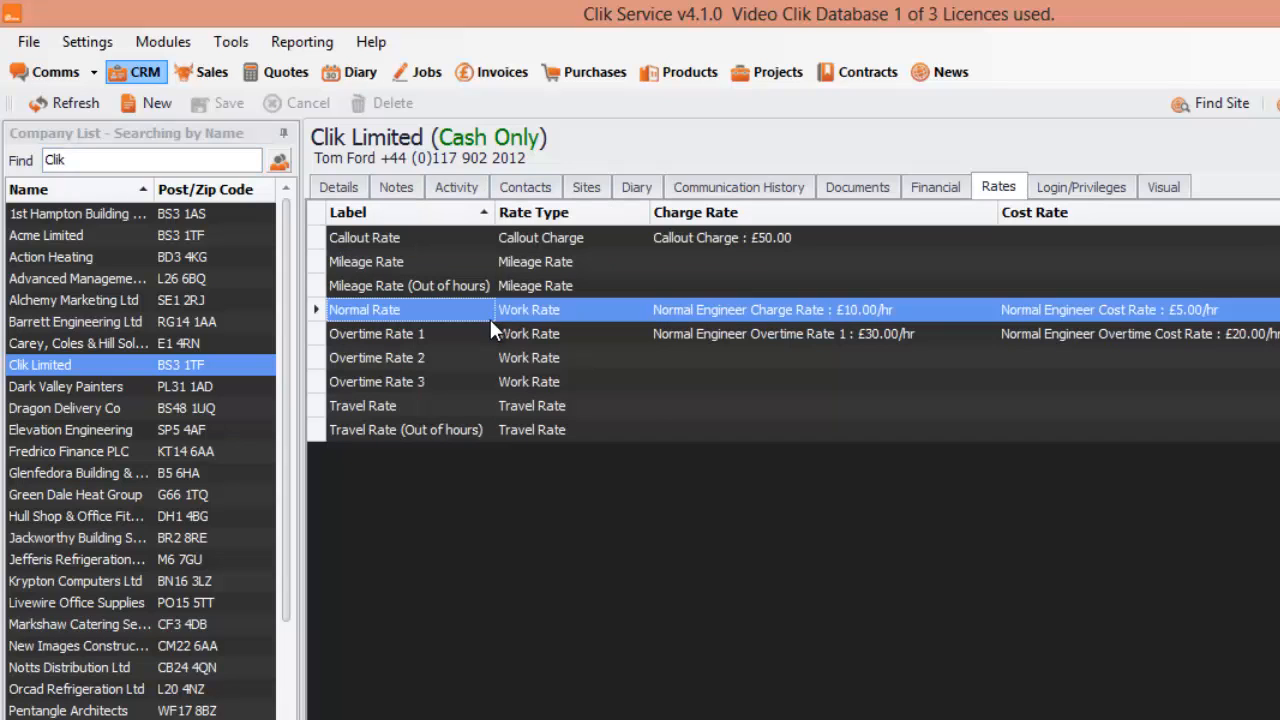
left_click(408, 284)
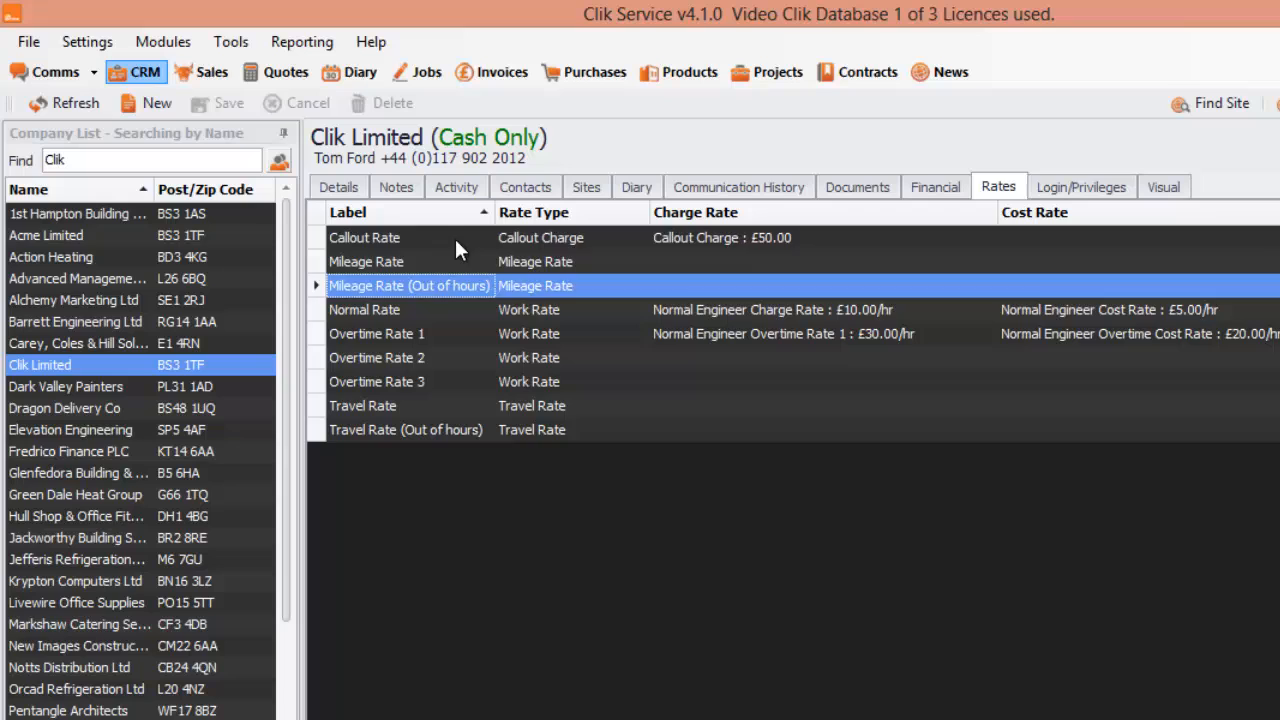
left_click(364, 236)
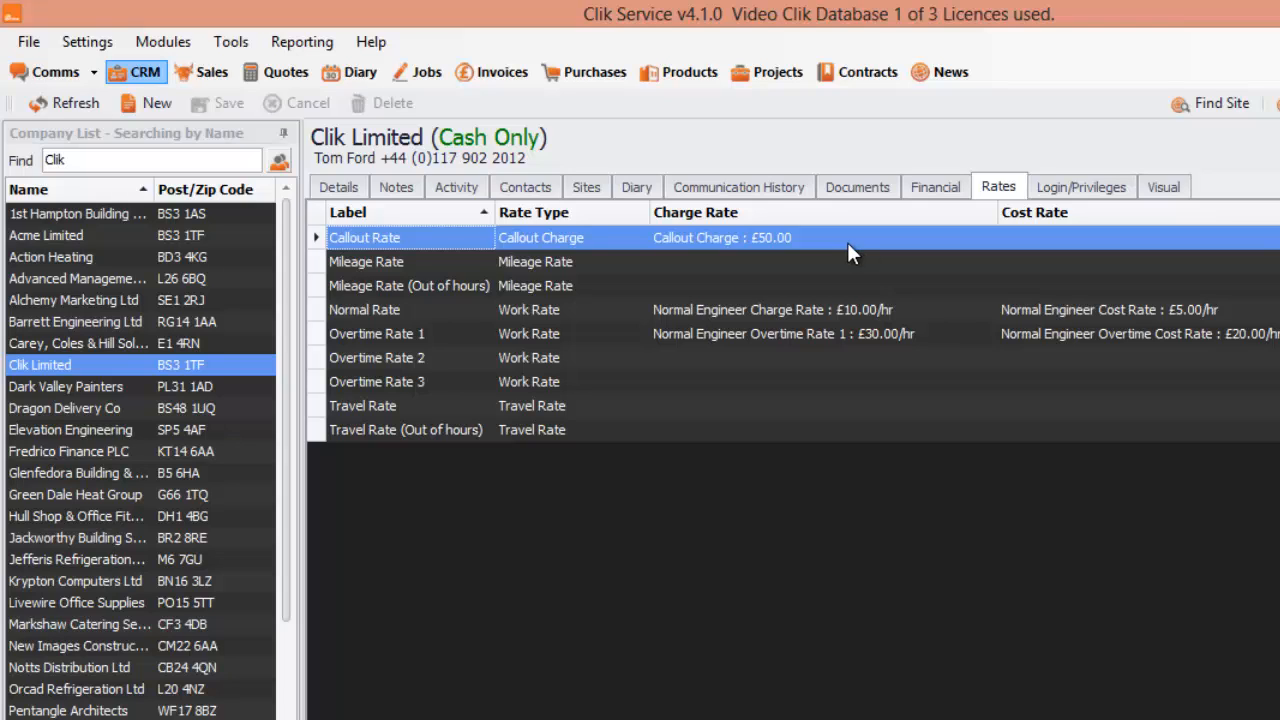
mouse_move(856, 252)
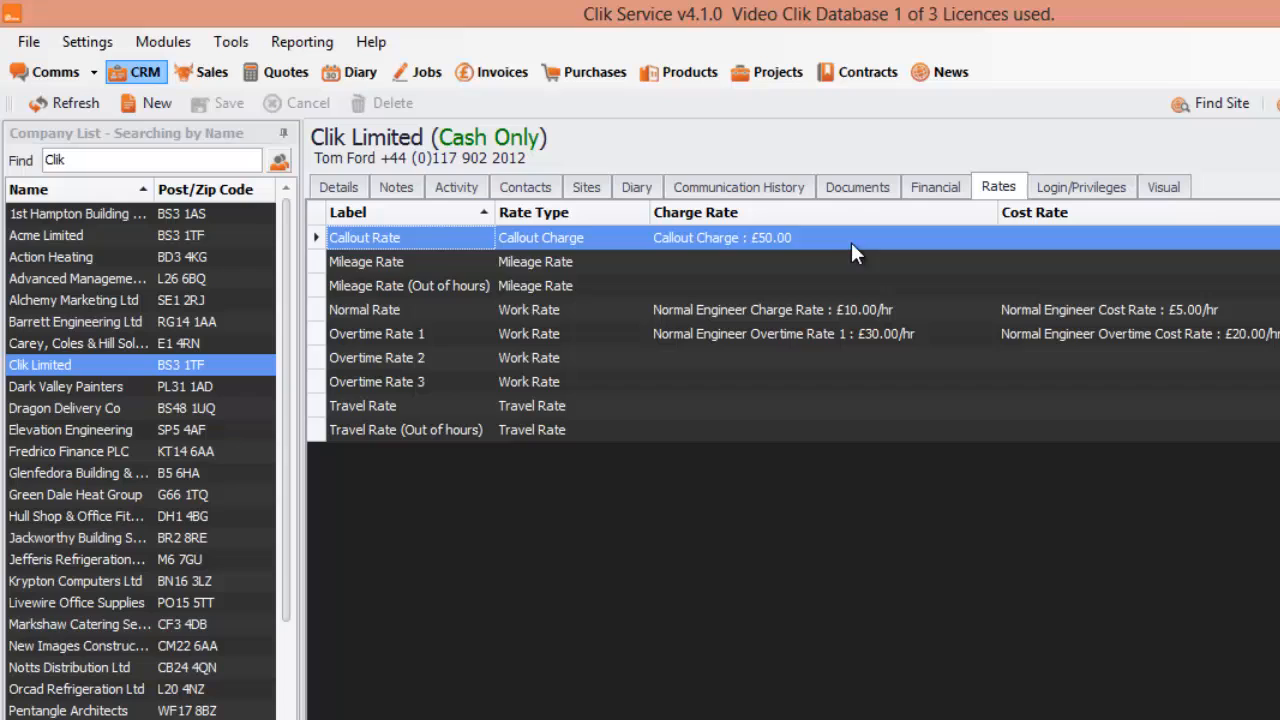
left_click(390, 308)
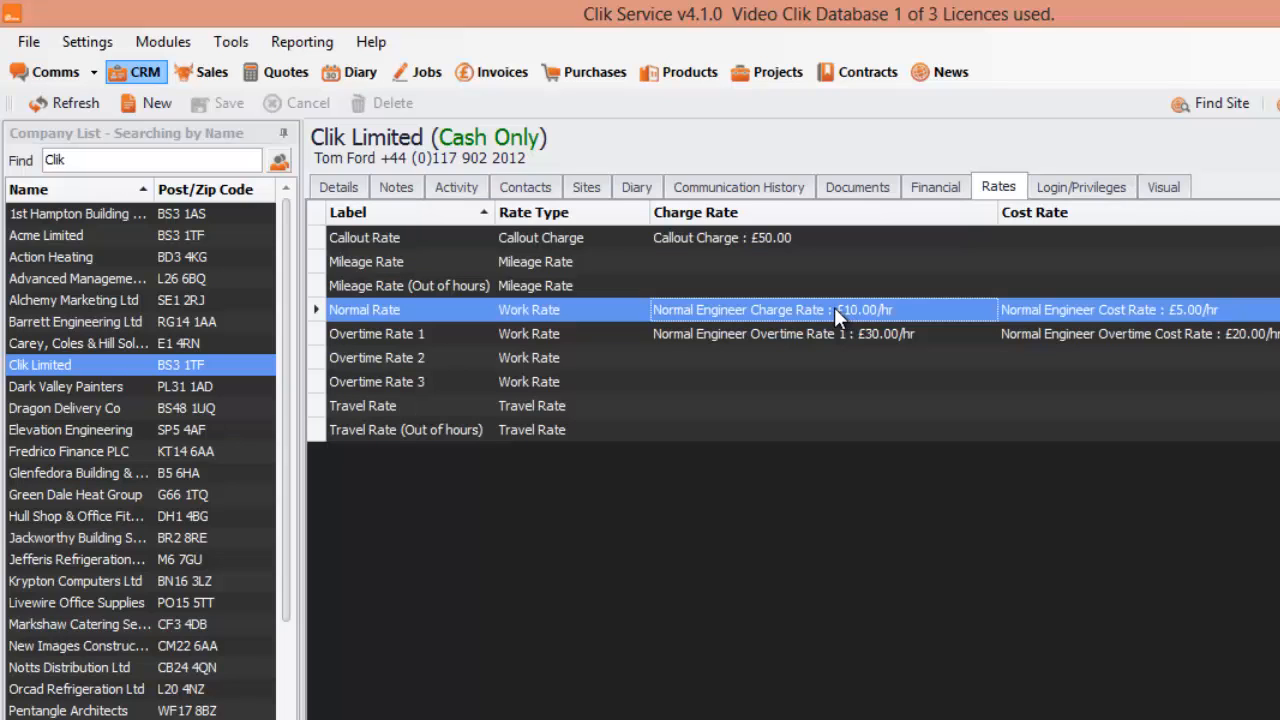
mouse_move(896, 318)
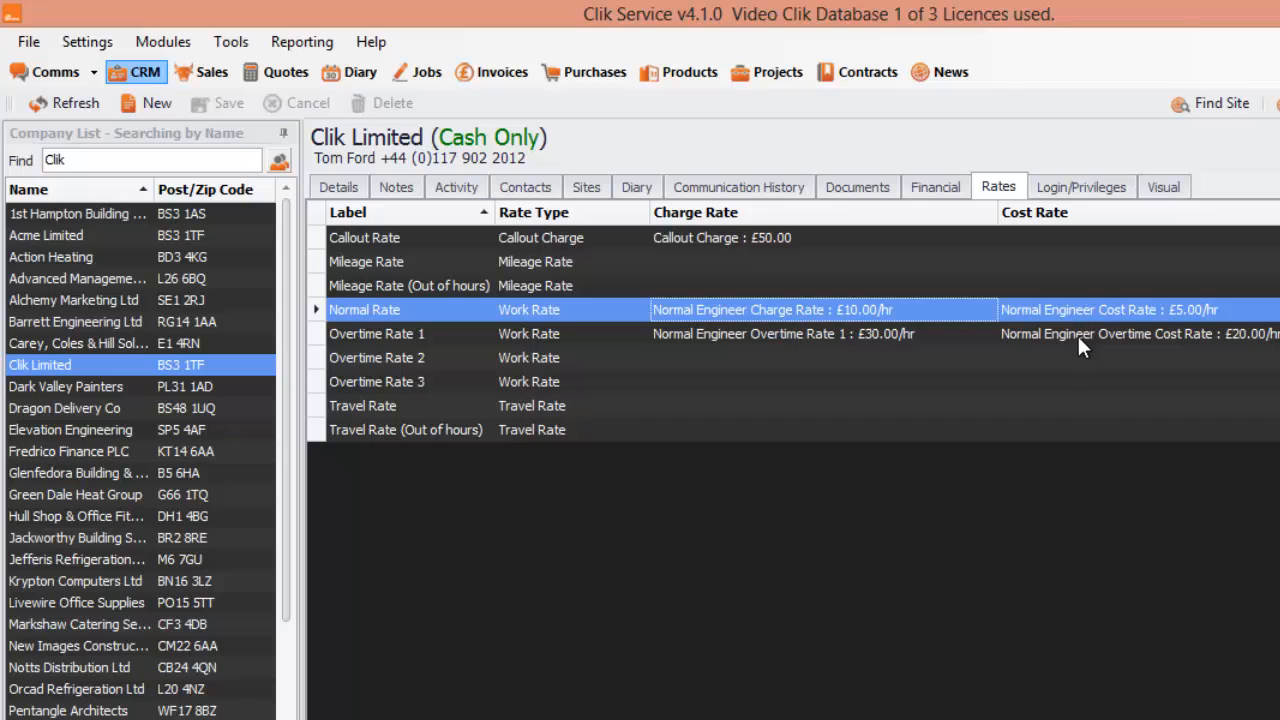
mouse_move(1036, 352)
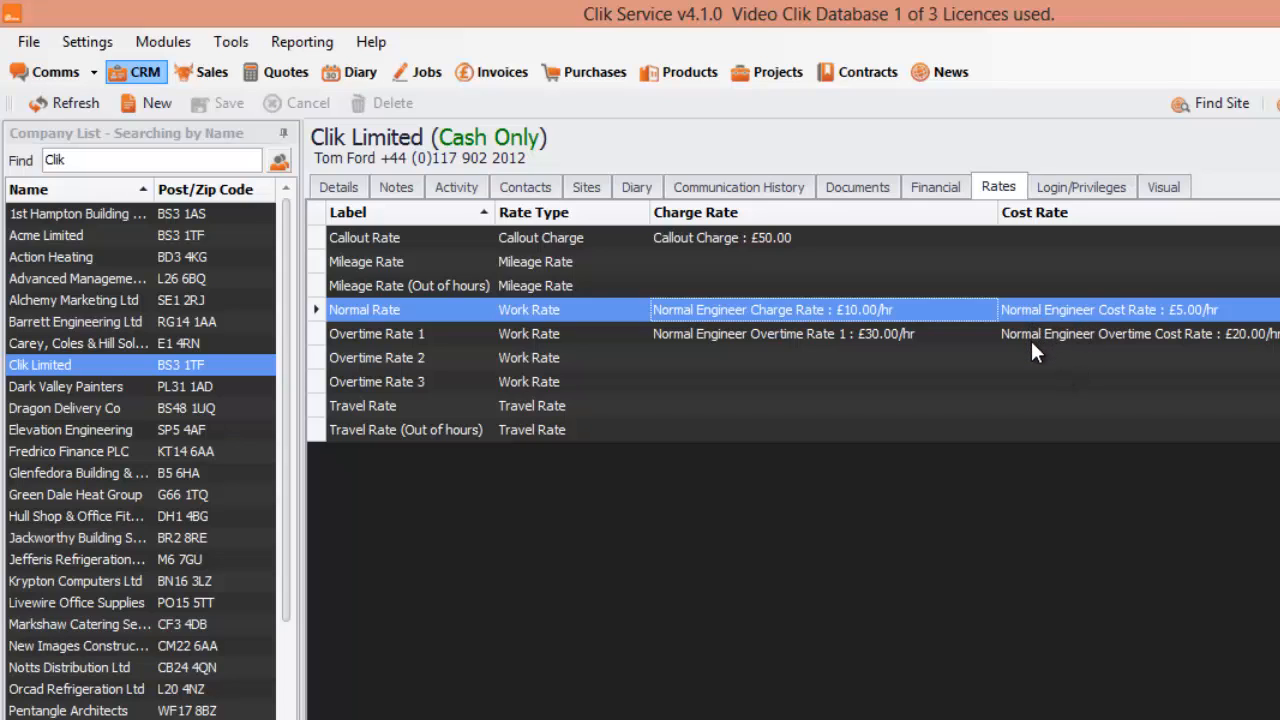
mouse_move(1032, 362)
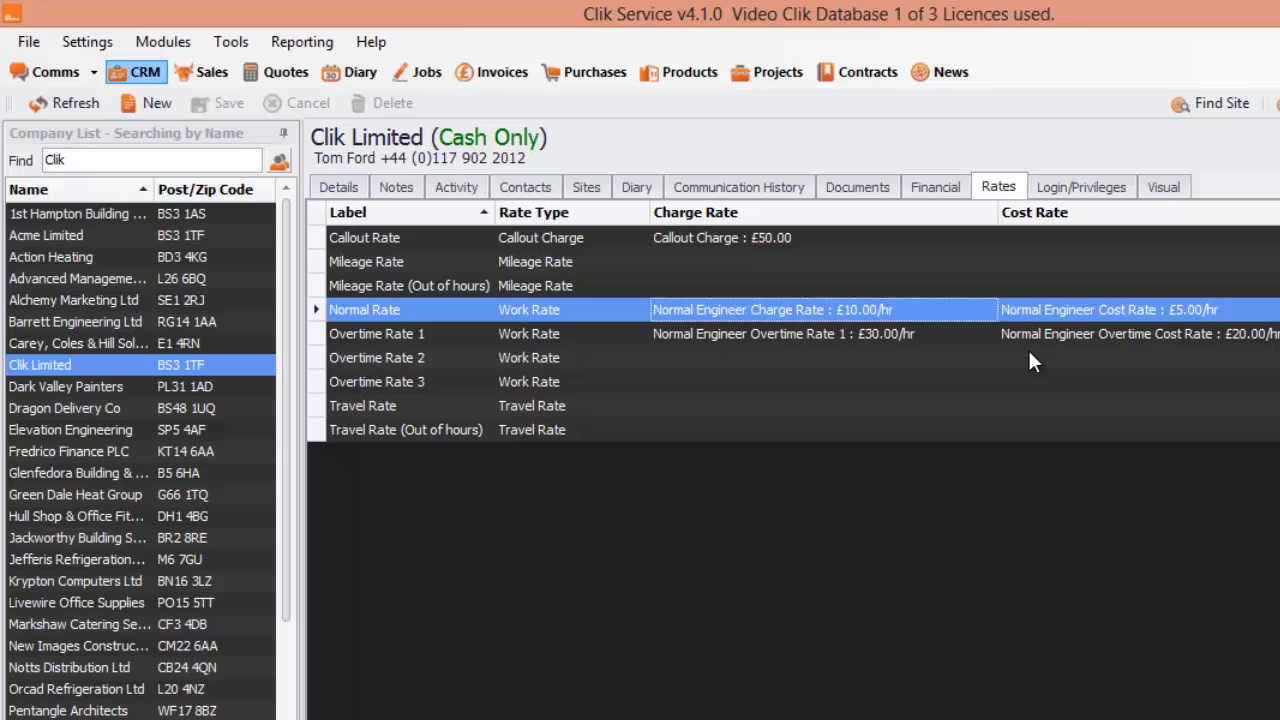
mouse_move(992, 354)
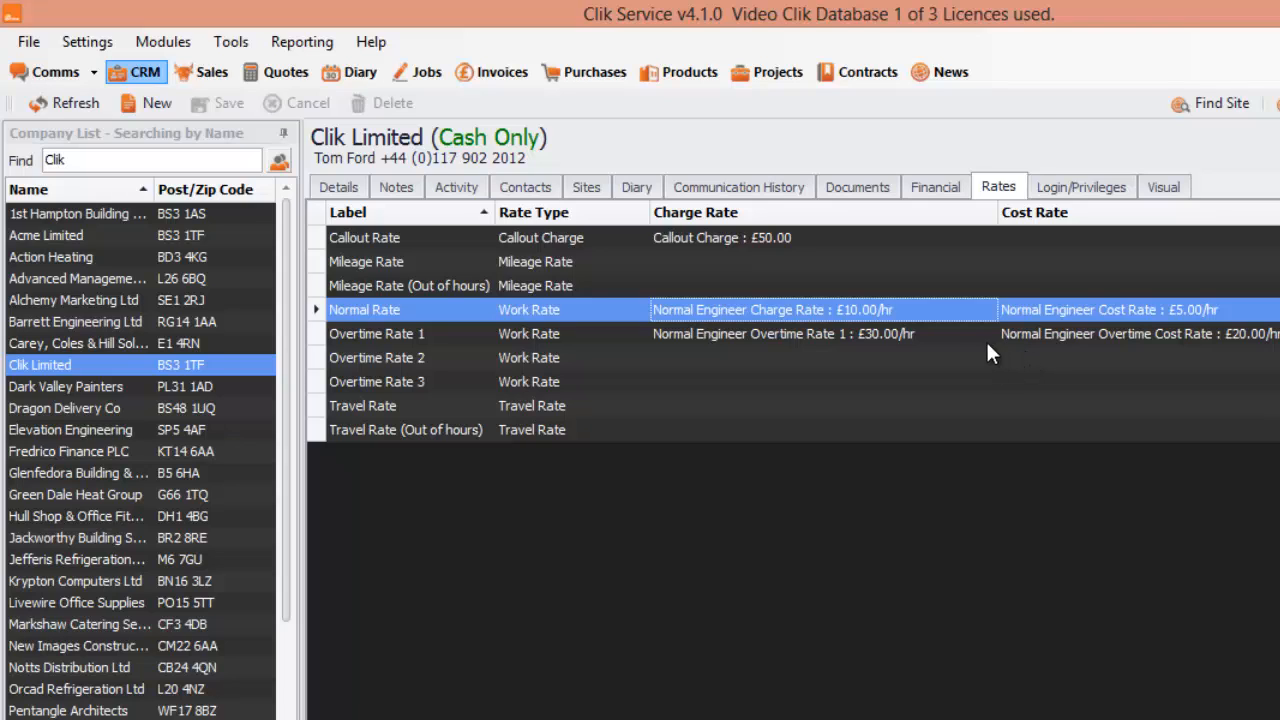
mouse_move(930, 278)
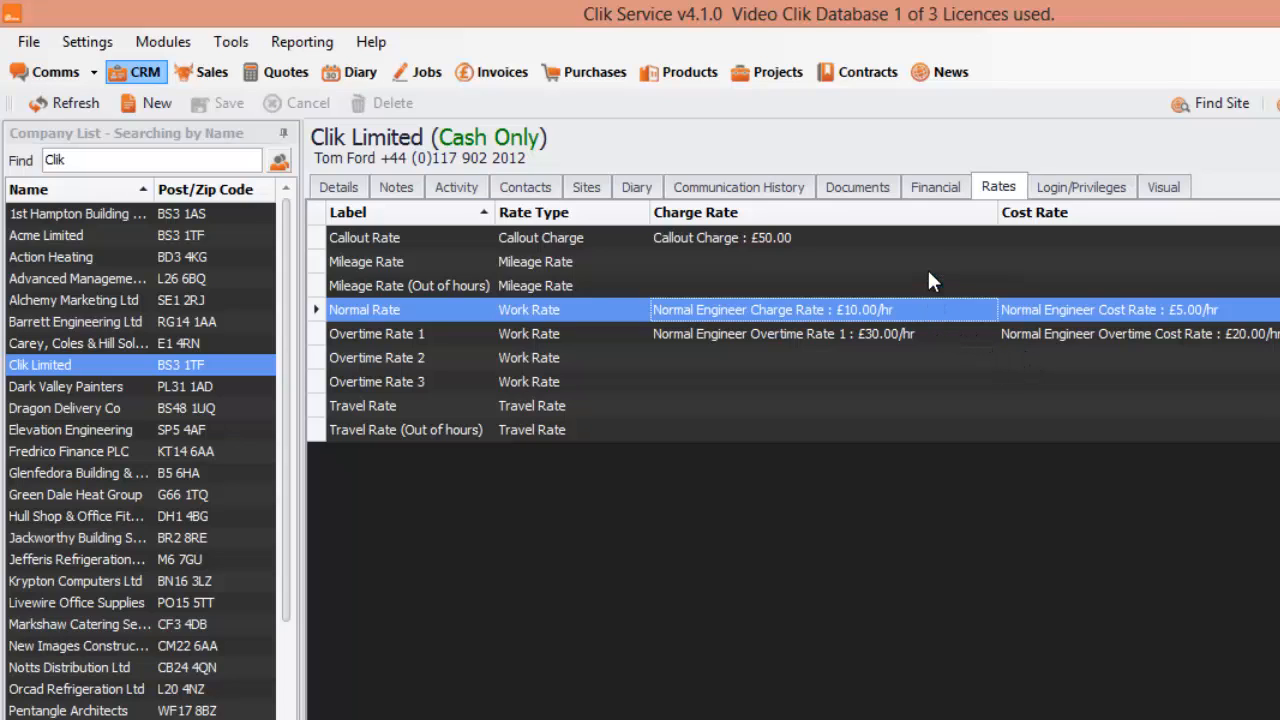
Show Clik Limited's Financial details with currency, credit status and VAT codes.
left_click(936, 188)
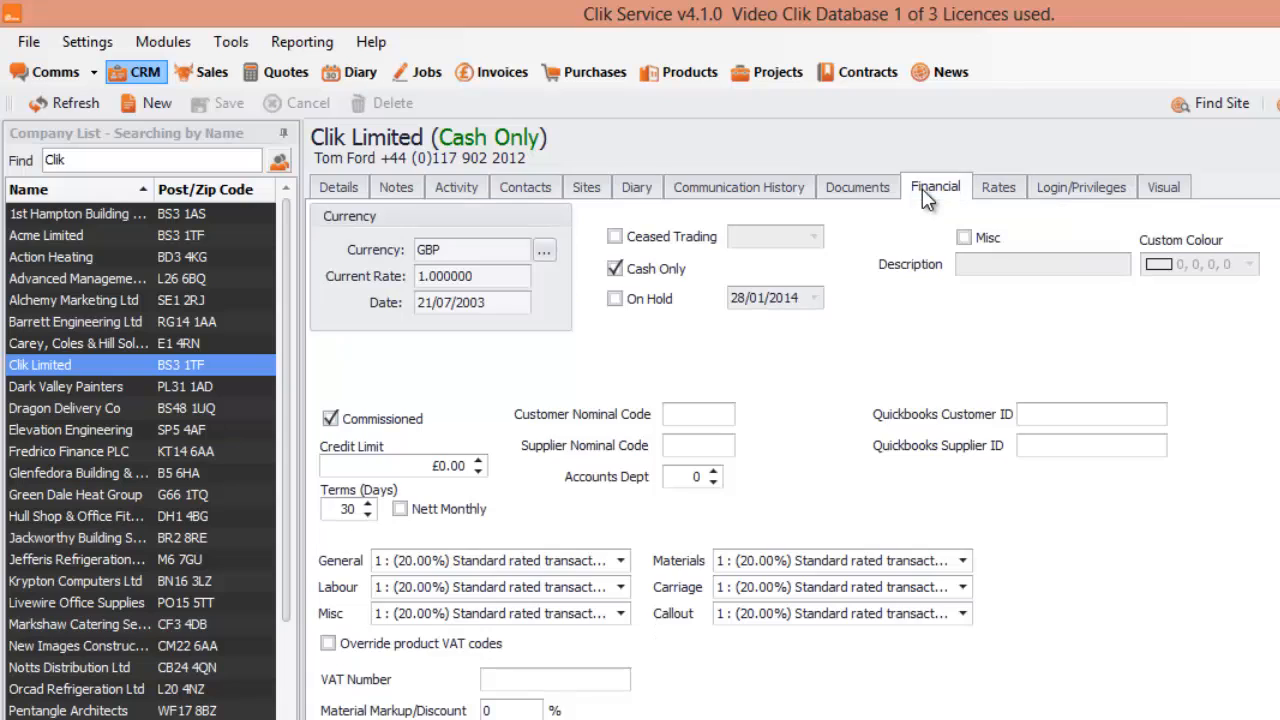
mouse_move(920, 198)
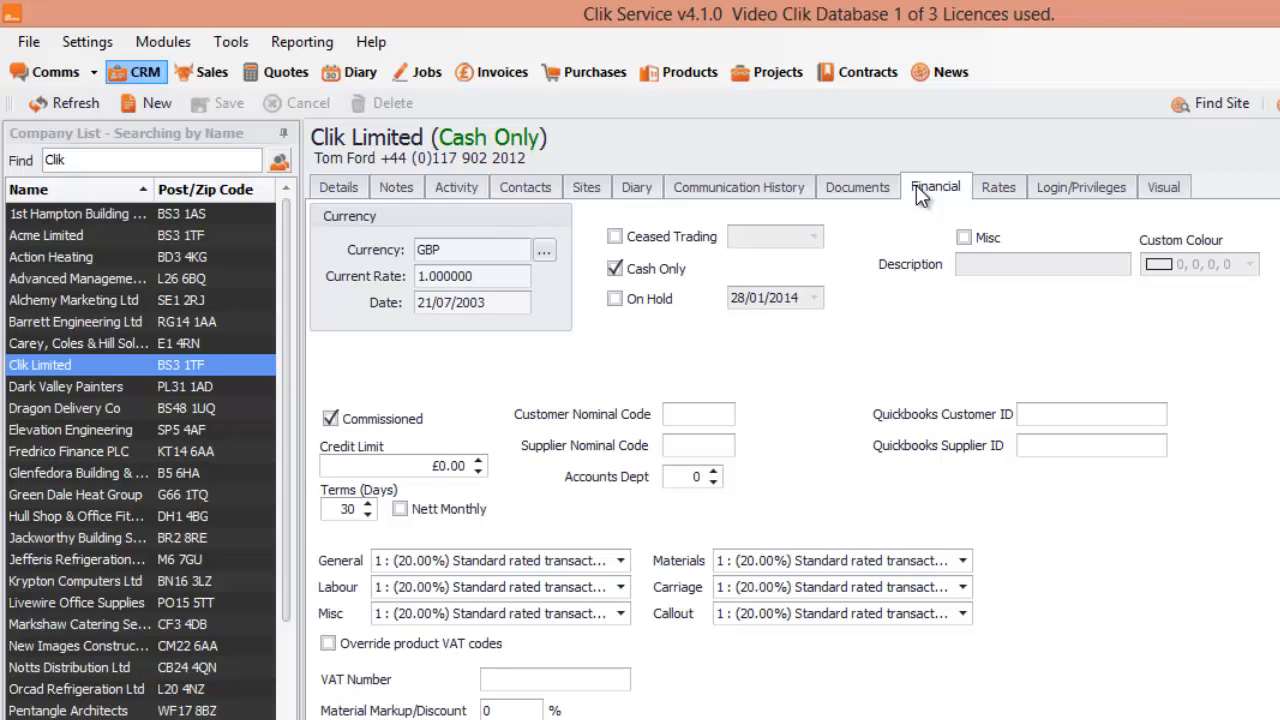
mouse_move(456, 216)
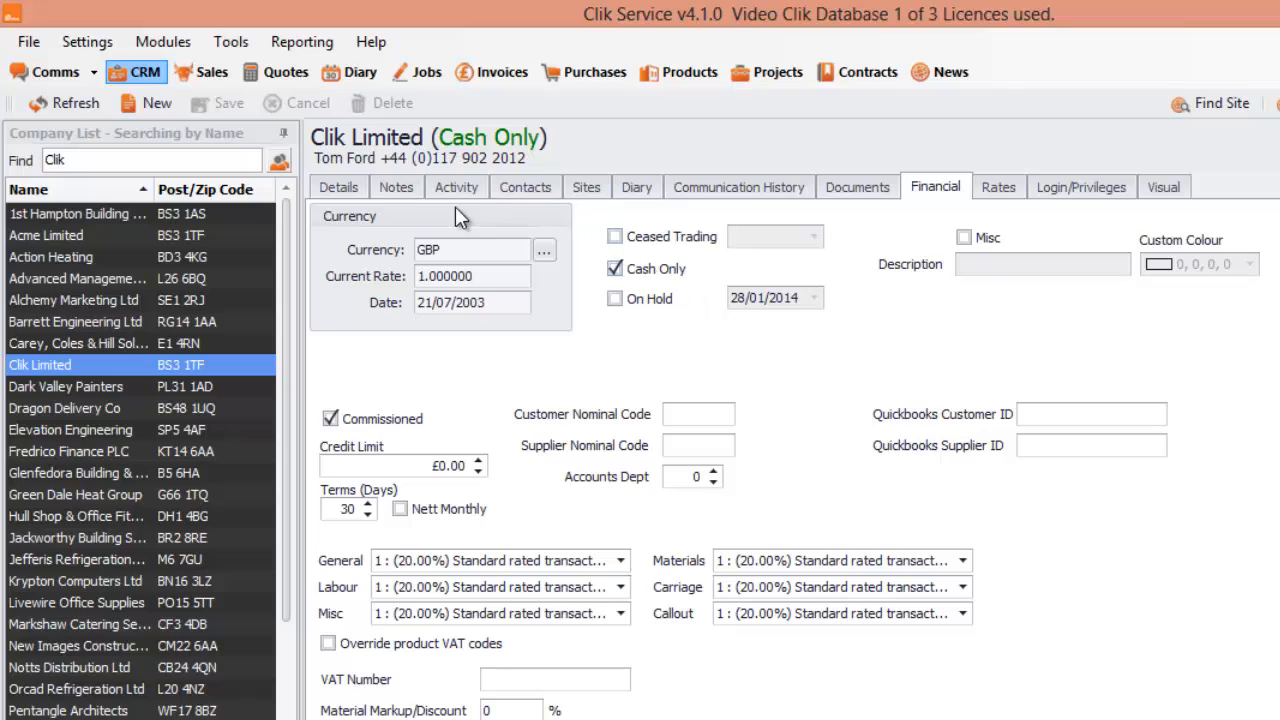
mouse_move(500, 220)
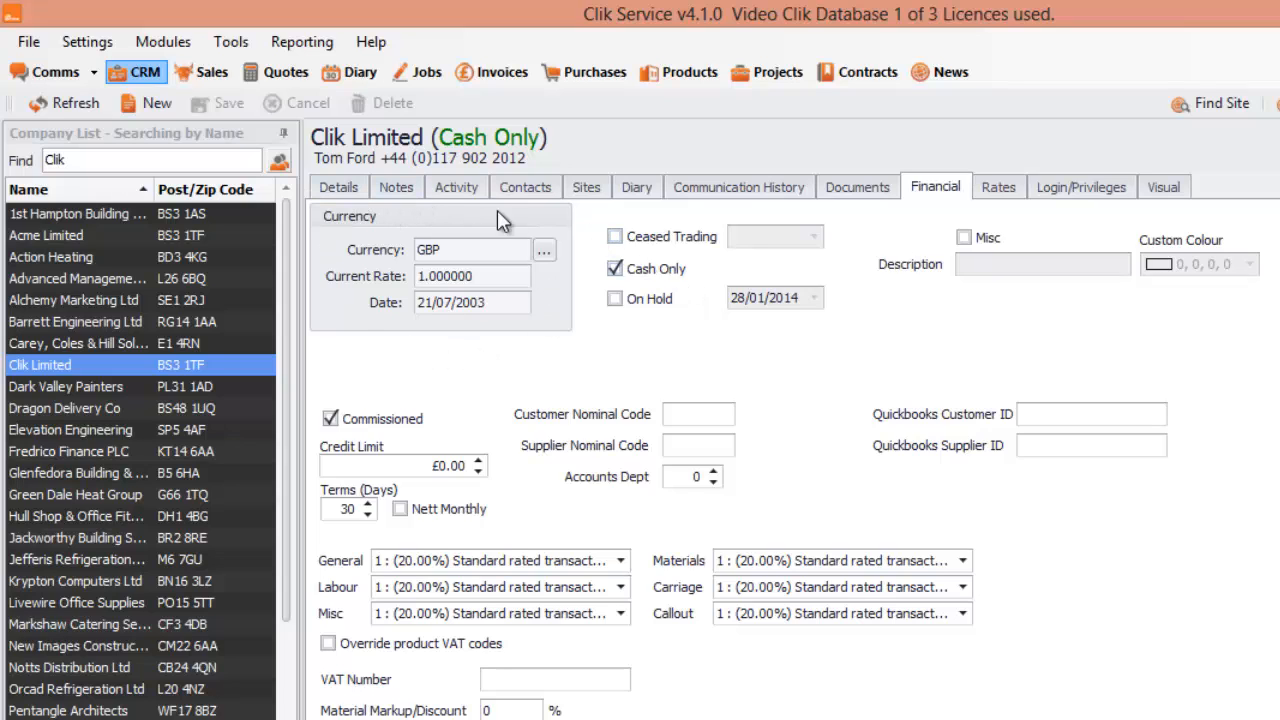
mouse_move(564, 262)
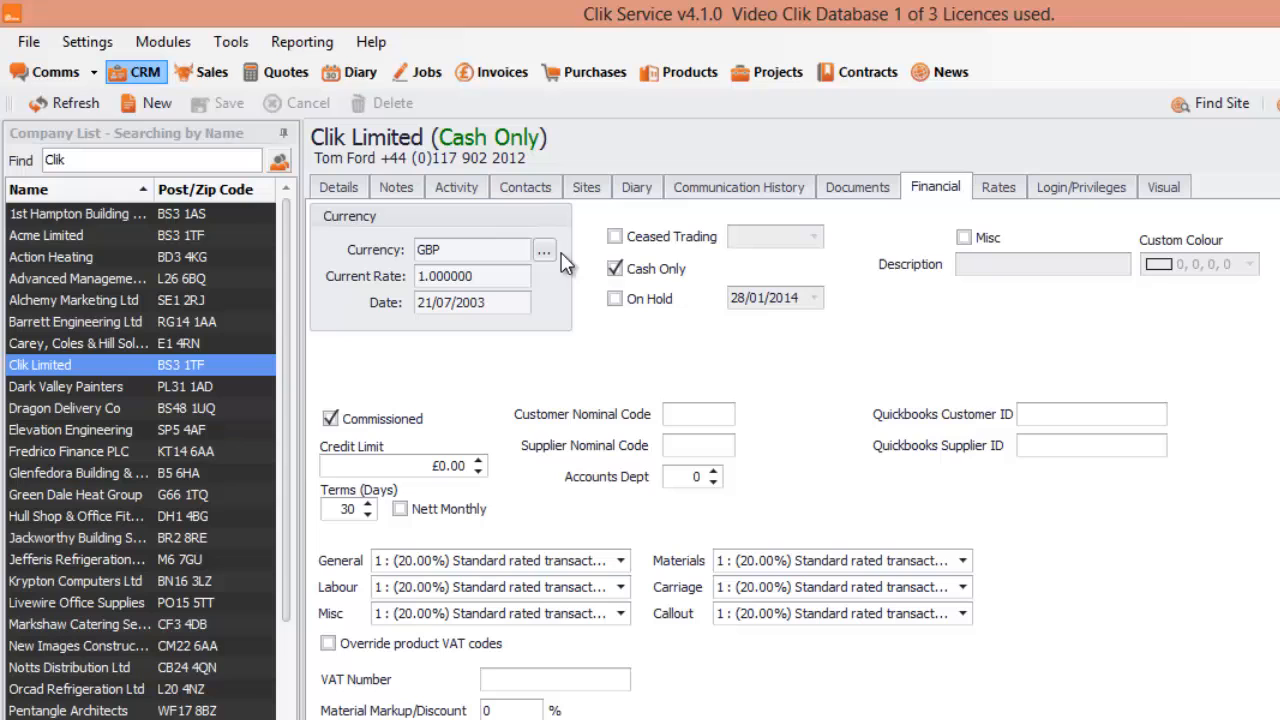
Change Clik Limited's currency to EUR, giving a 1.410000 exchange rate.
left_click(544, 250)
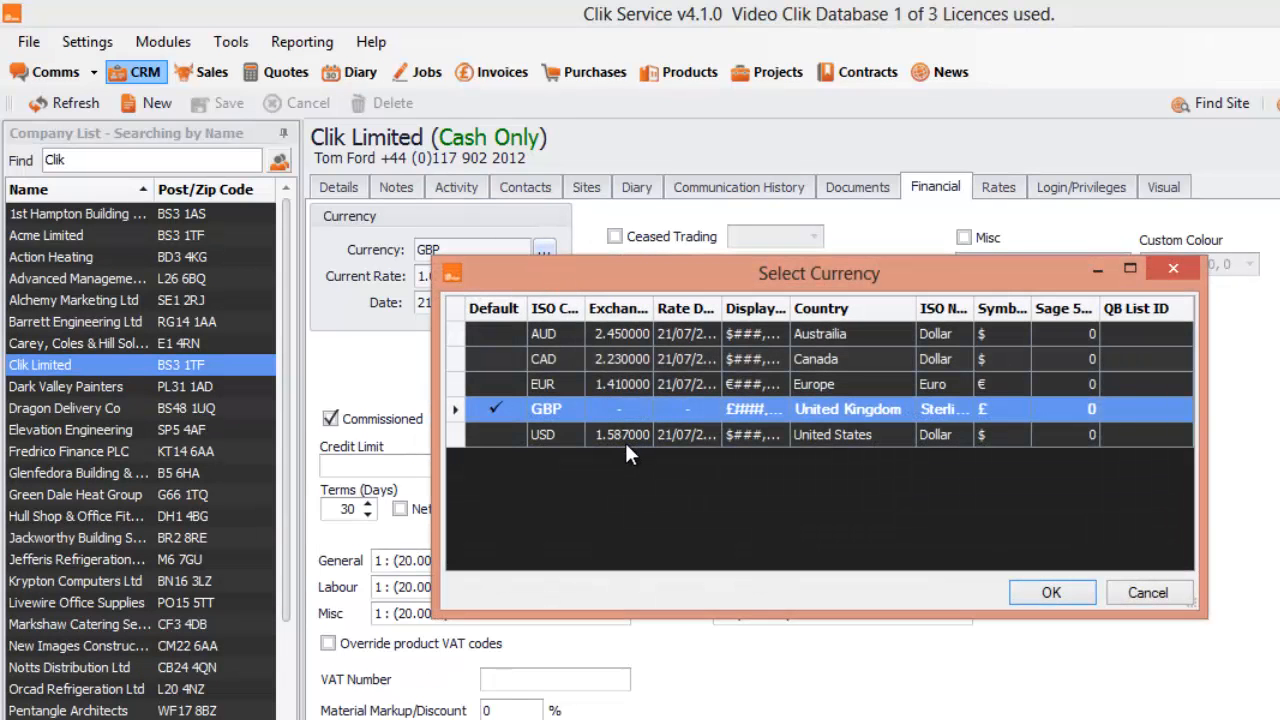
mouse_move(756, 424)
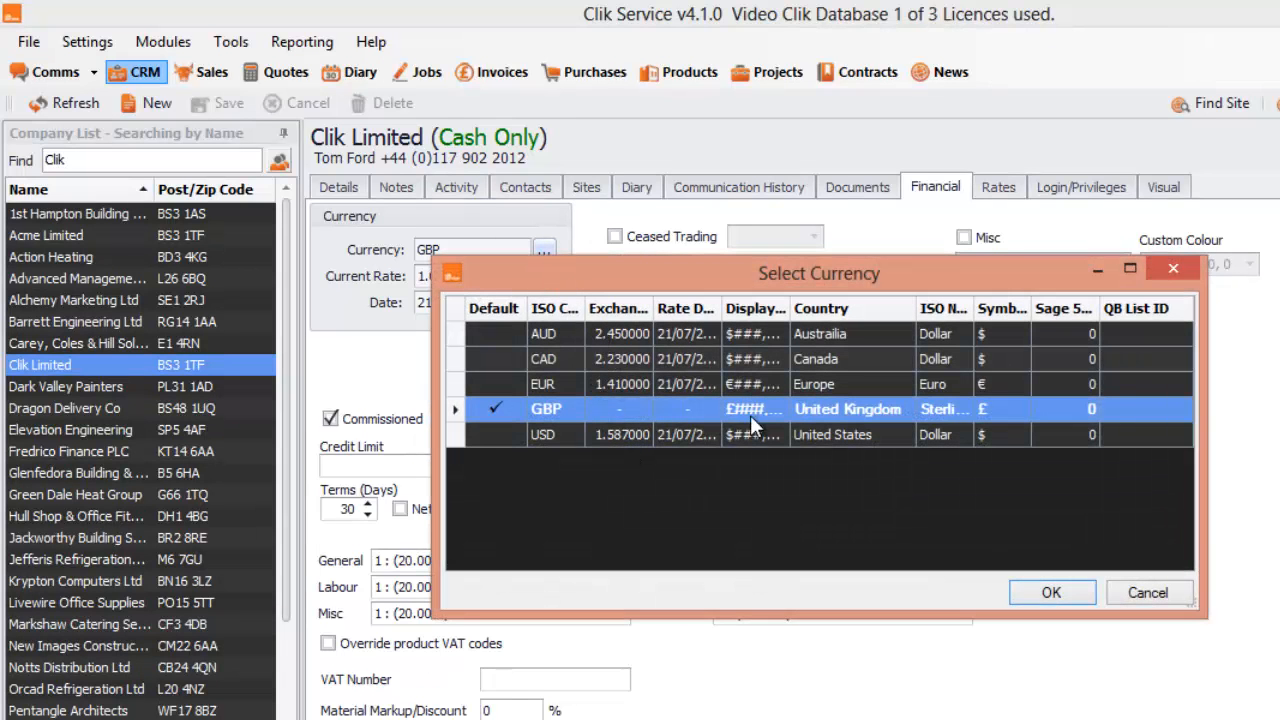
mouse_move(584, 404)
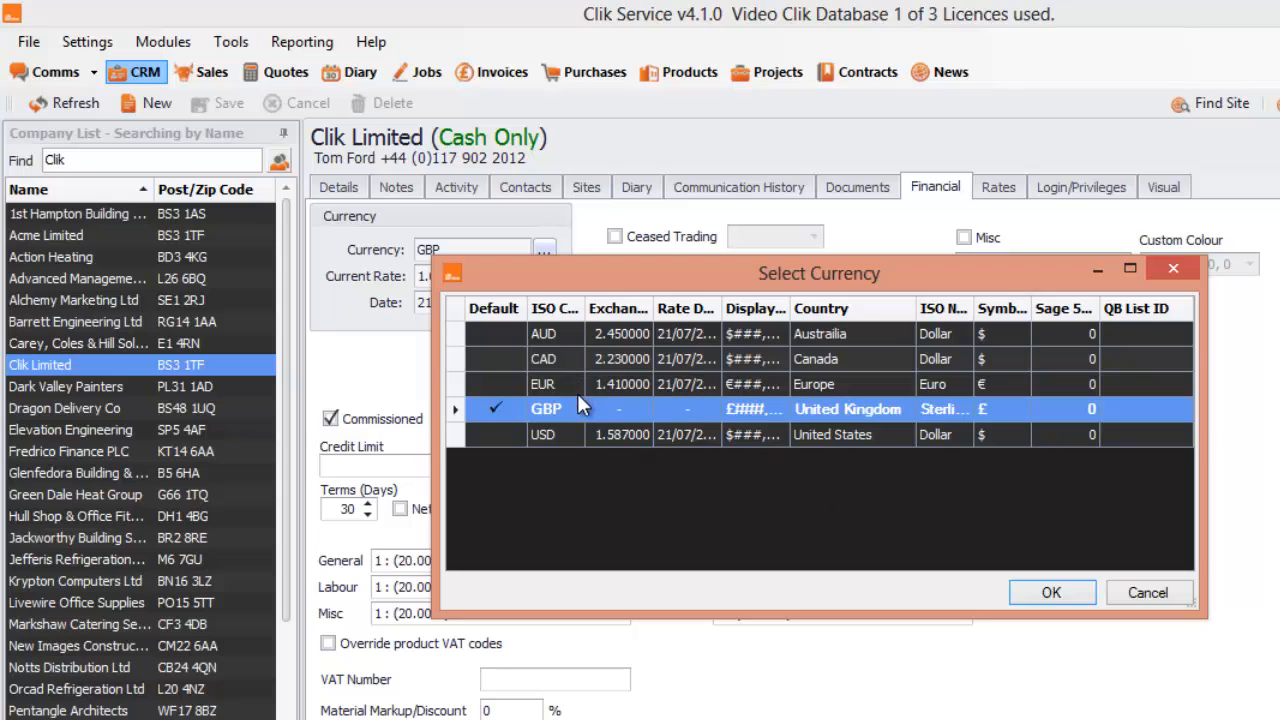
mouse_move(728, 476)
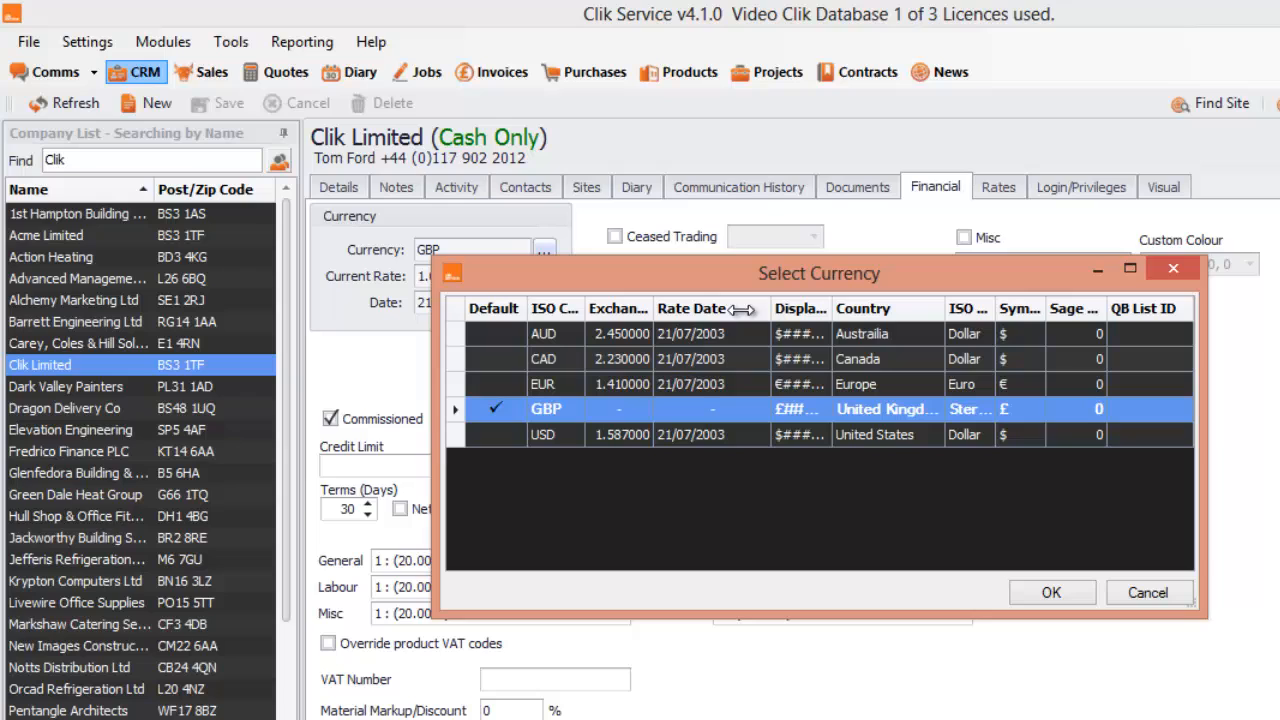
mouse_move(740, 412)
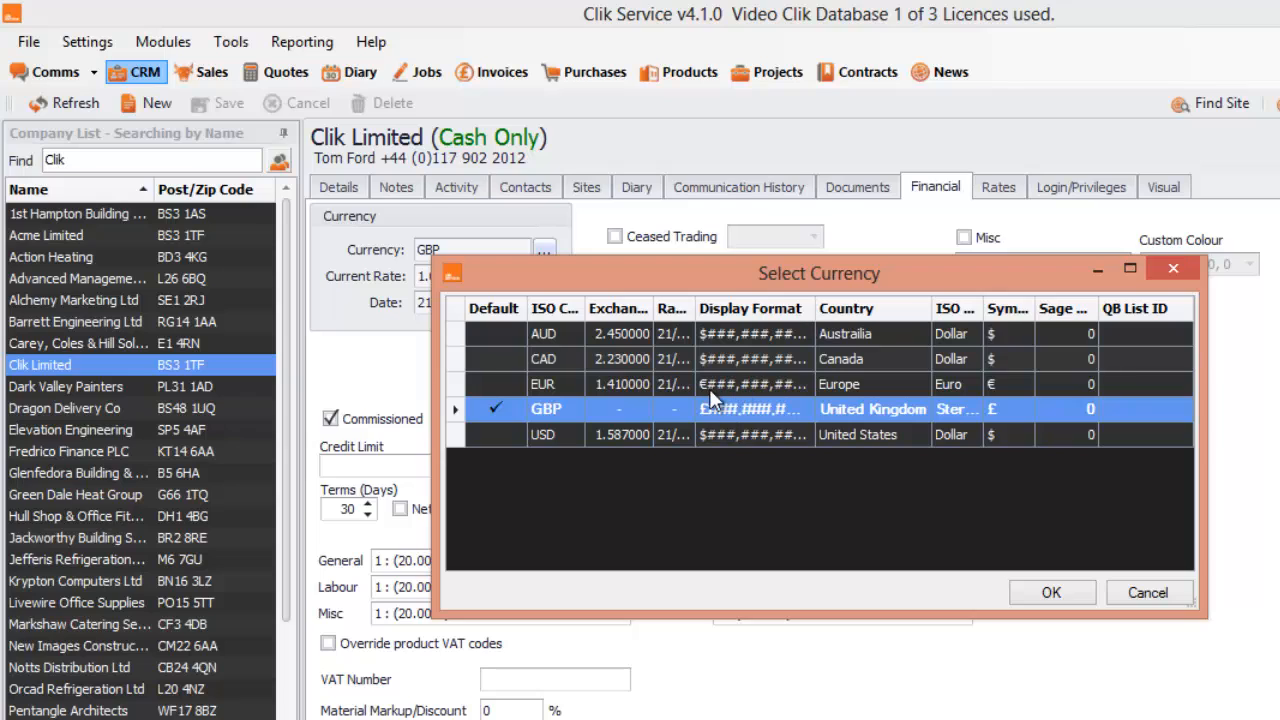
left_click(750, 384)
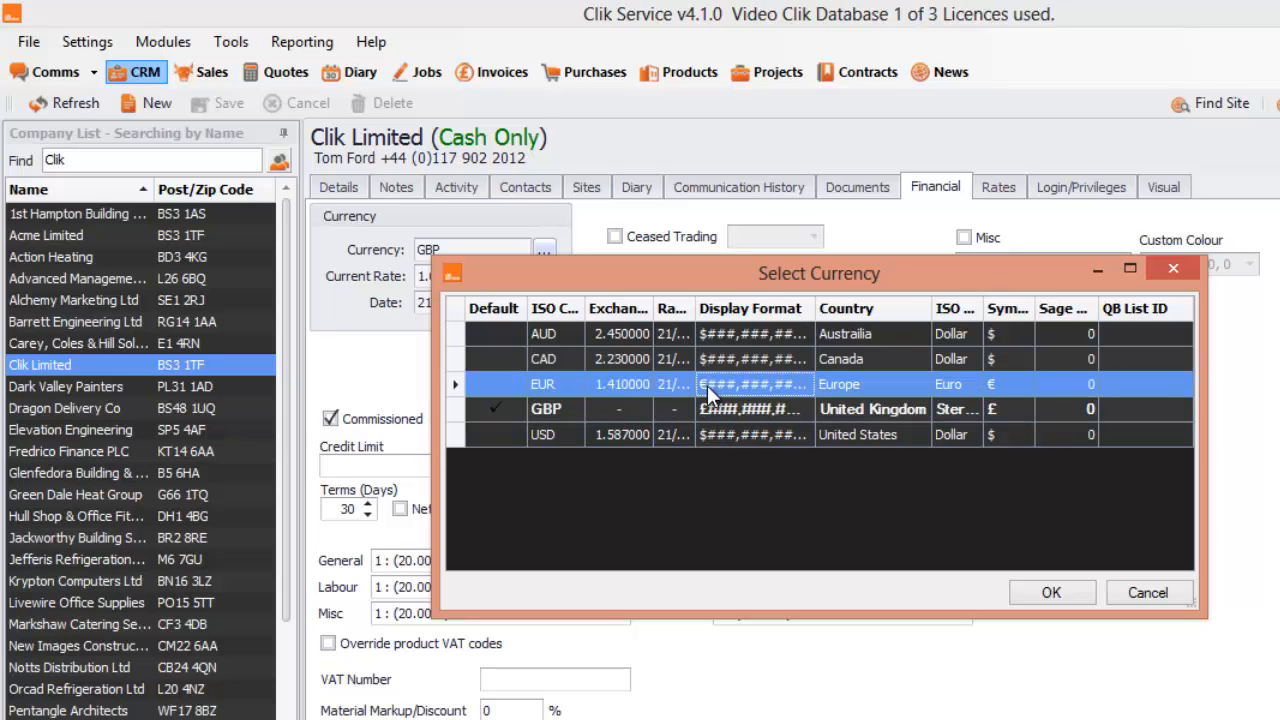
mouse_move(764, 388)
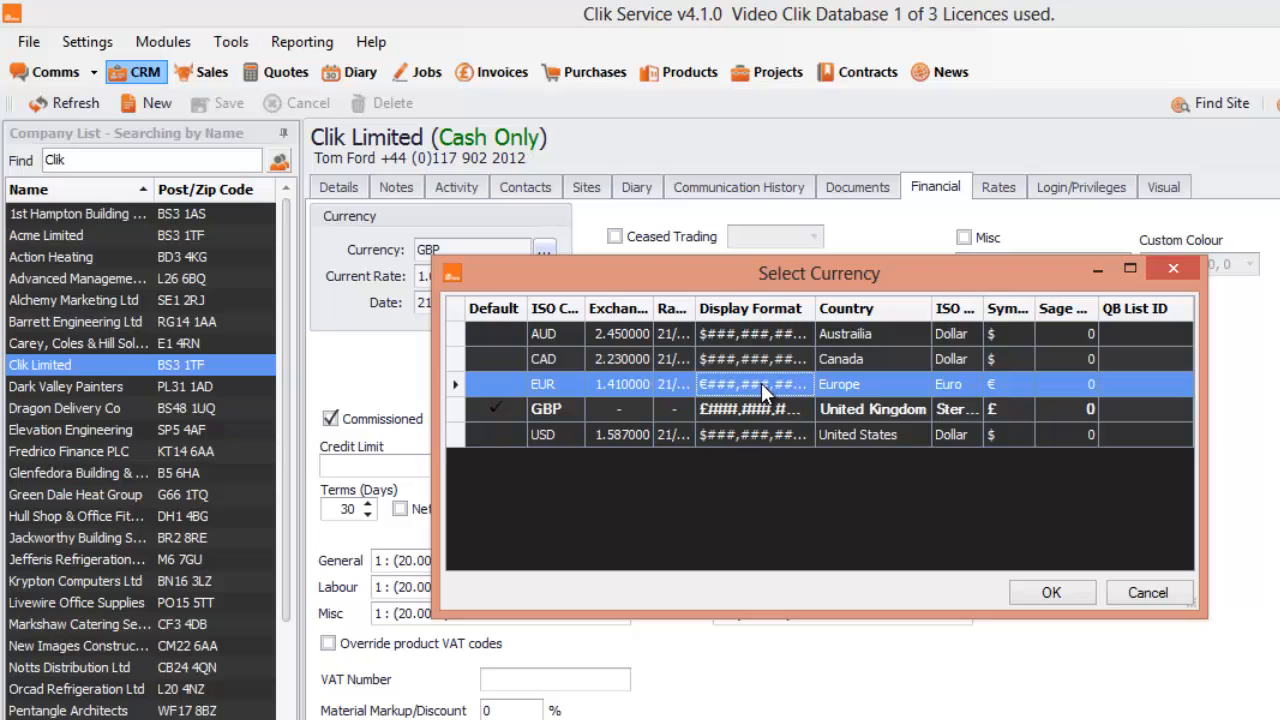
mouse_move(982, 410)
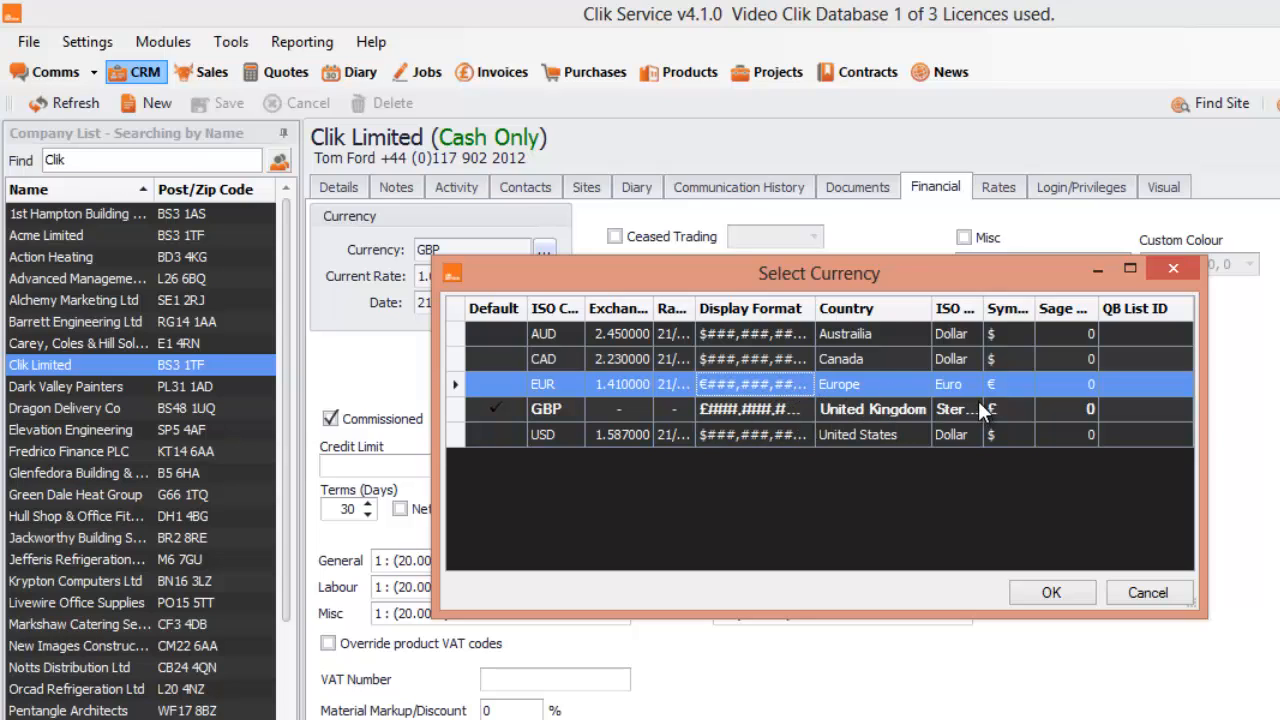
mouse_move(976, 396)
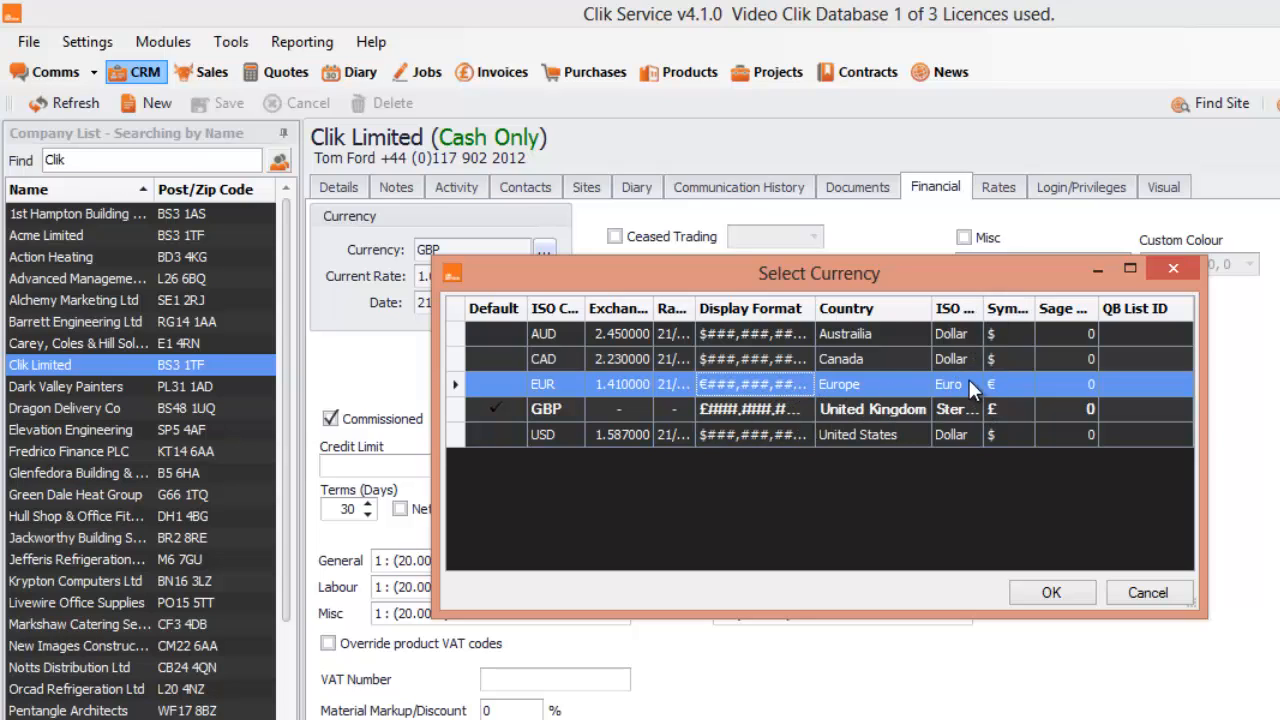
mouse_move(1008, 392)
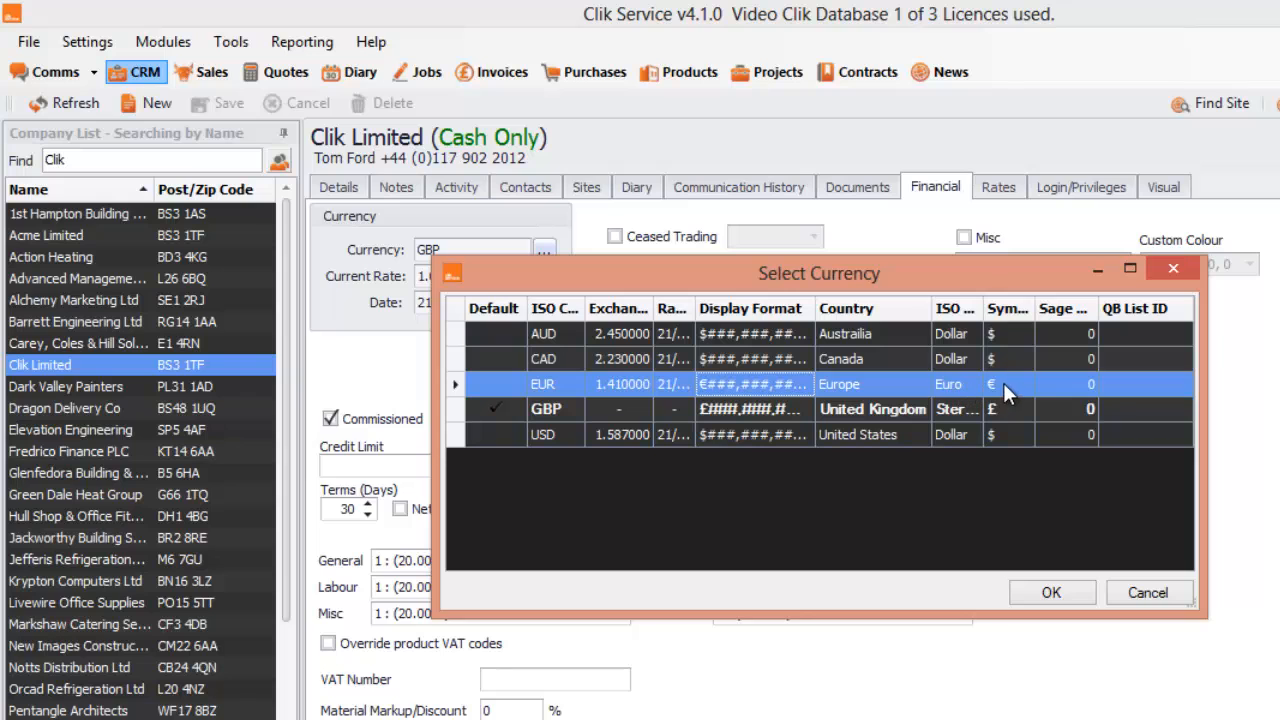
mouse_move(1052, 536)
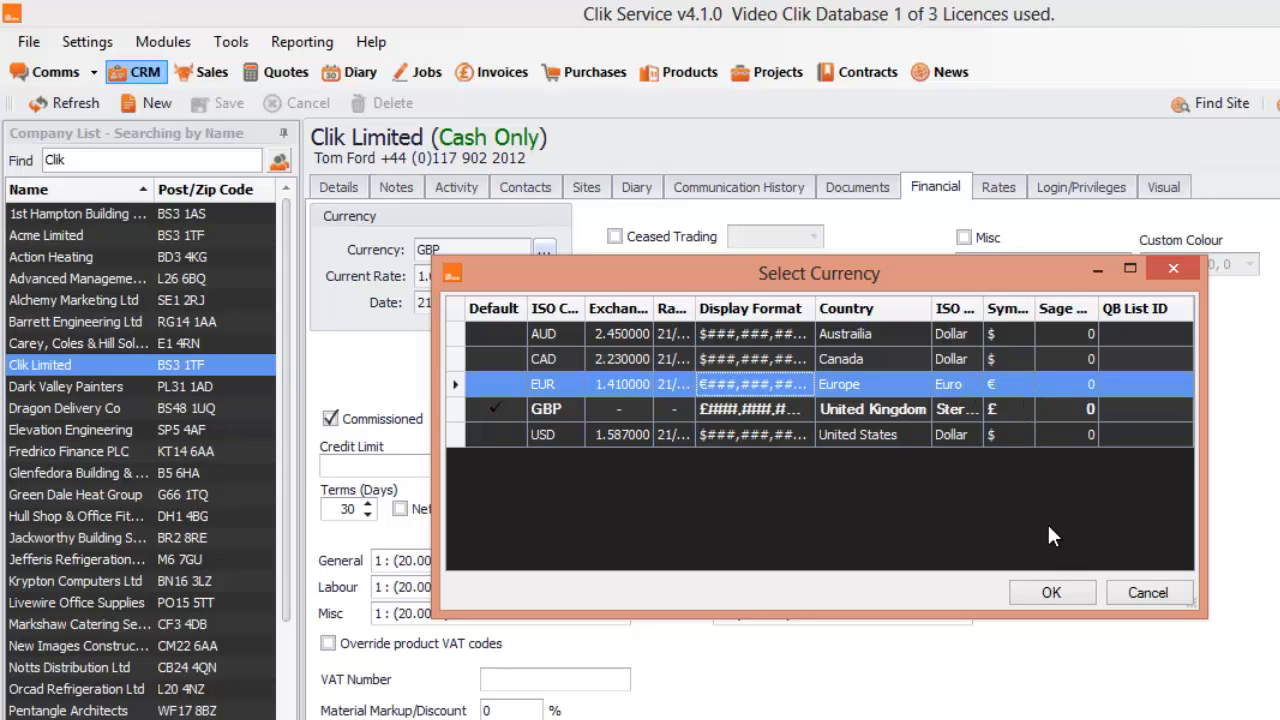
left_click(1052, 592)
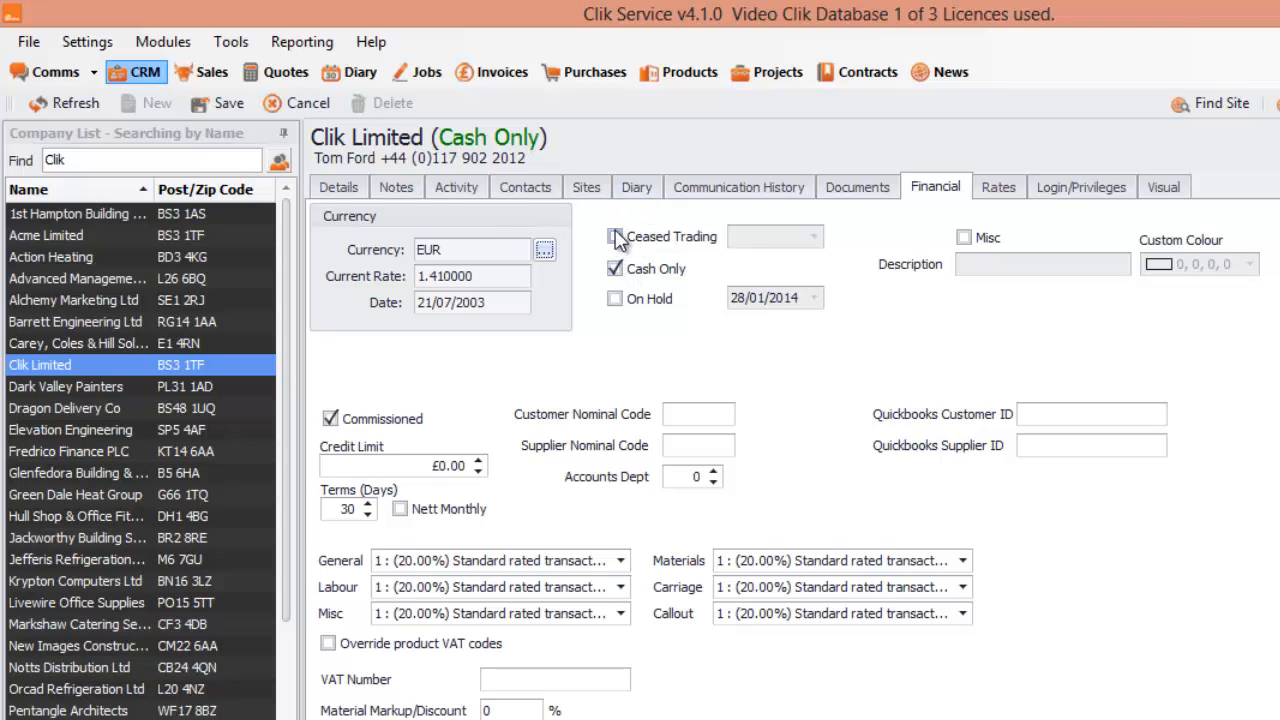
Clear the Ceased Trading, On Hold and Cash Only flags on Clik Limited.
left_click(616, 236)
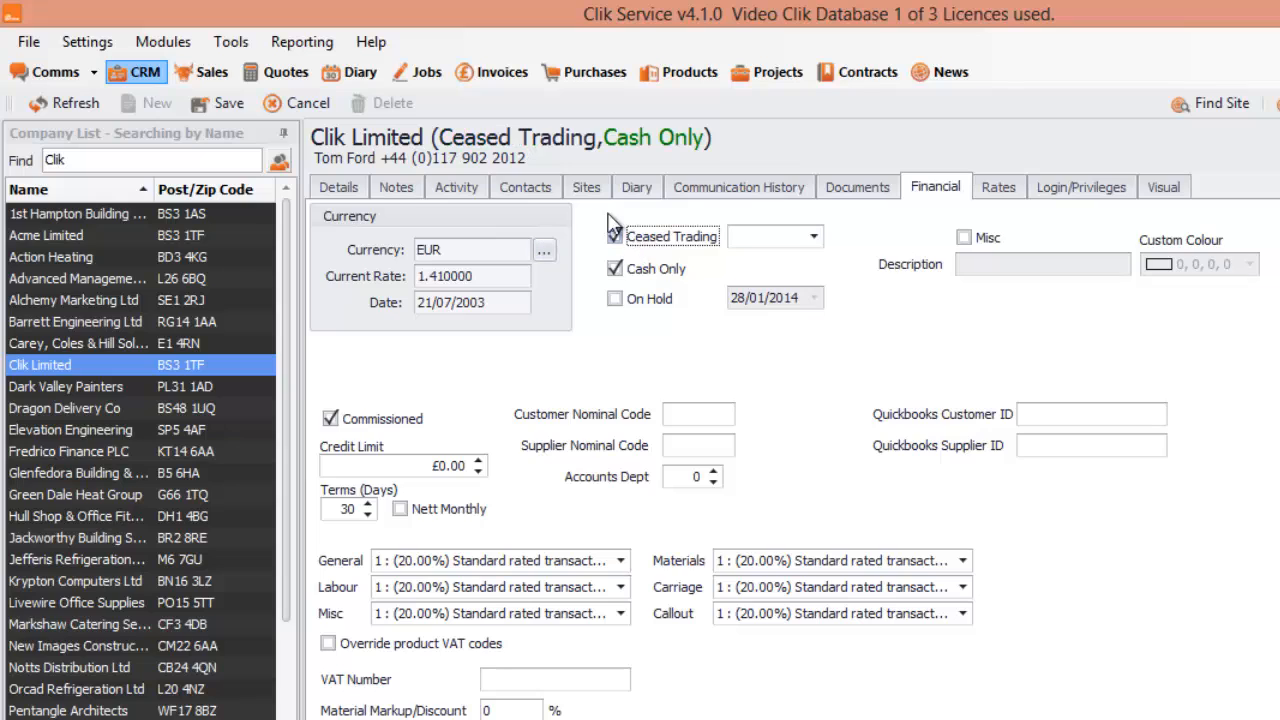
left_click(614, 236)
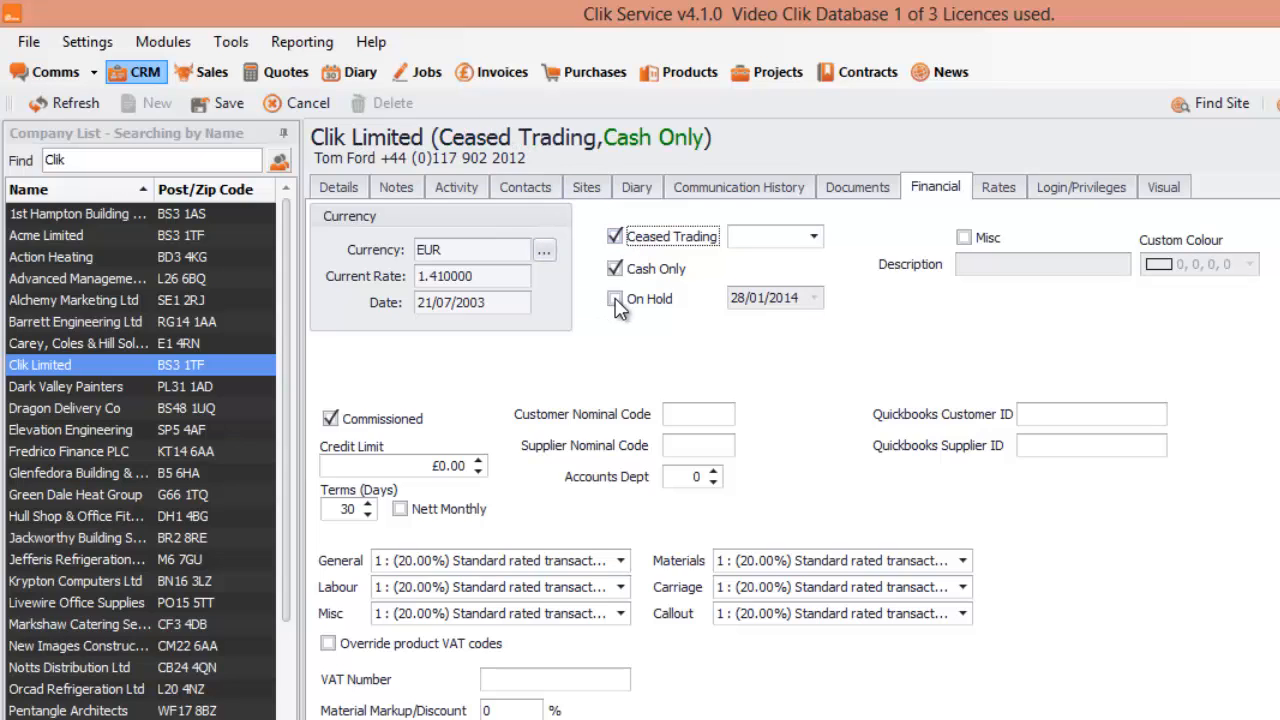
left_click(612, 298)
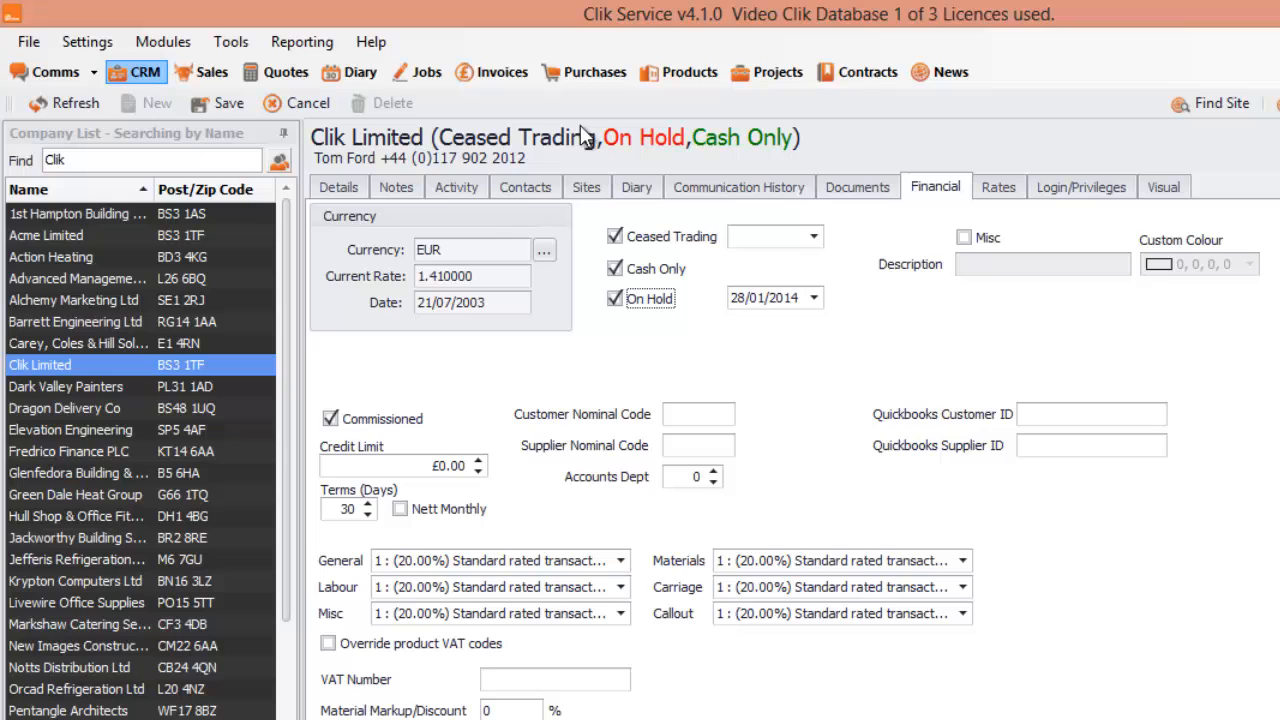
mouse_move(516, 158)
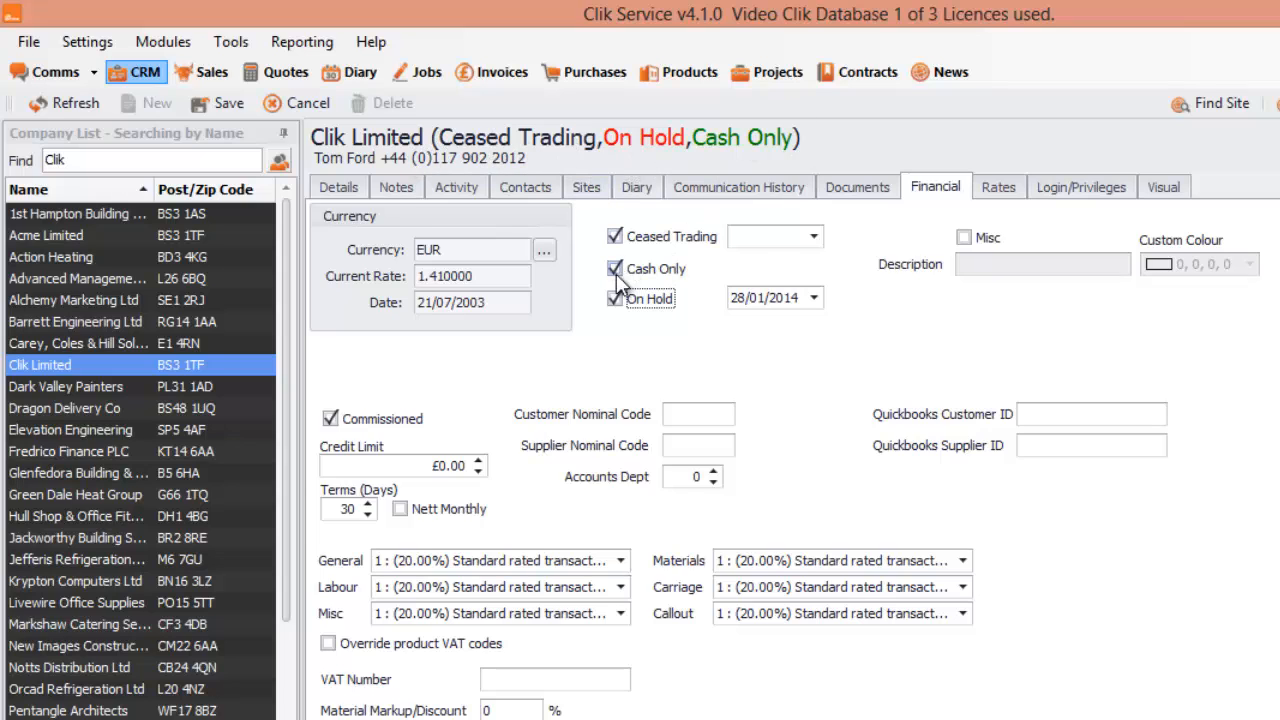
left_click(616, 268)
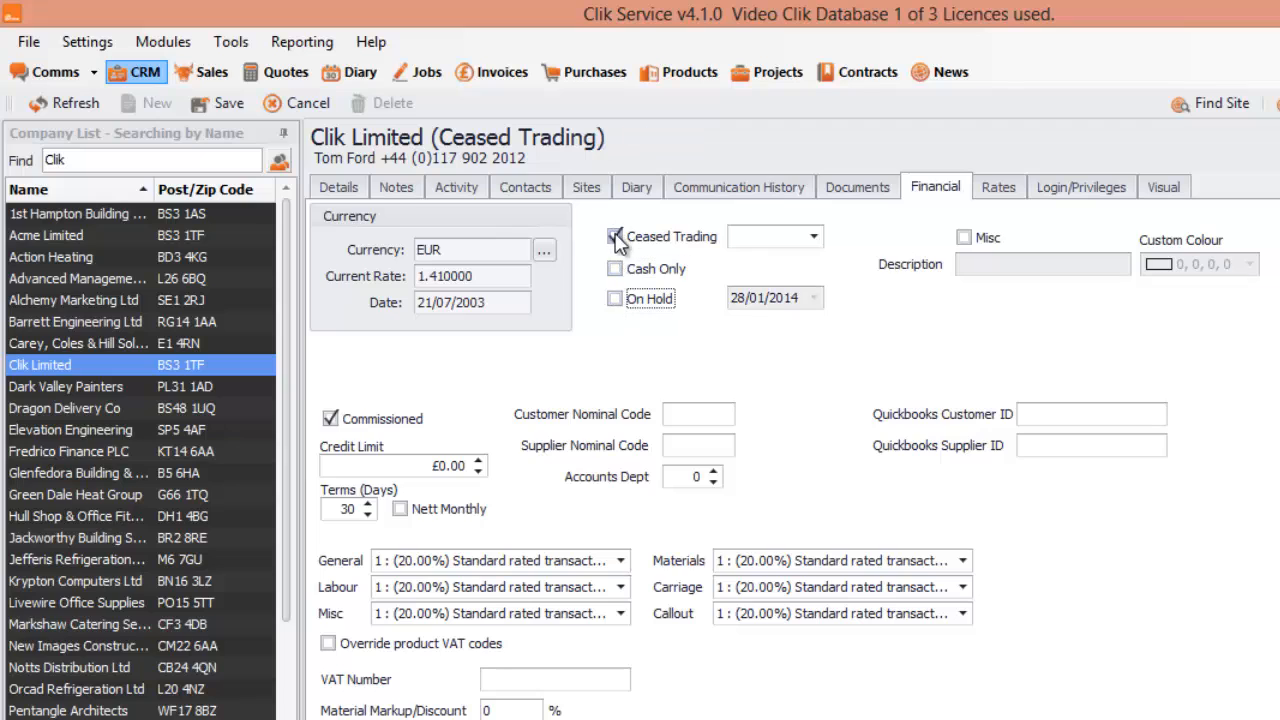
left_click(614, 236)
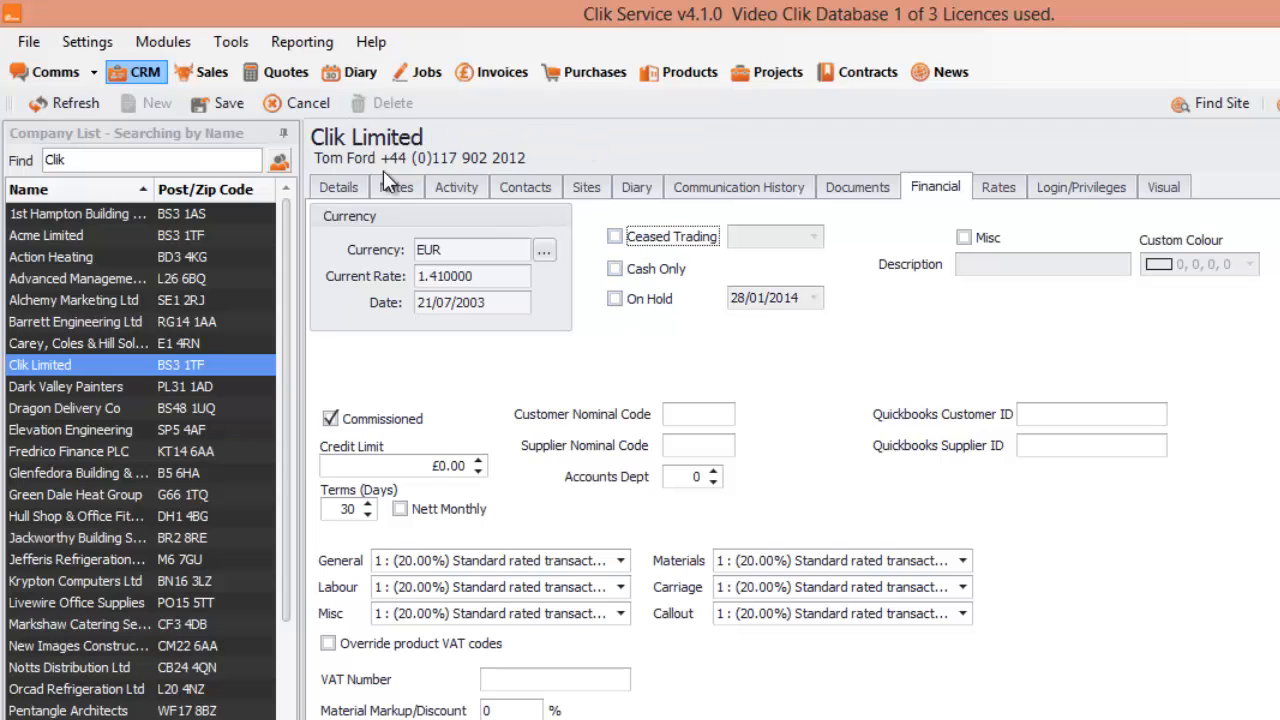
mouse_move(856, 370)
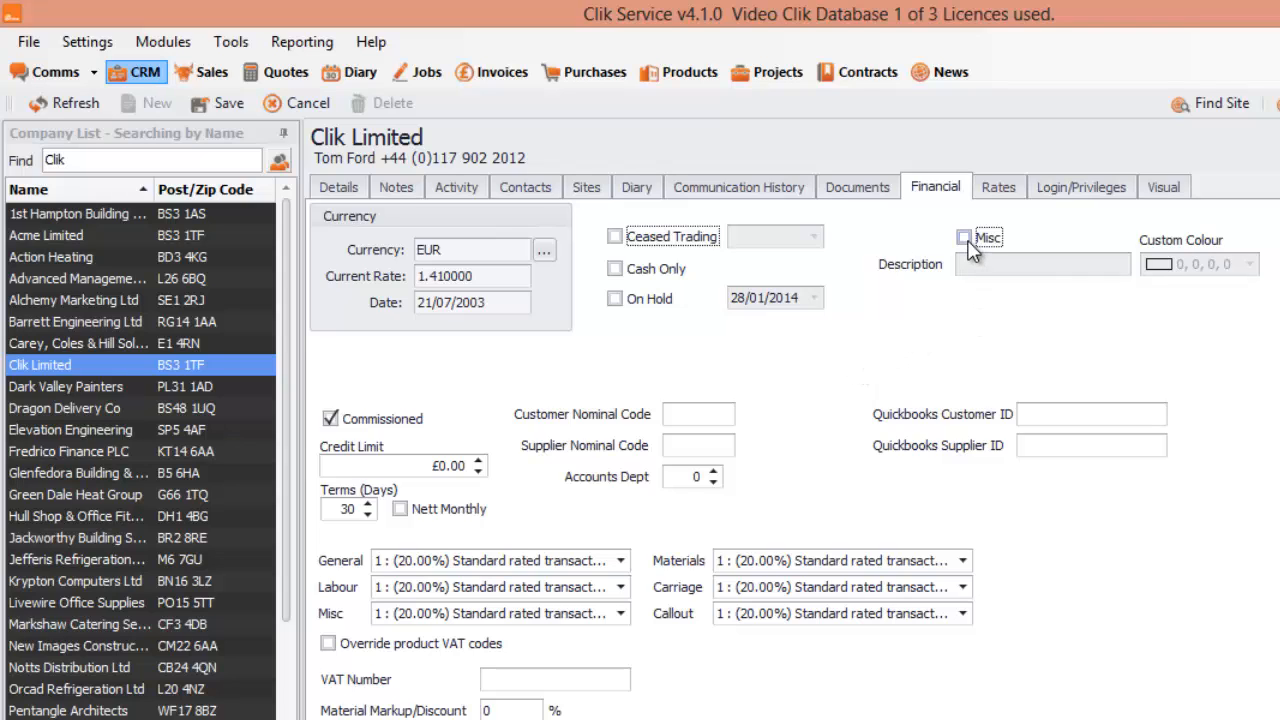
Flag Clik Limited as Misc with the description 'Moving'.
left_click(964, 236)
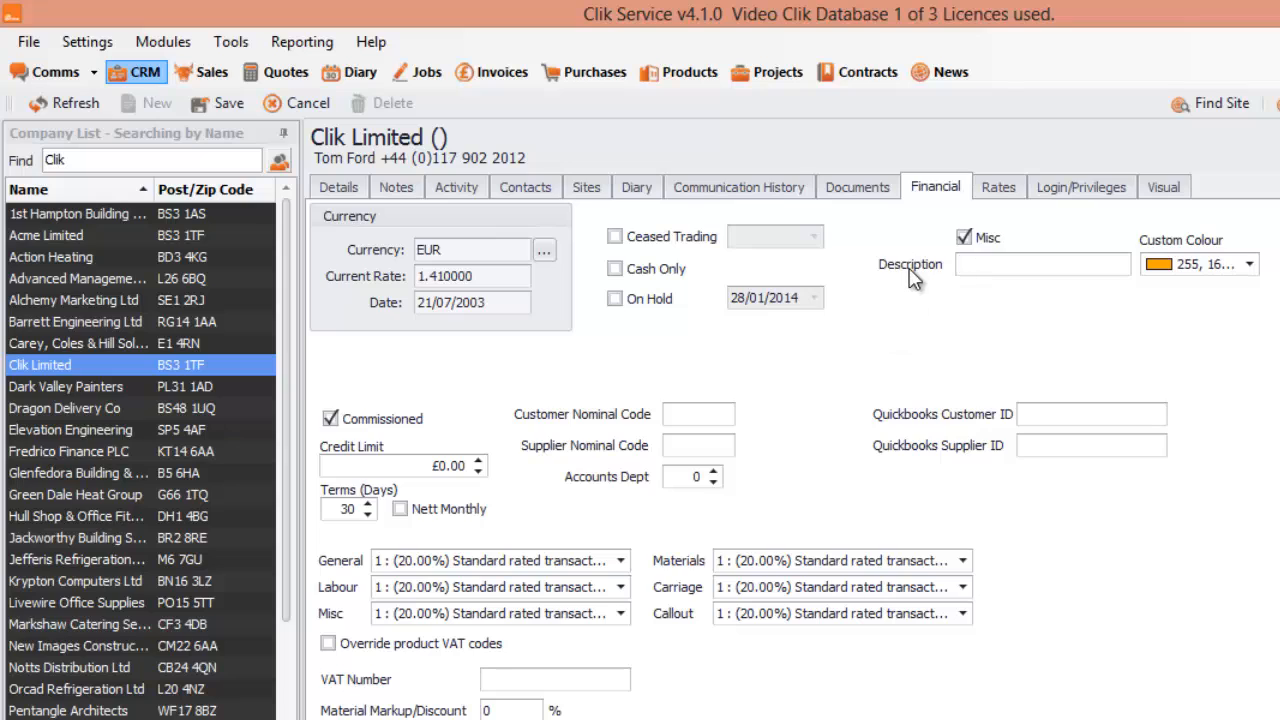
type("Moving")
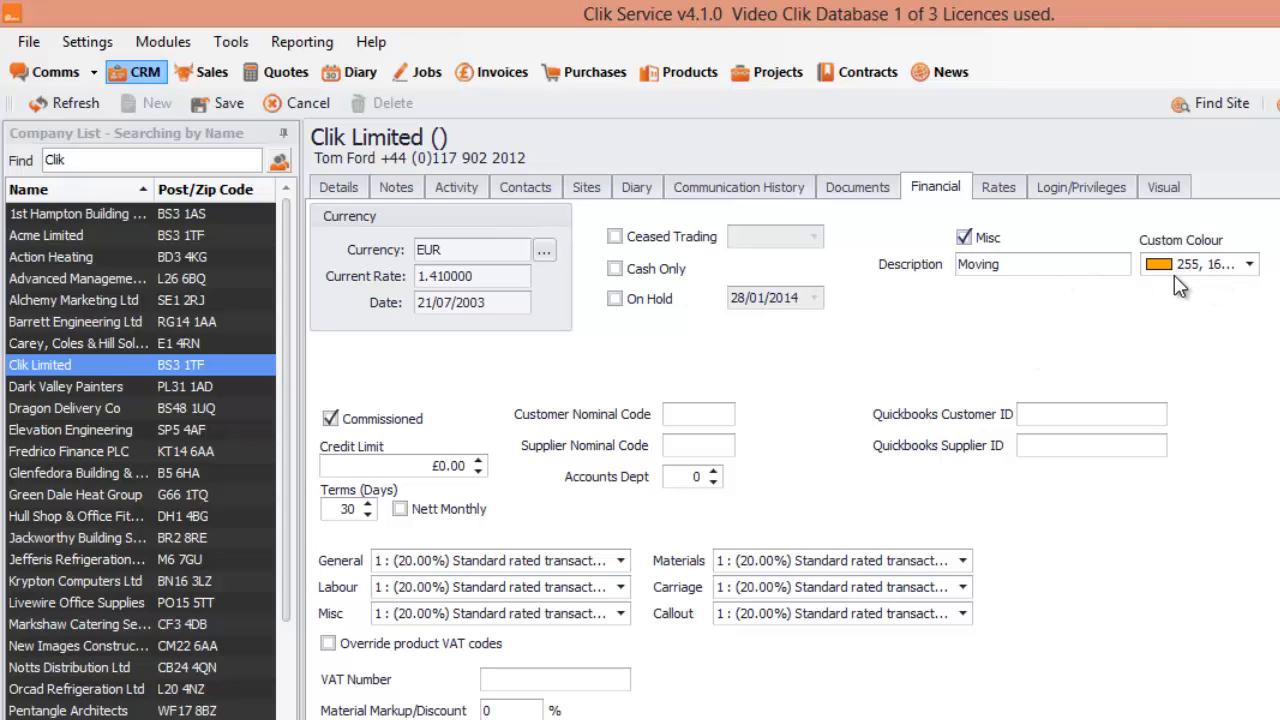
mouse_move(1170, 288)
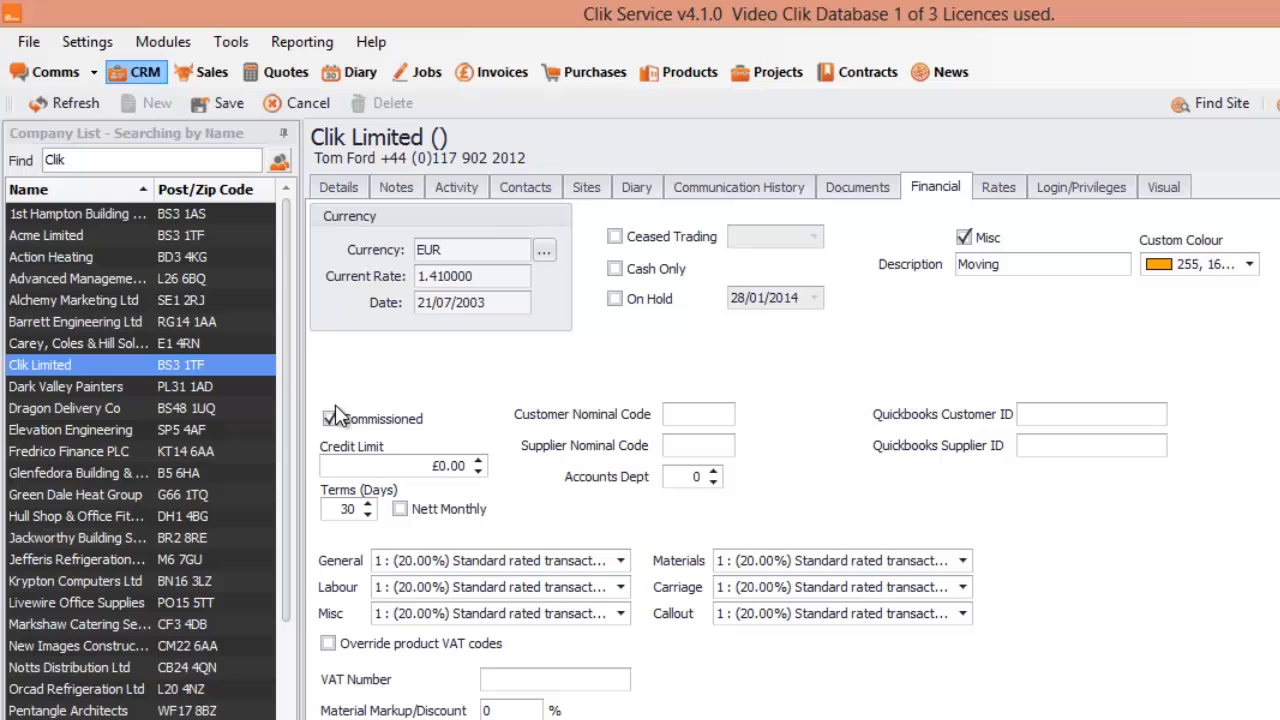
Enter a £50,000.00 credit limit for Clik Limited.
left_click(332, 420)
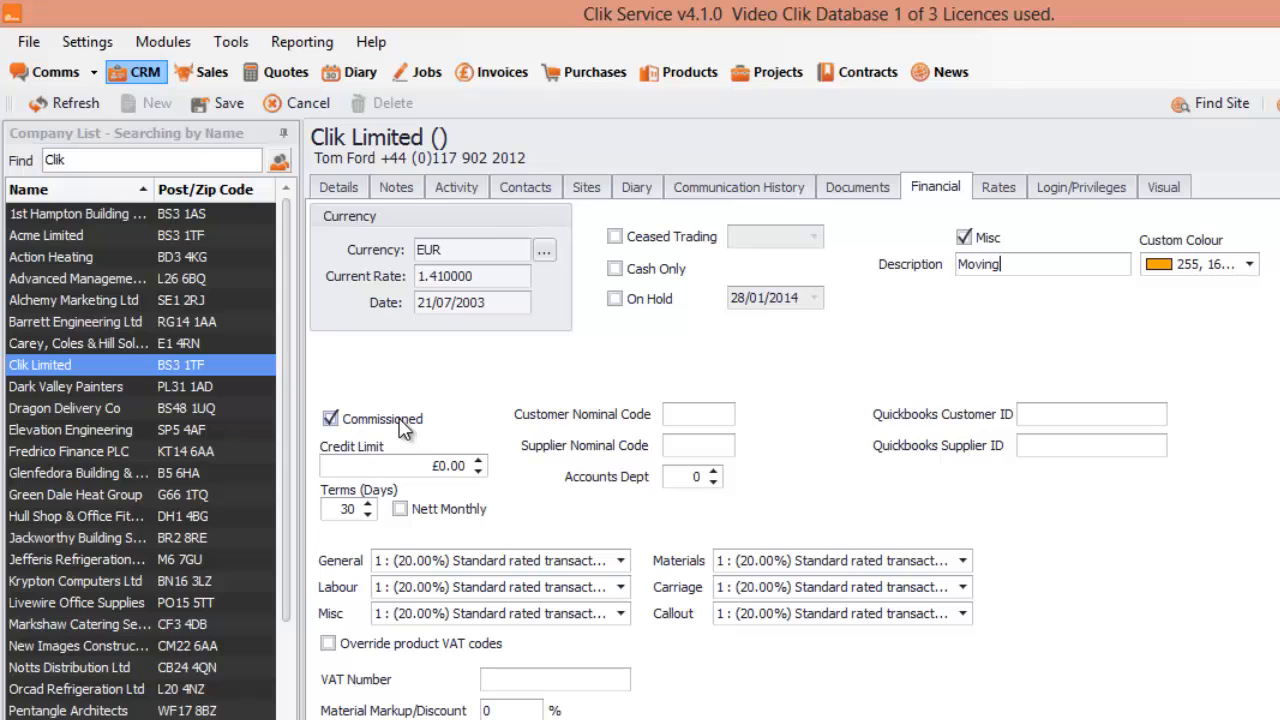
mouse_move(396, 322)
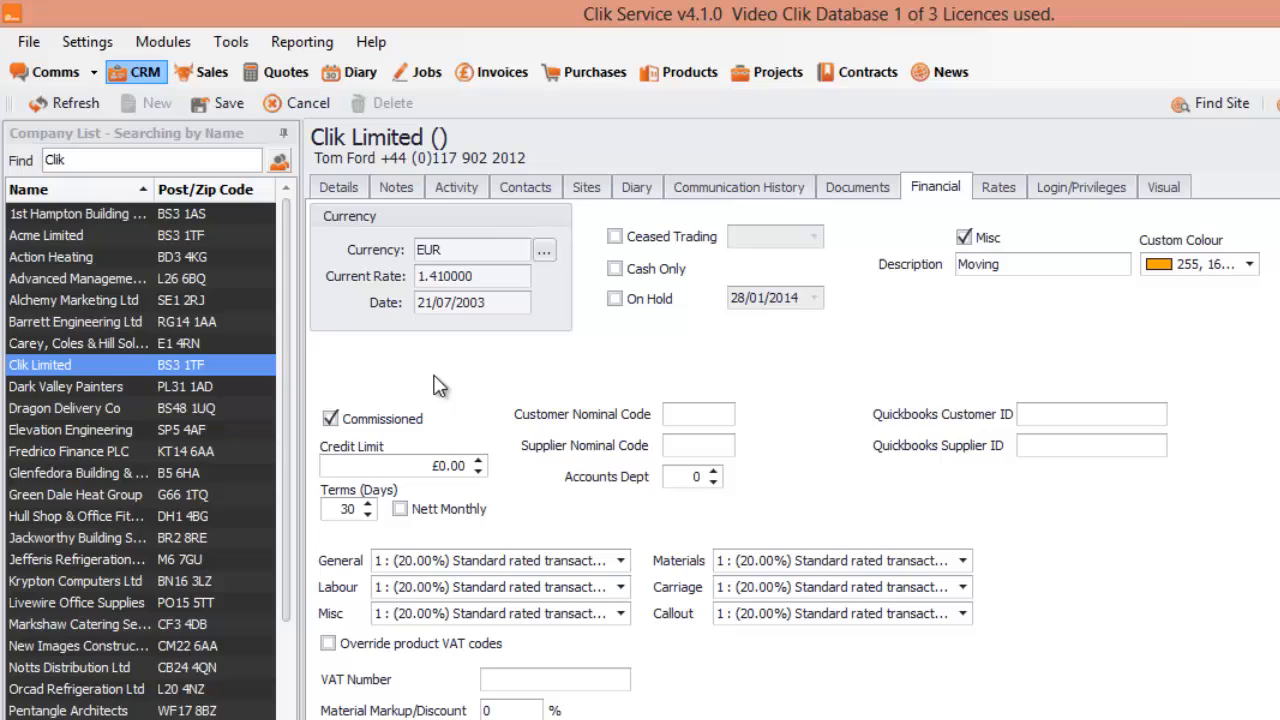
mouse_move(470, 398)
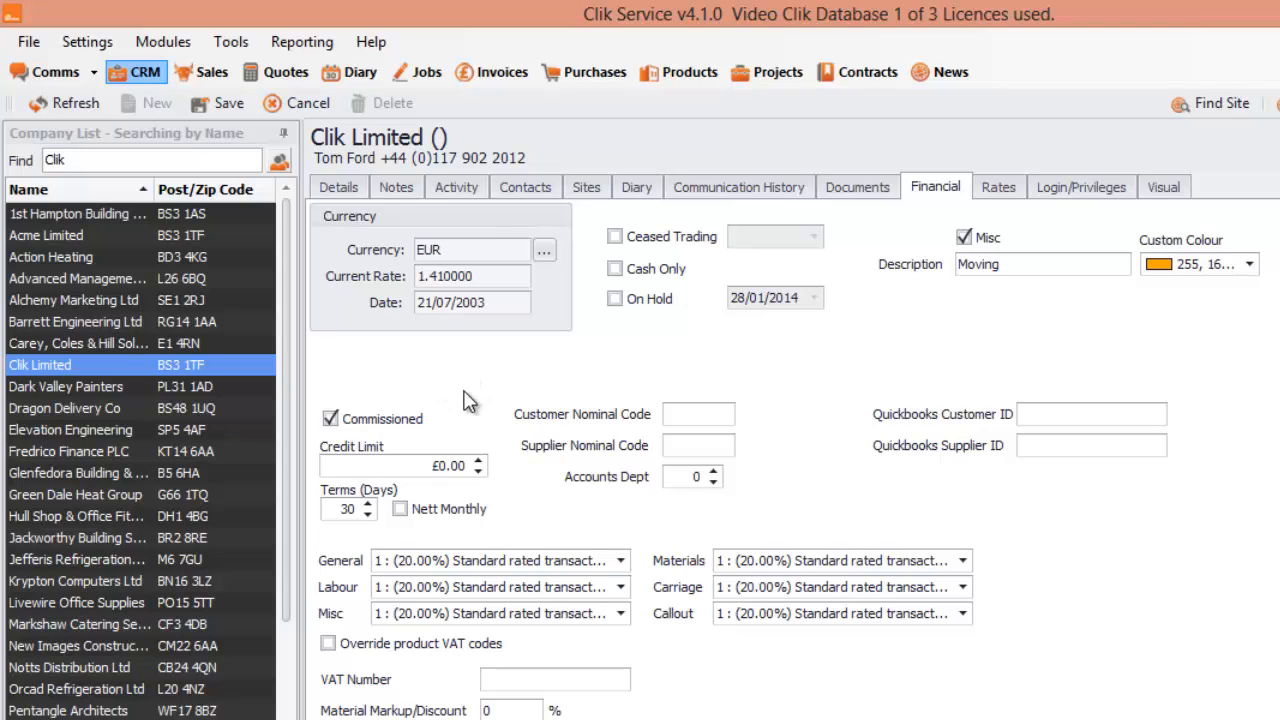
mouse_move(450, 404)
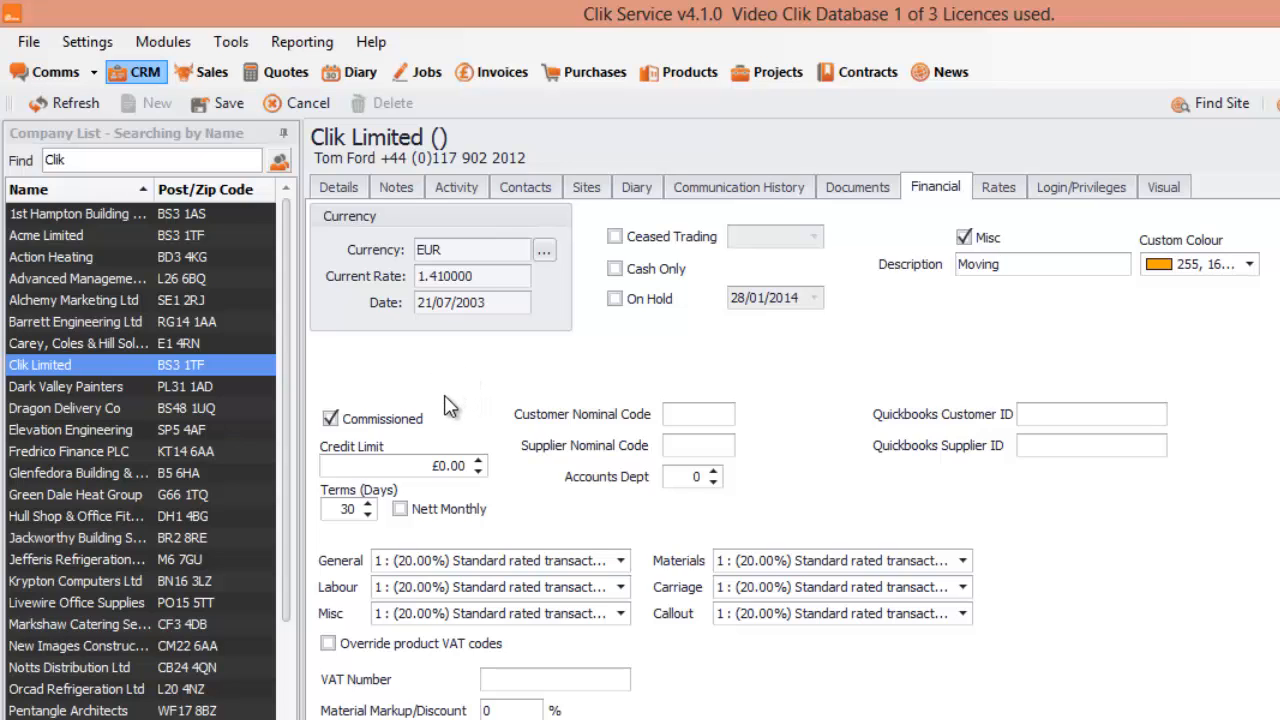
mouse_move(484, 364)
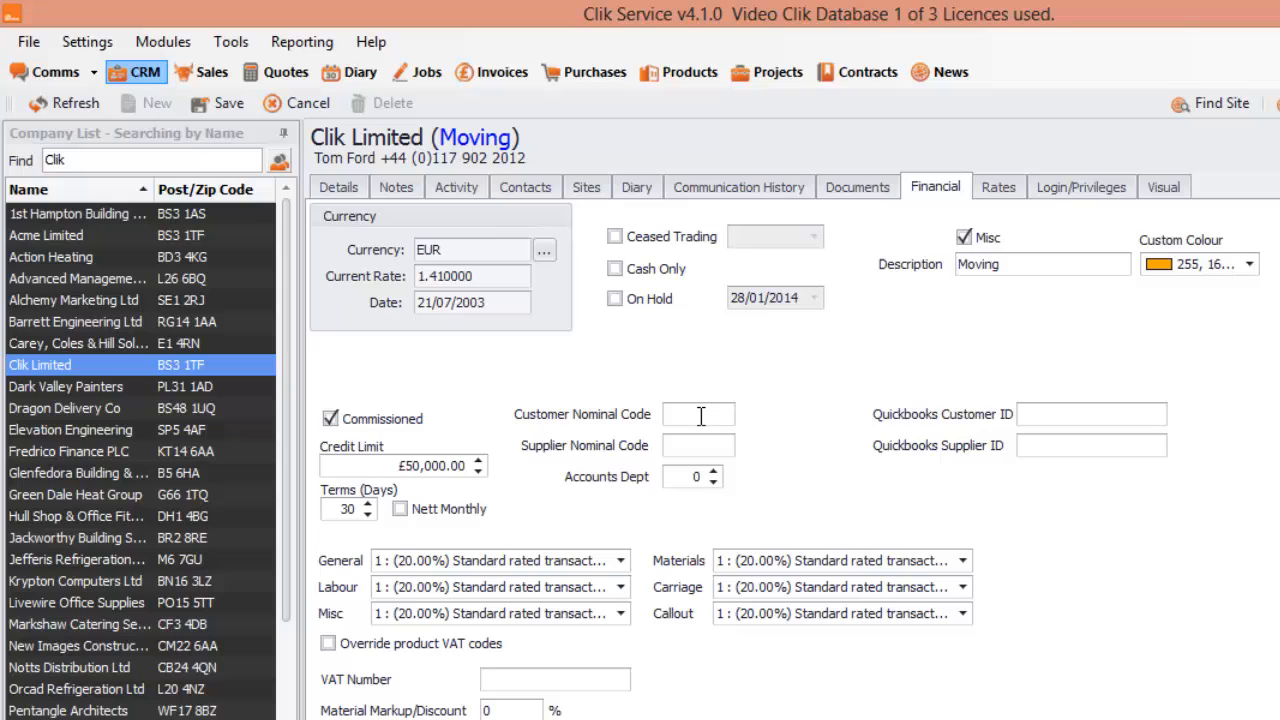
mouse_move(706, 444)
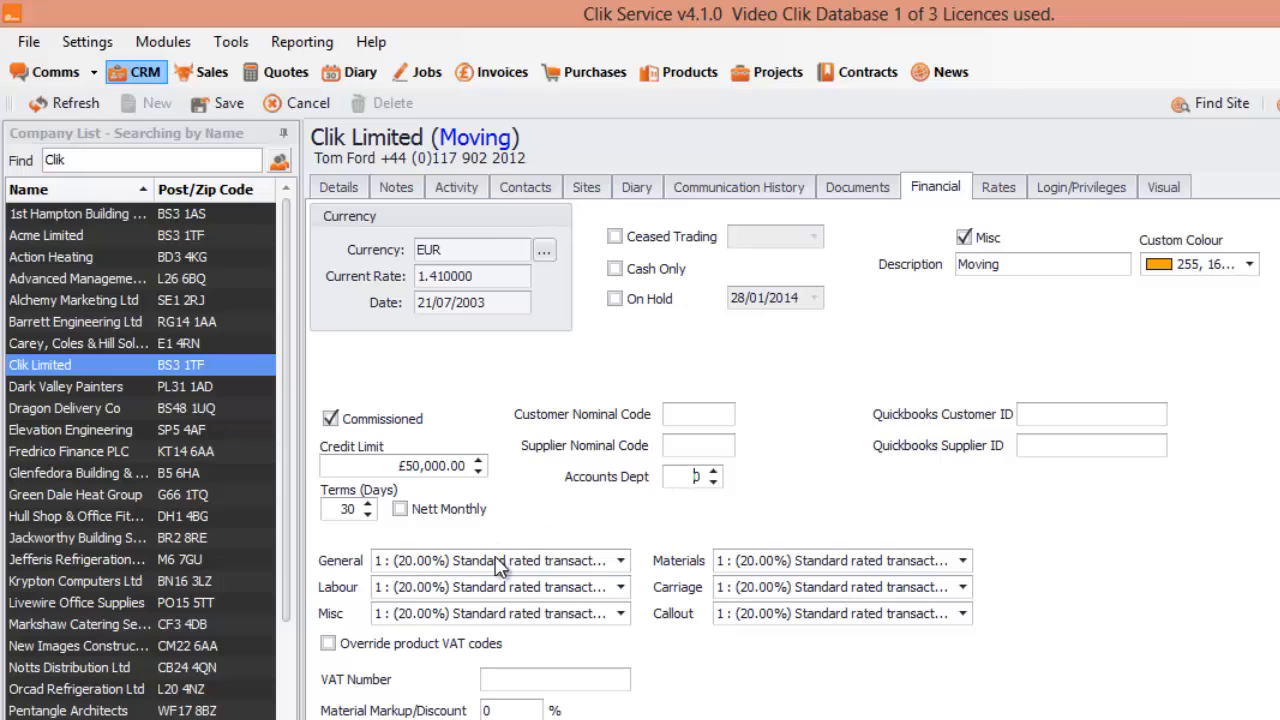
Set the Materials VAT code to 5 : (5.00%) Lower Rate, leaving others at 20%.
left_click(628, 560)
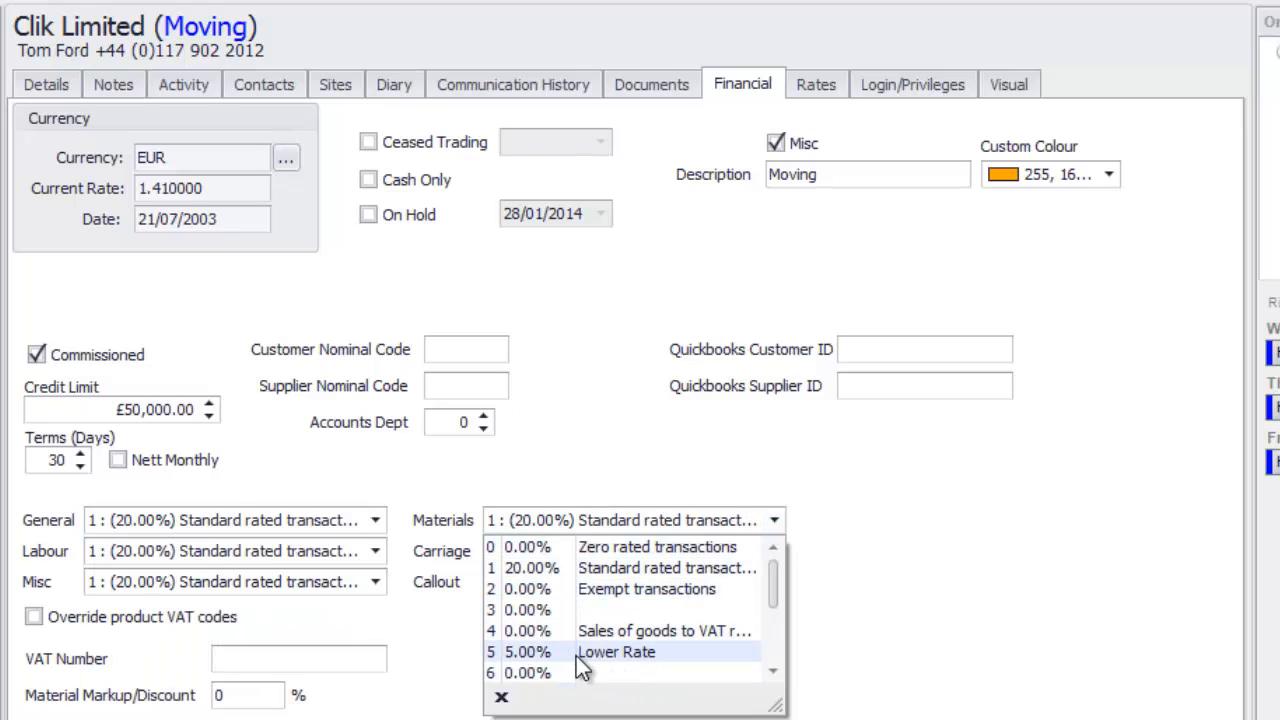
left_click(616, 652)
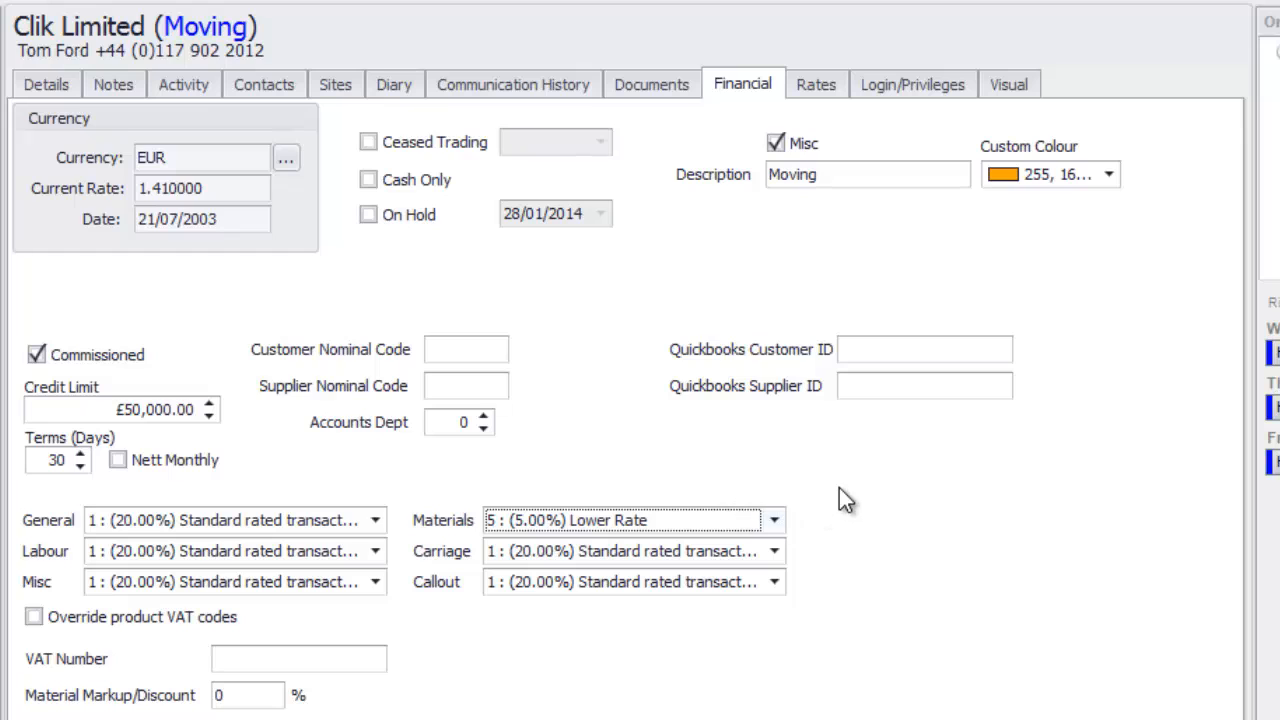
mouse_move(748, 588)
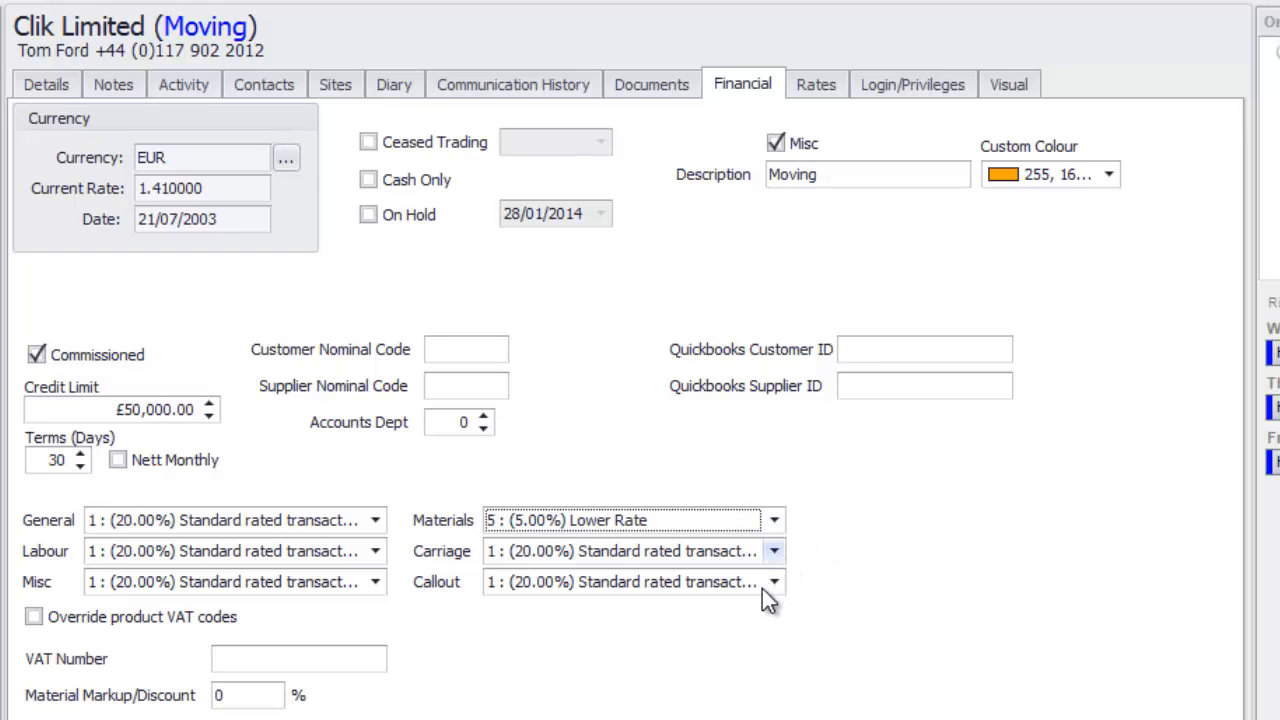
left_click(776, 582)
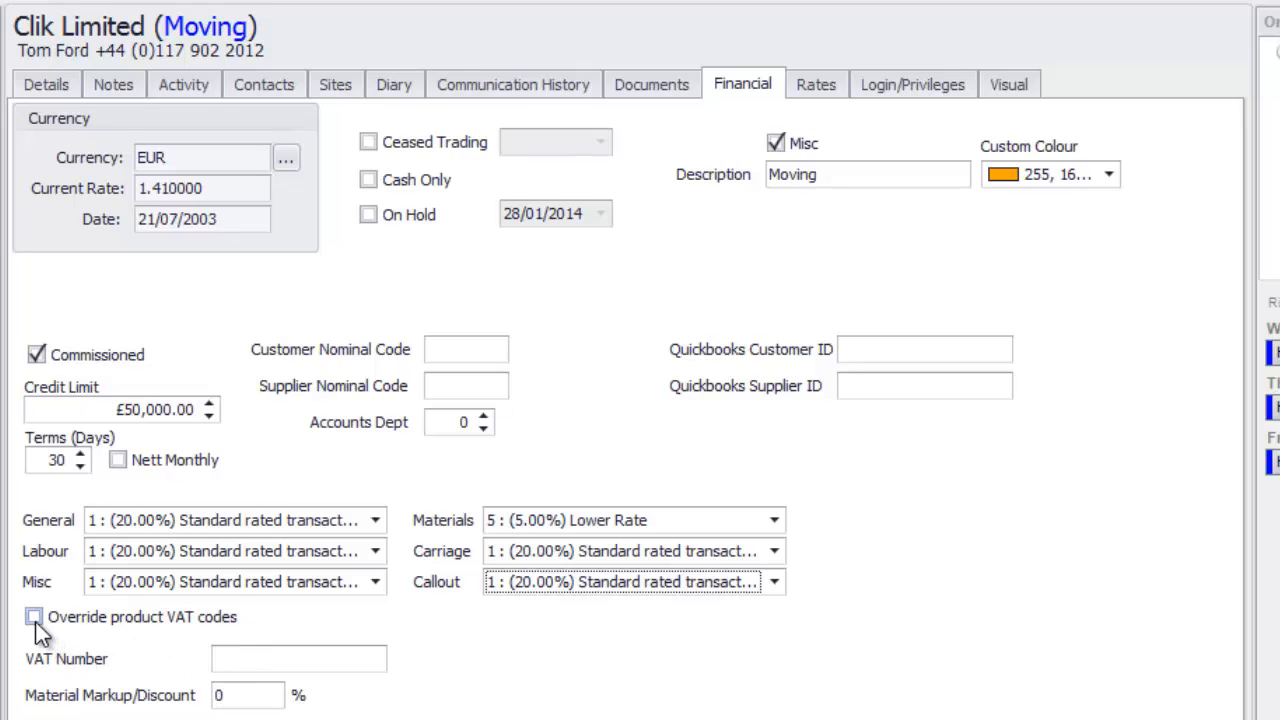
left_click(36, 616)
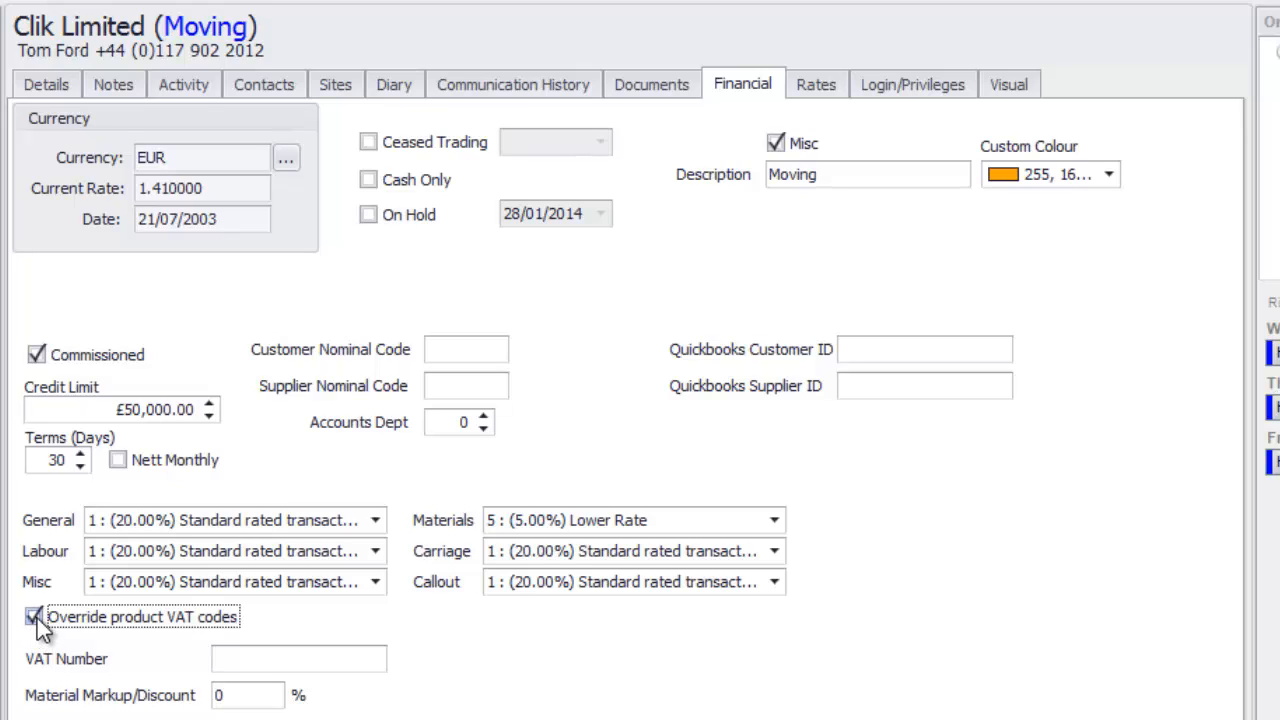
left_click(36, 618)
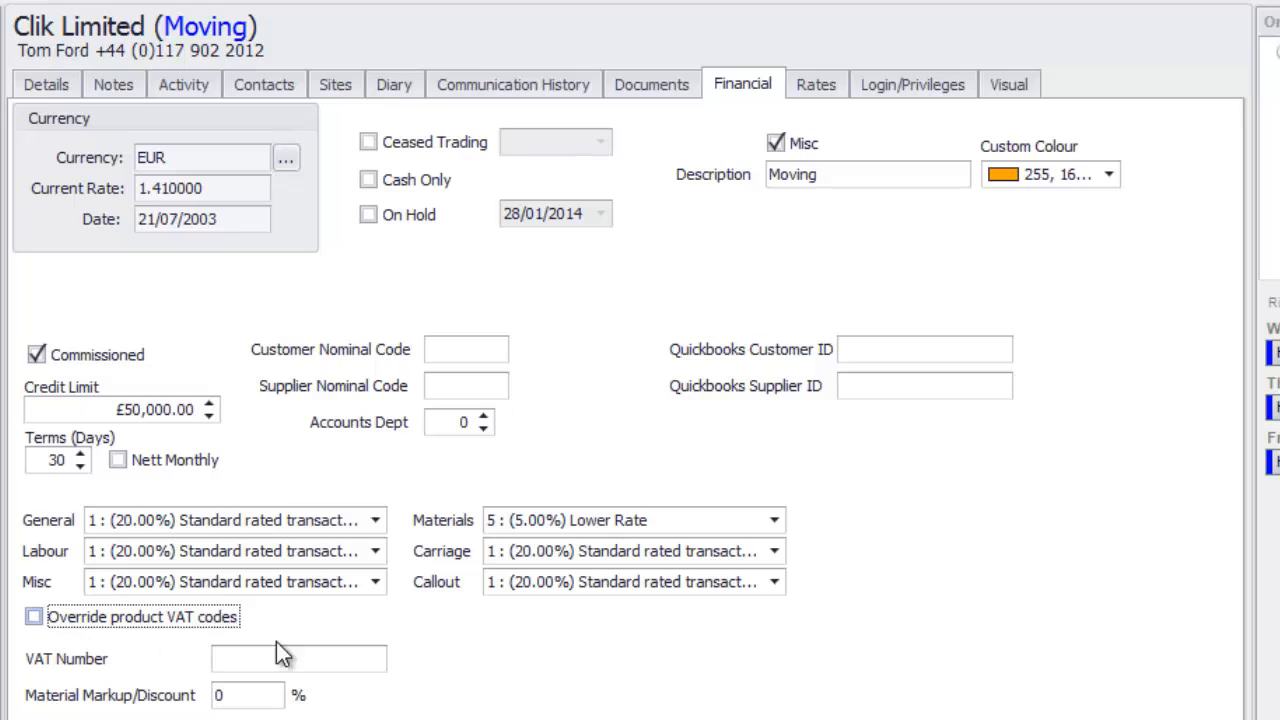
left_click(286, 660)
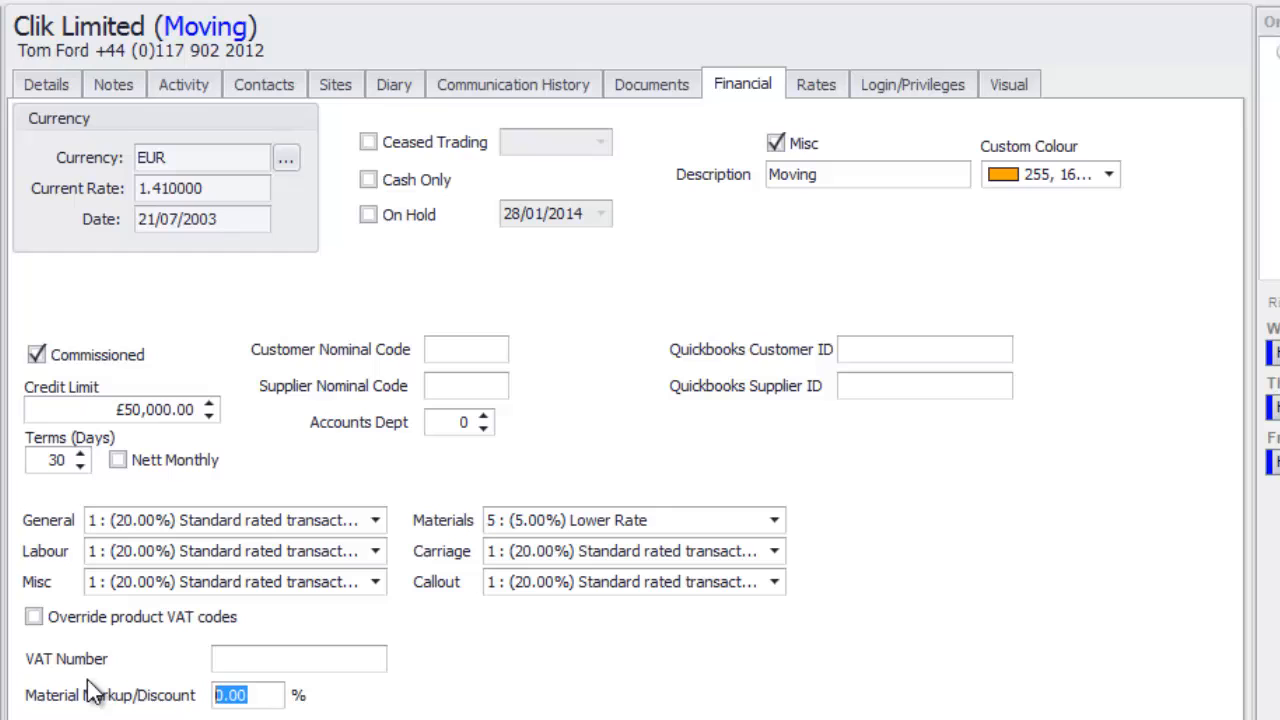
mouse_move(64, 546)
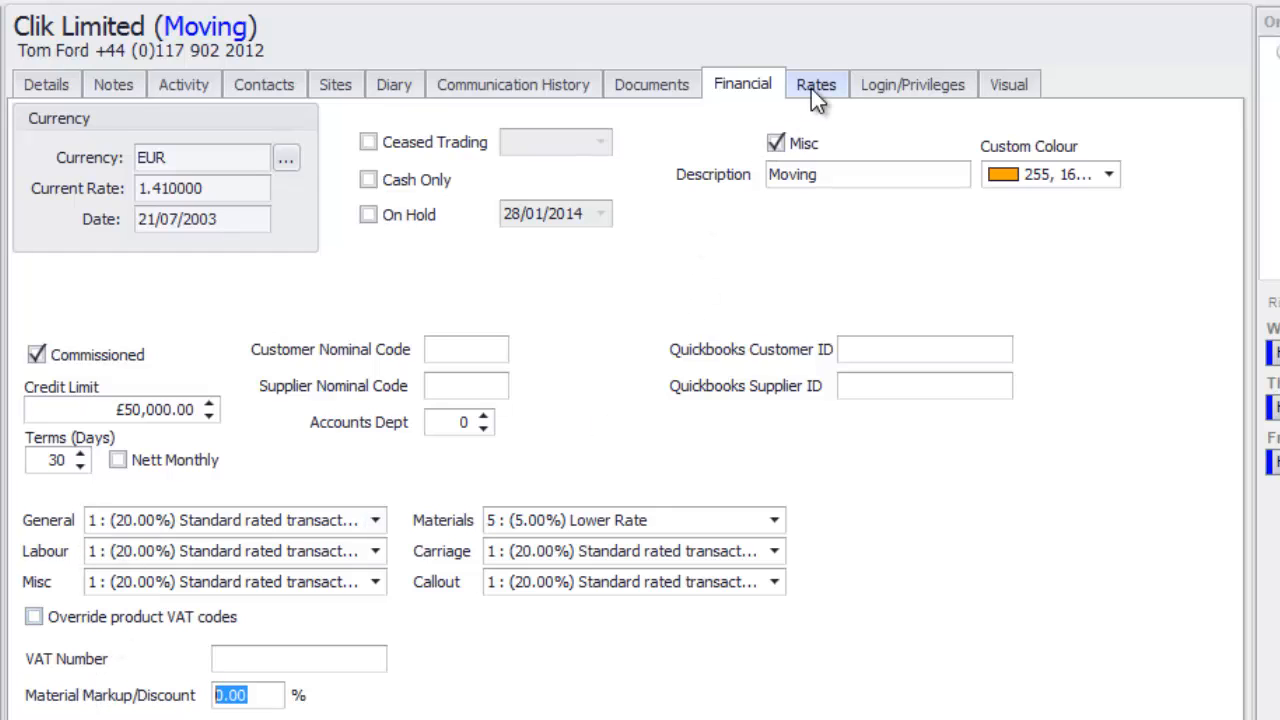
Show Clik Limited's rates list with the £50.00 callout and engineer rates.
left_click(816, 84)
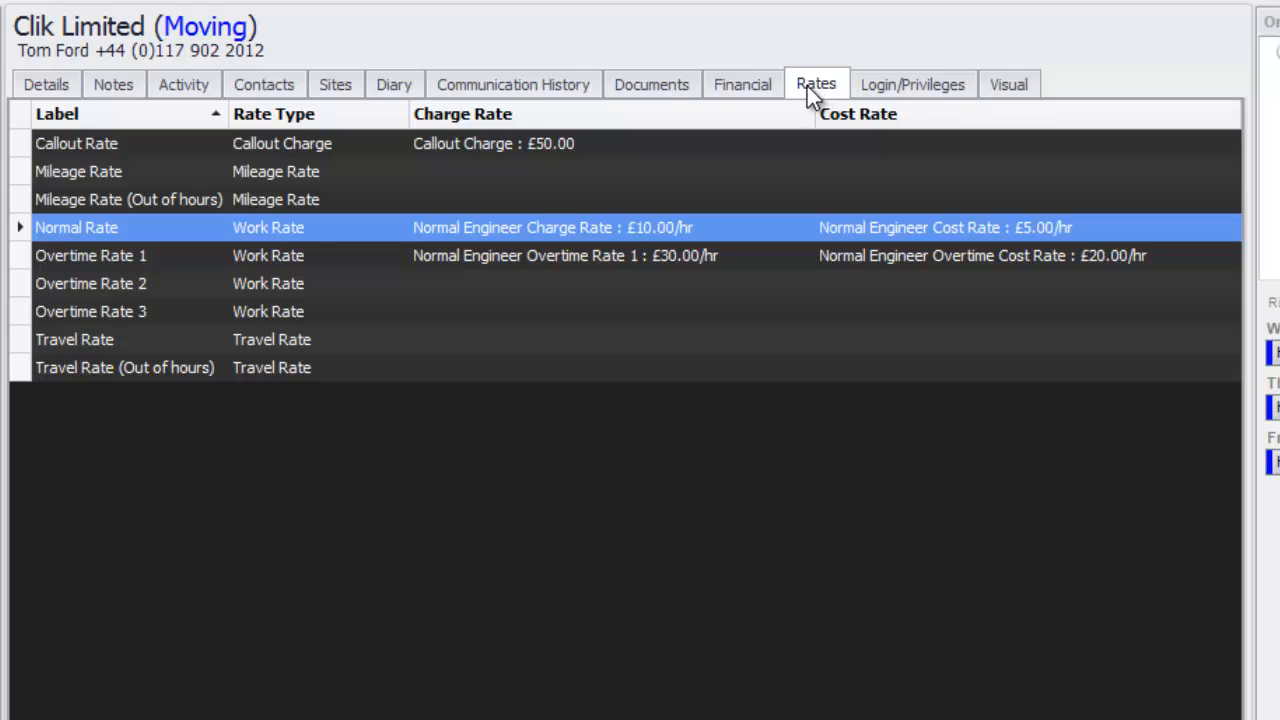
mouse_move(816, 98)
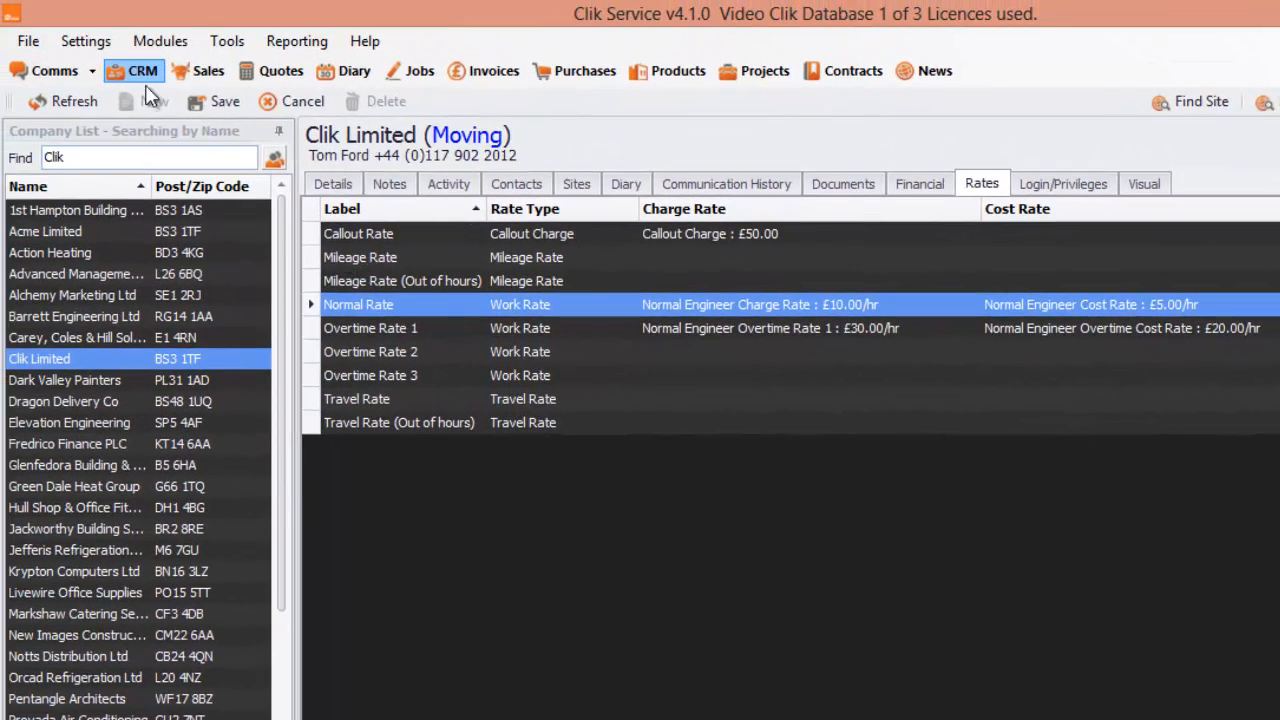
left_click(98, 40)
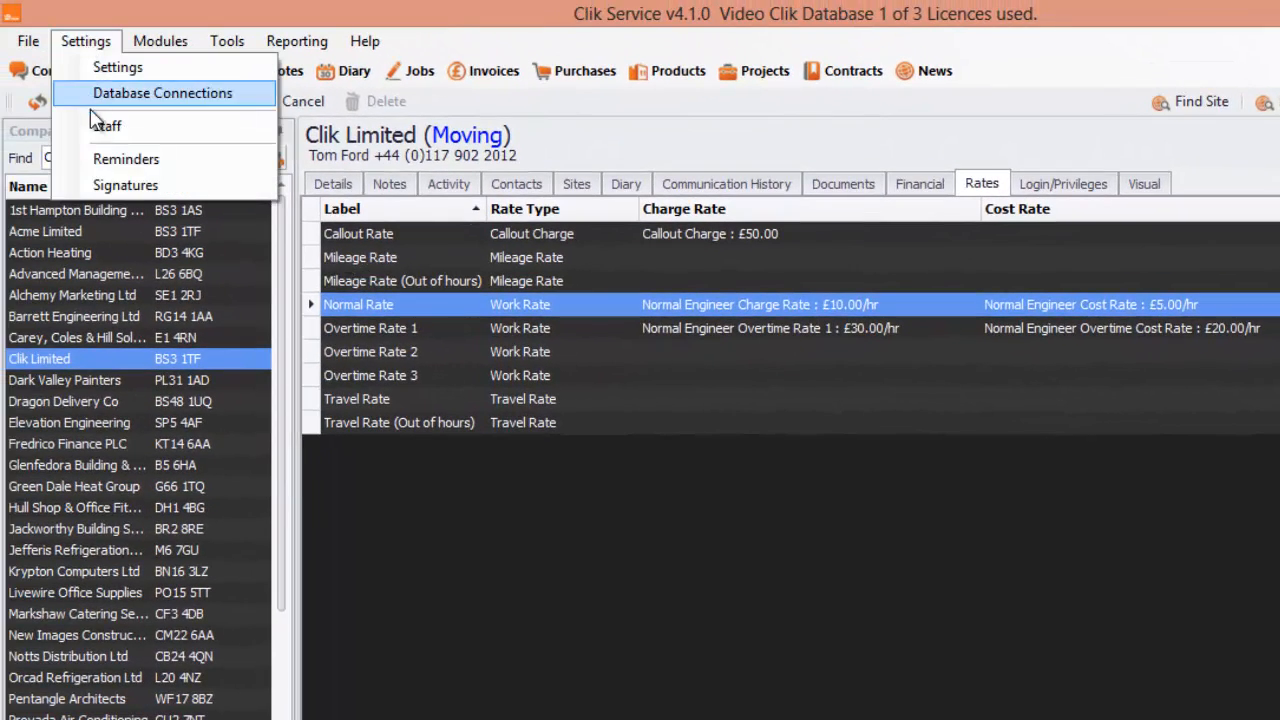
left_click(104, 124)
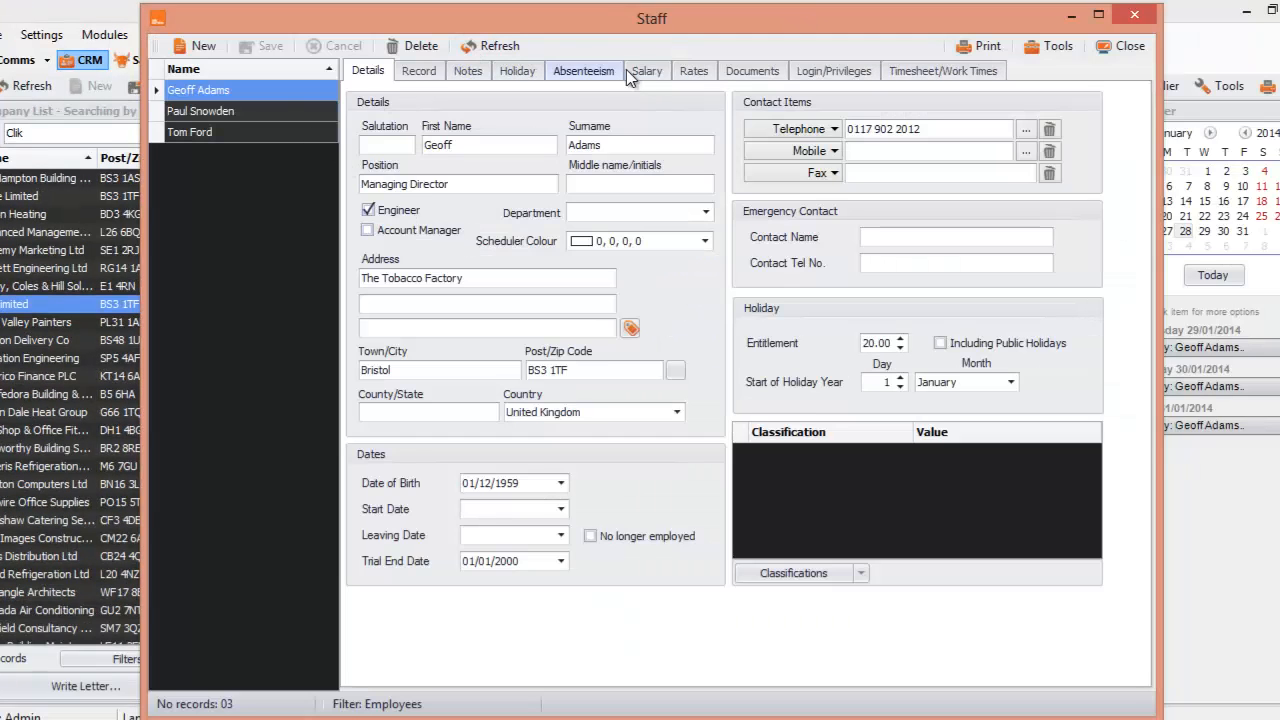
left_click(200, 90)
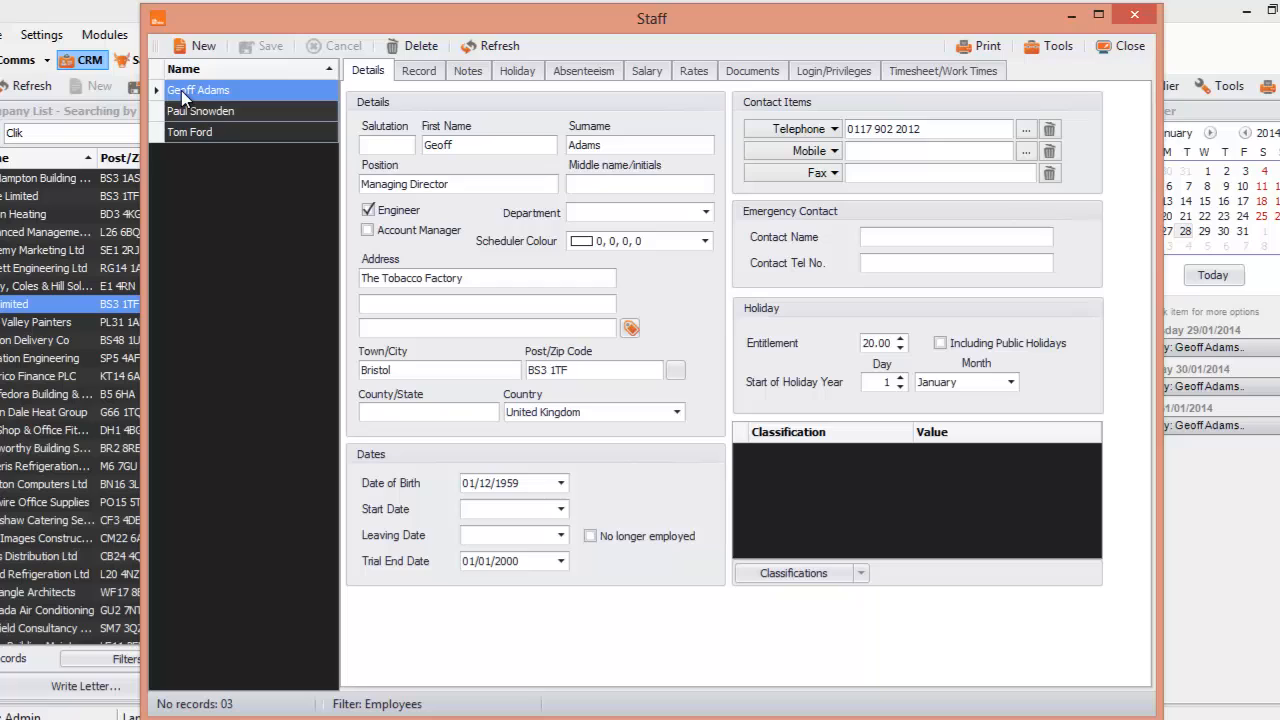
left_click(368, 210)
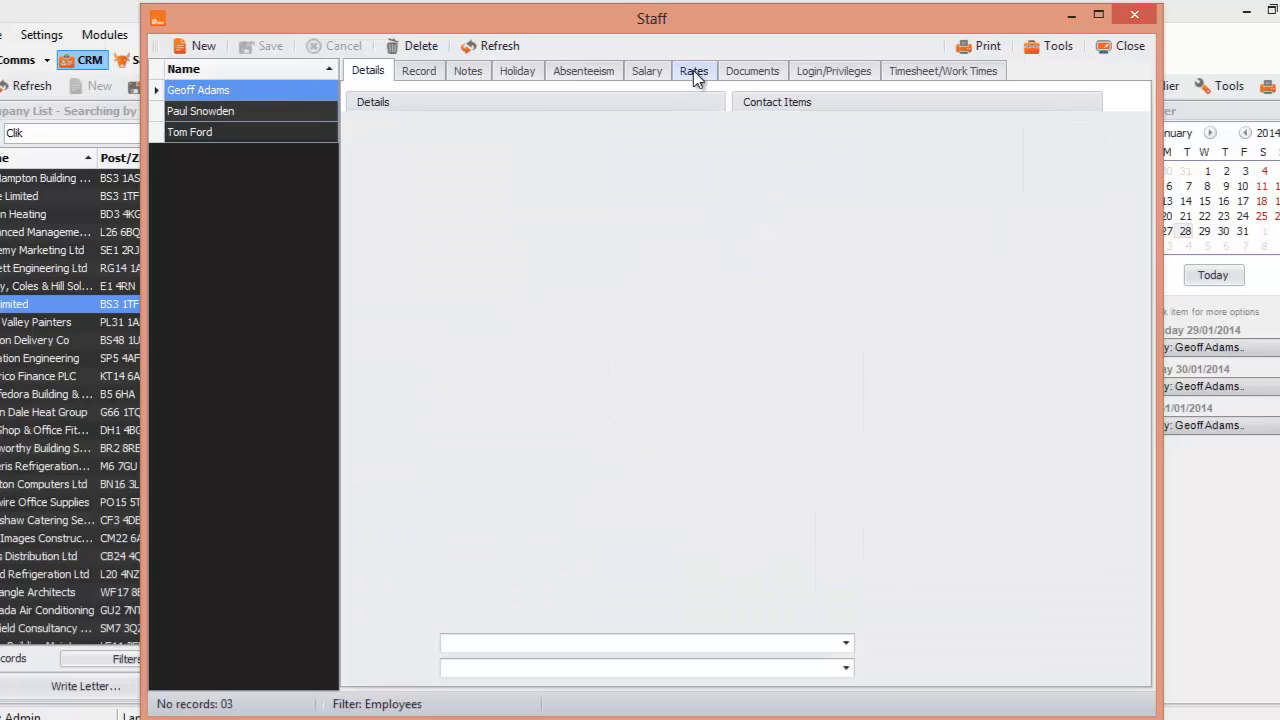
left_click(692, 70)
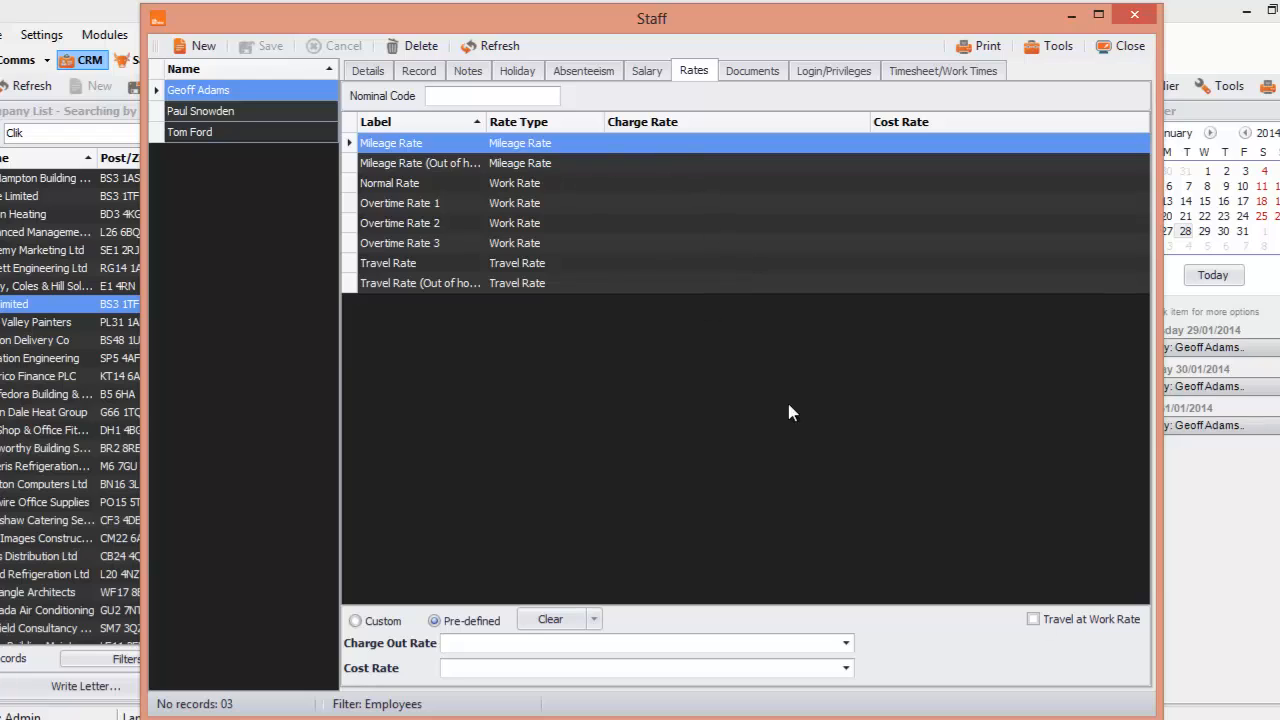
mouse_move(834, 608)
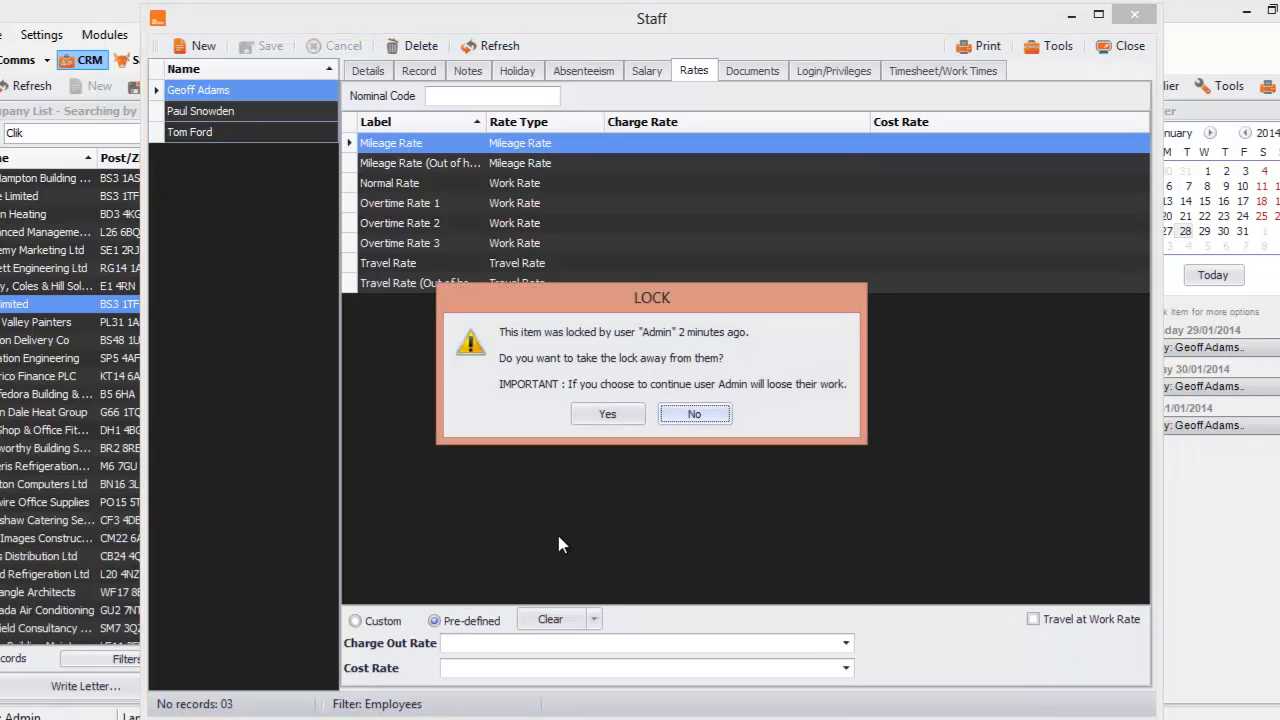
mouse_move(576, 456)
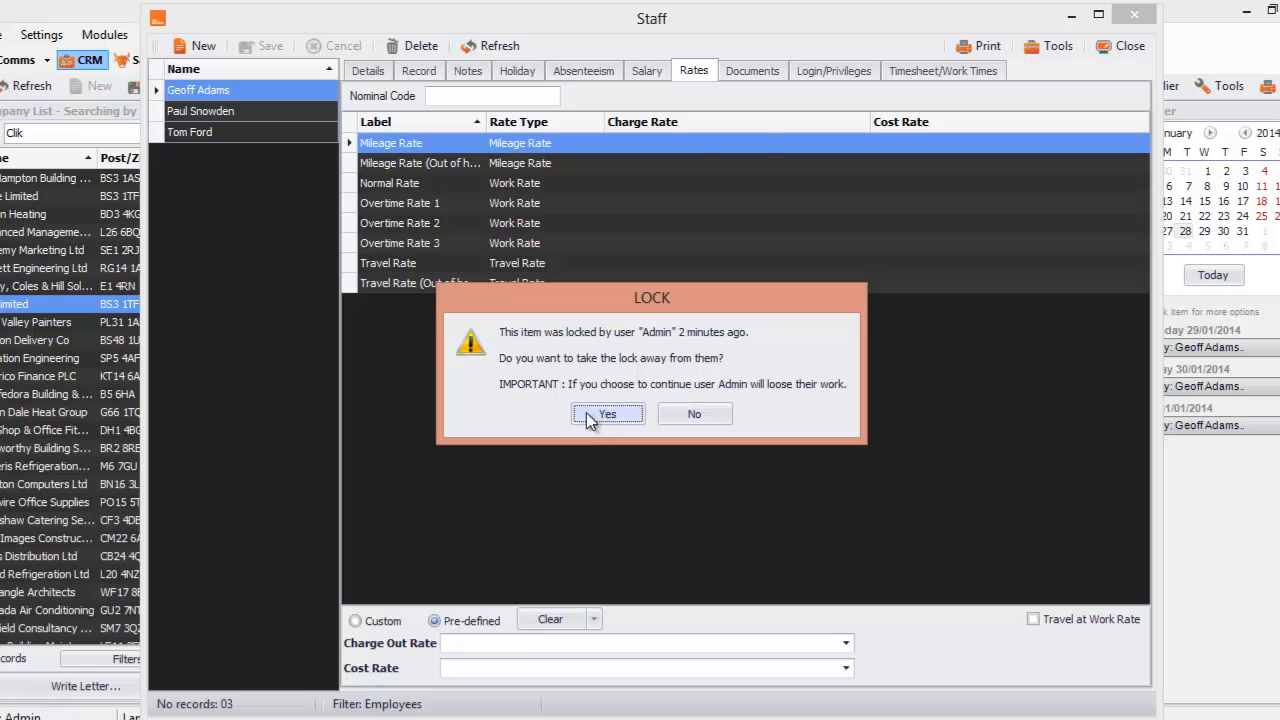
left_click(608, 414)
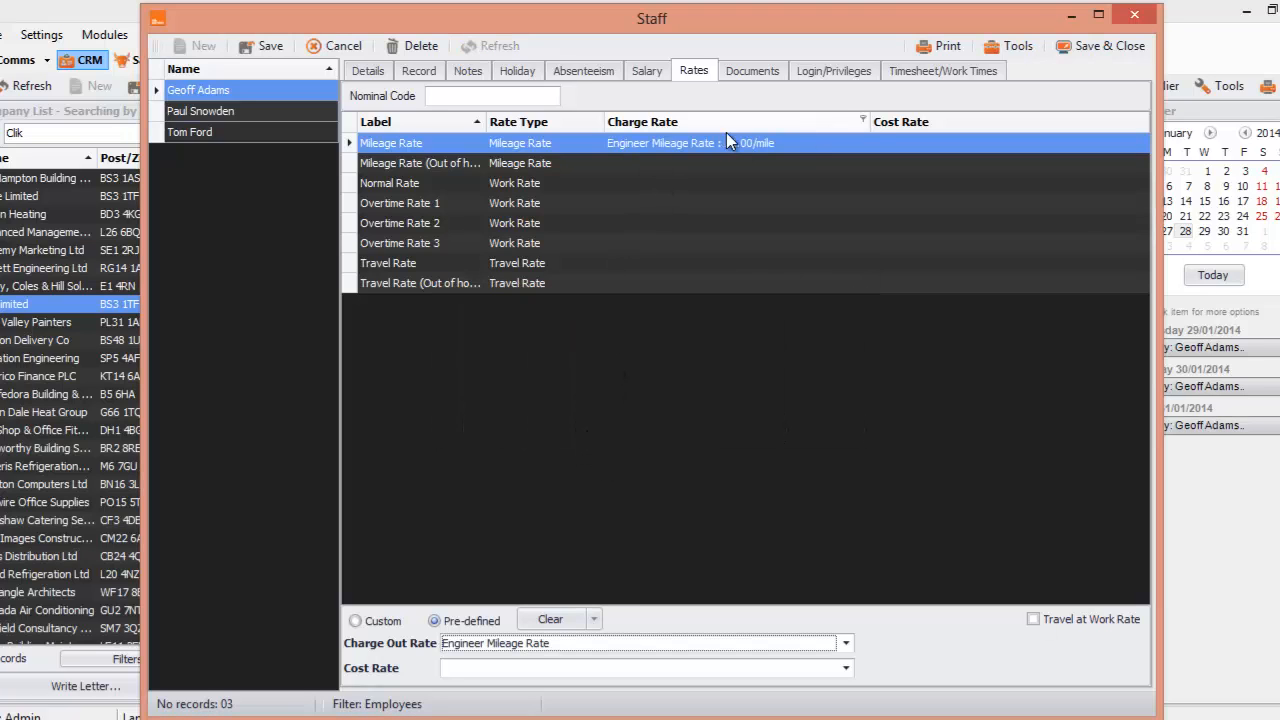
left_click(844, 668)
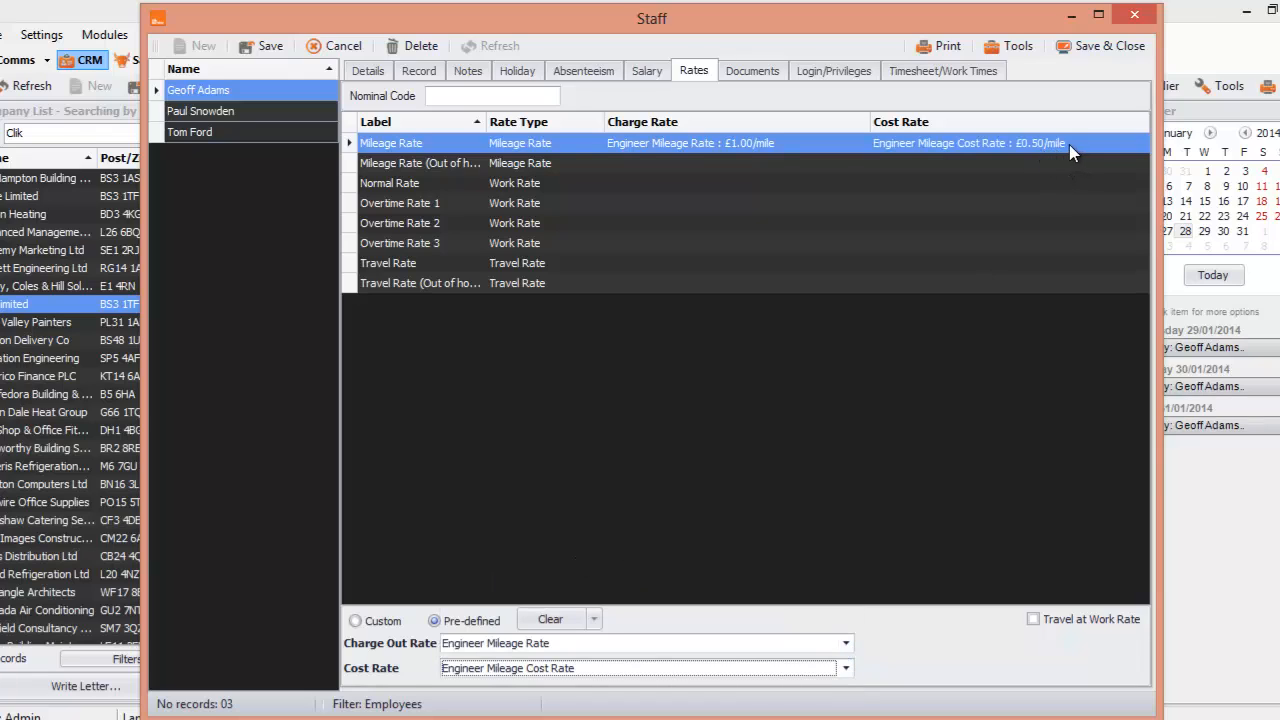
mouse_move(626, 168)
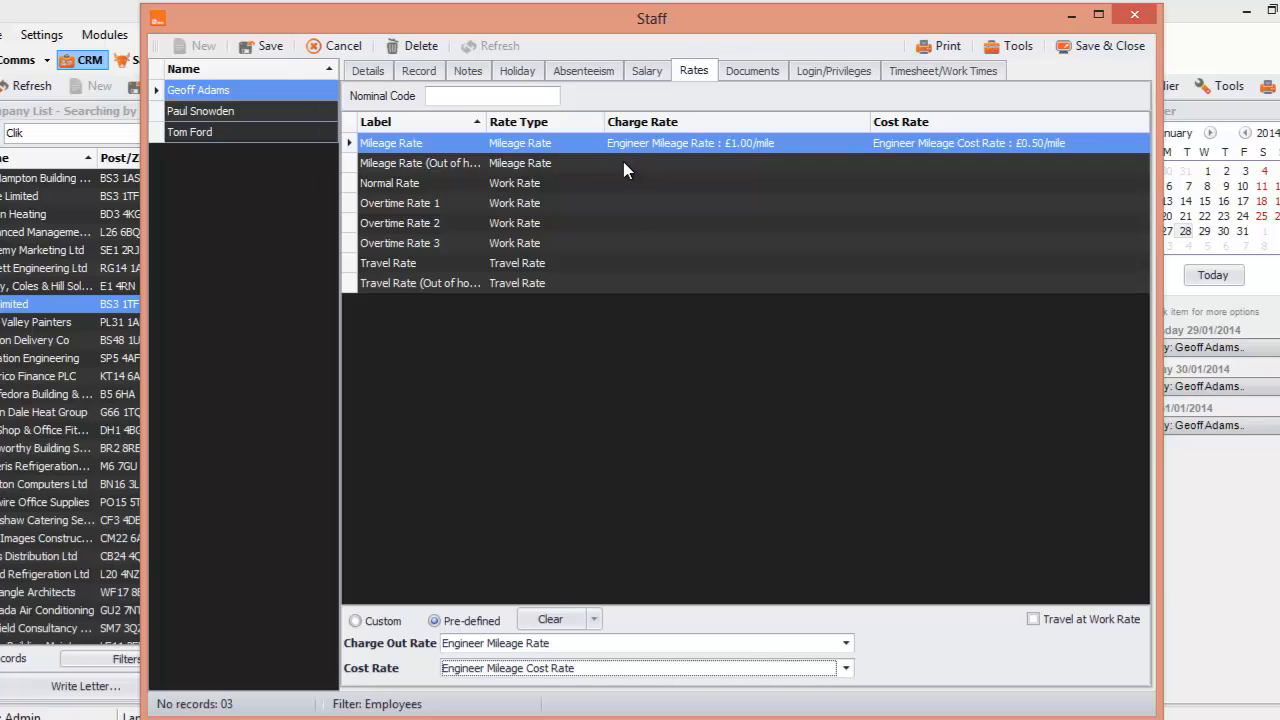
left_click(388, 184)
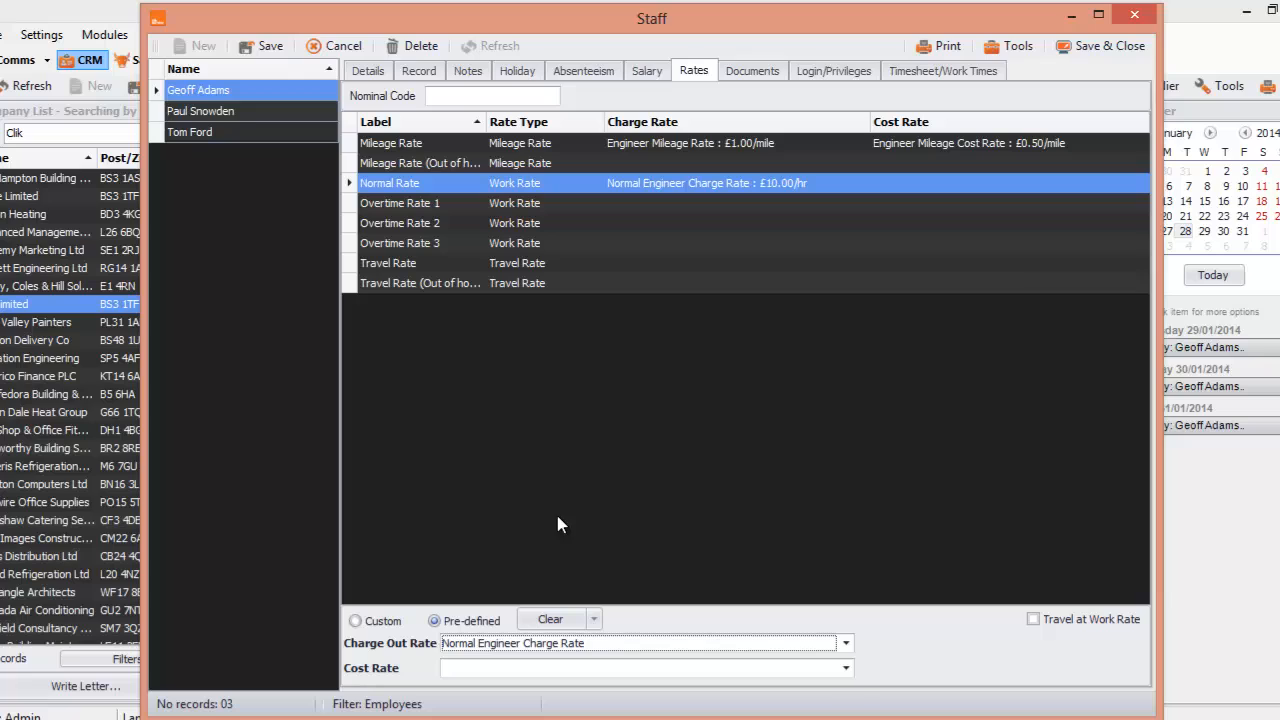
left_click(844, 666)
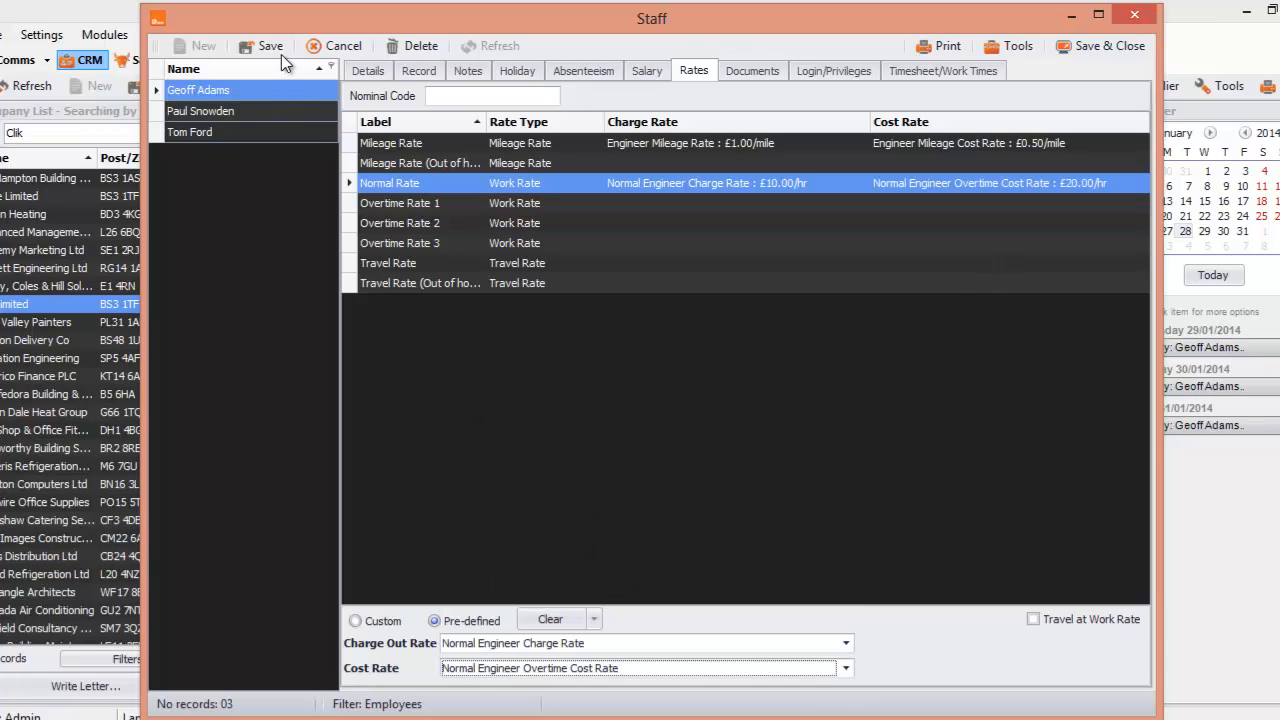
mouse_move(278, 68)
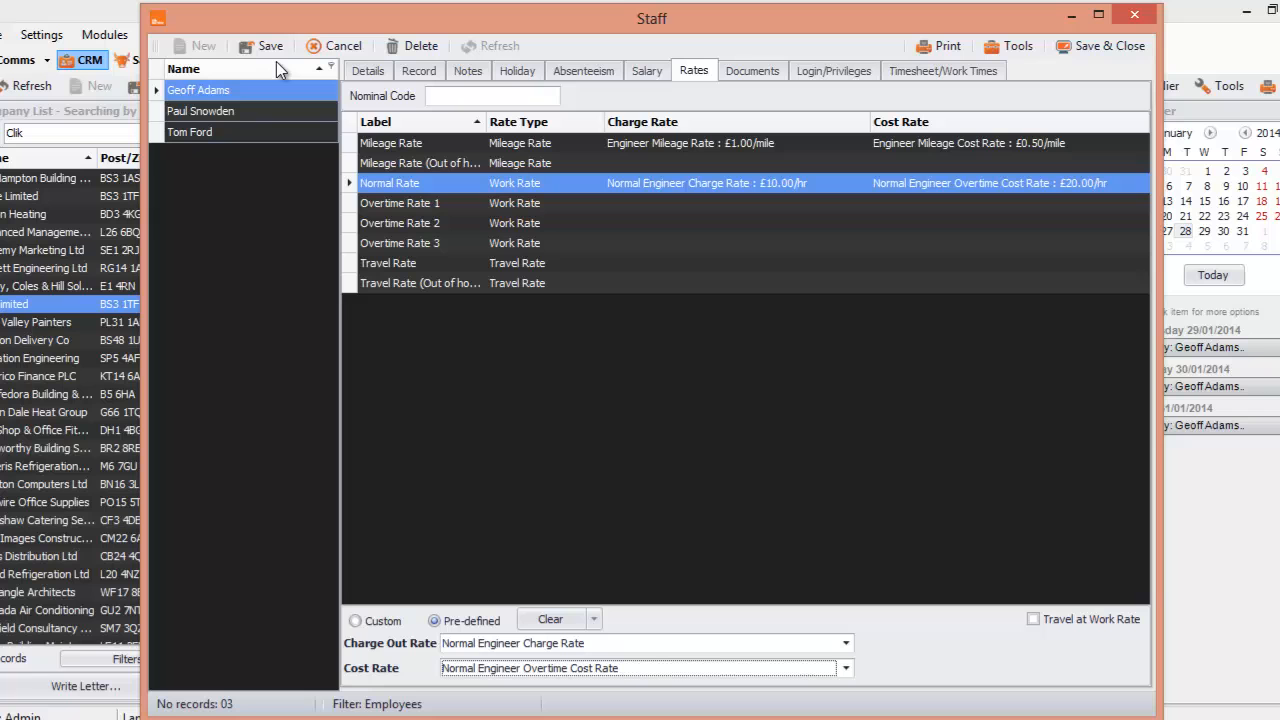
mouse_move(294, 48)
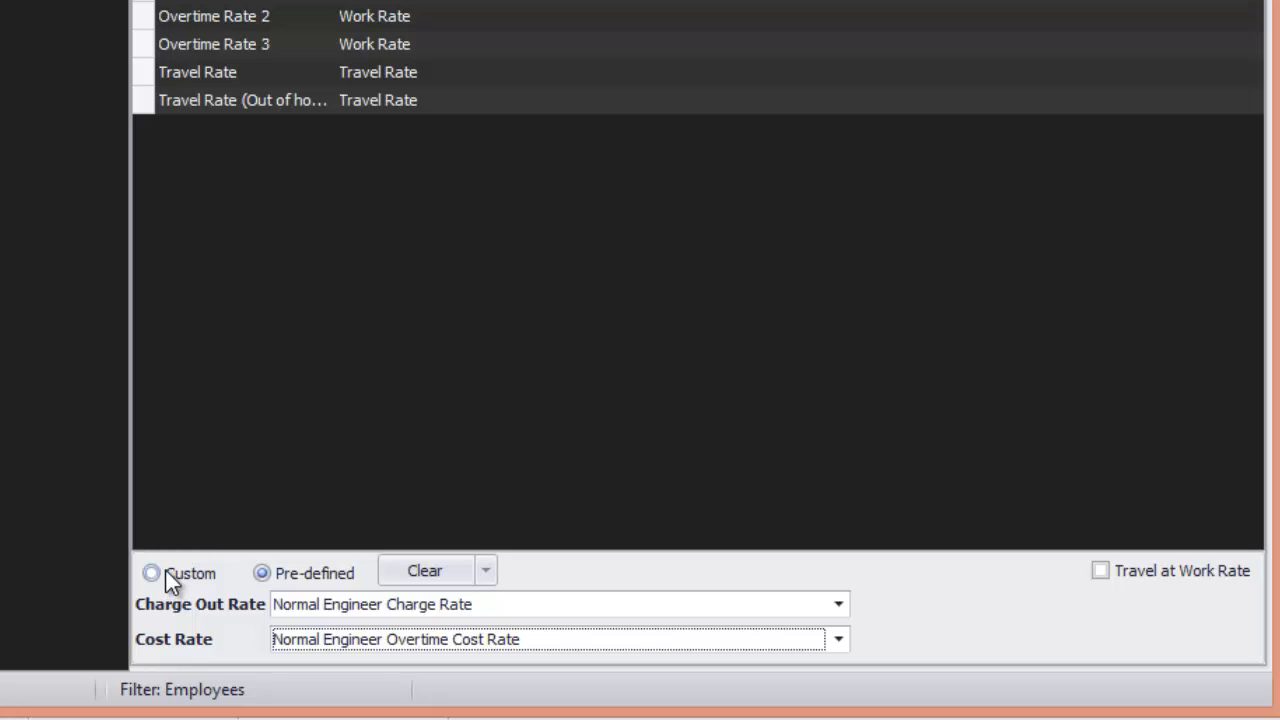
Make Normal Rate custom: first 01:00 at 0, then £30.00 charge and £15.00 cost per hour, and save.
left_click(150, 572)
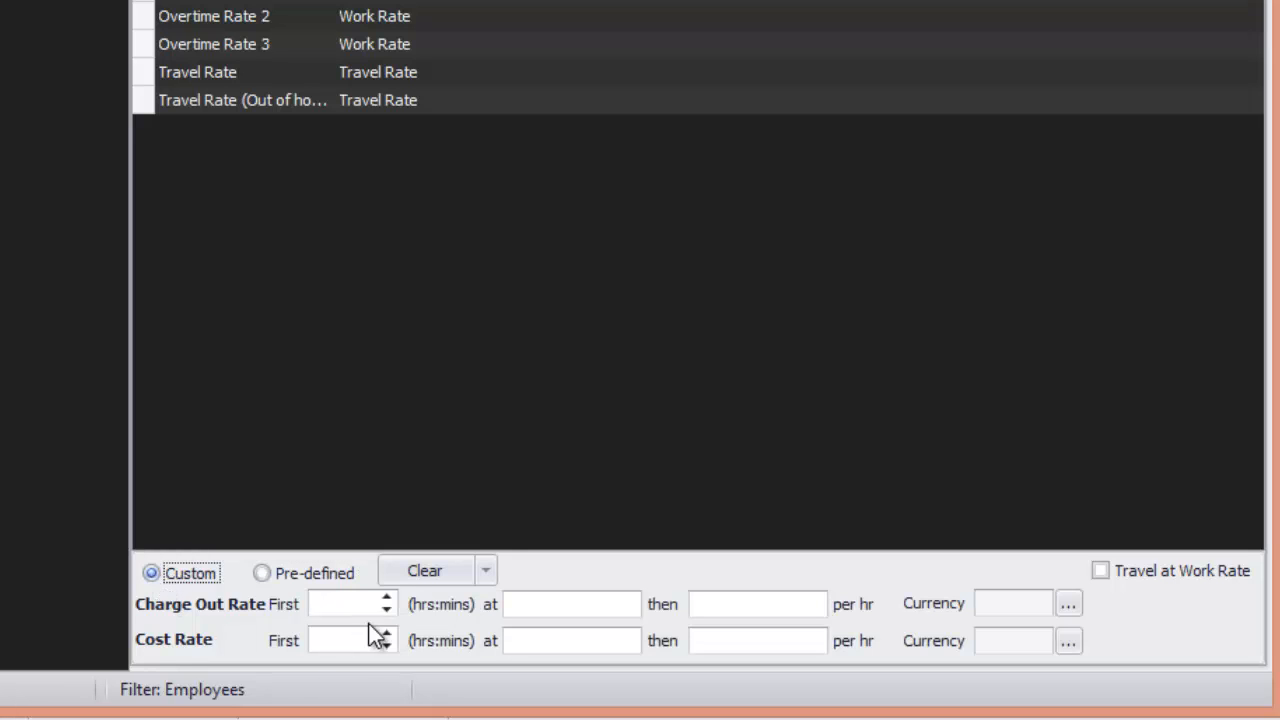
left_click(388, 598)
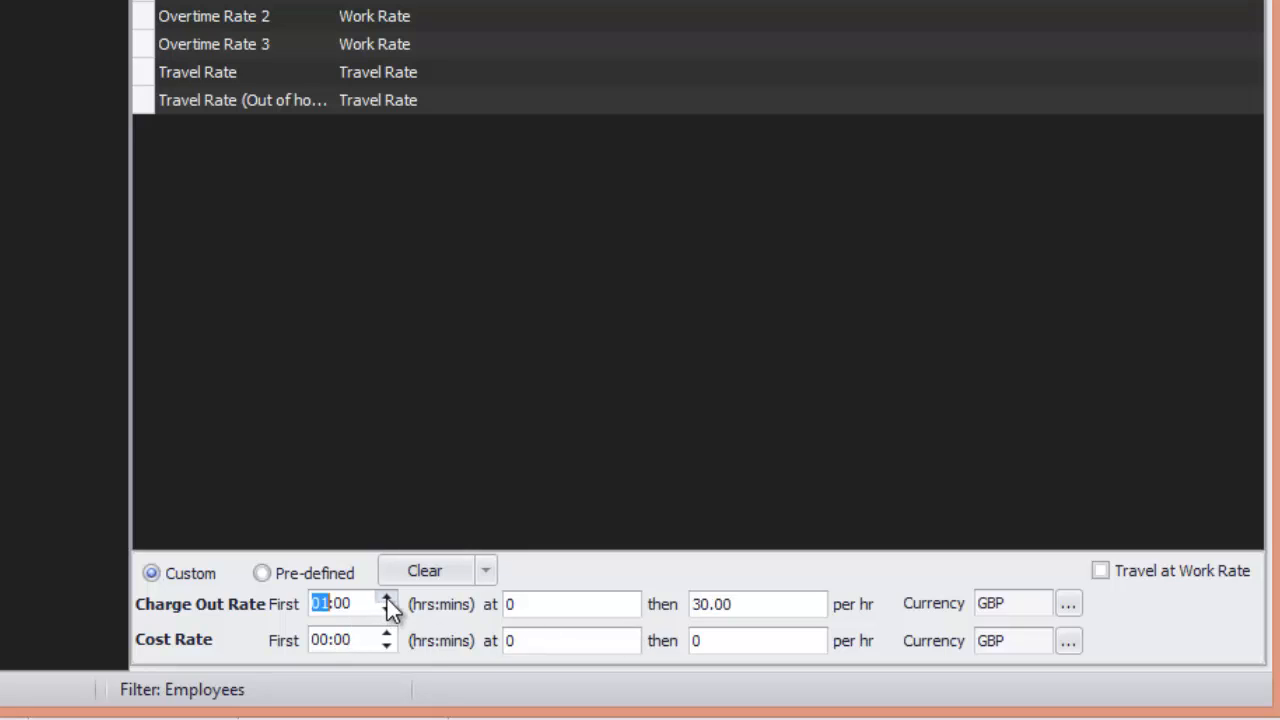
left_click(556, 604)
type("15")
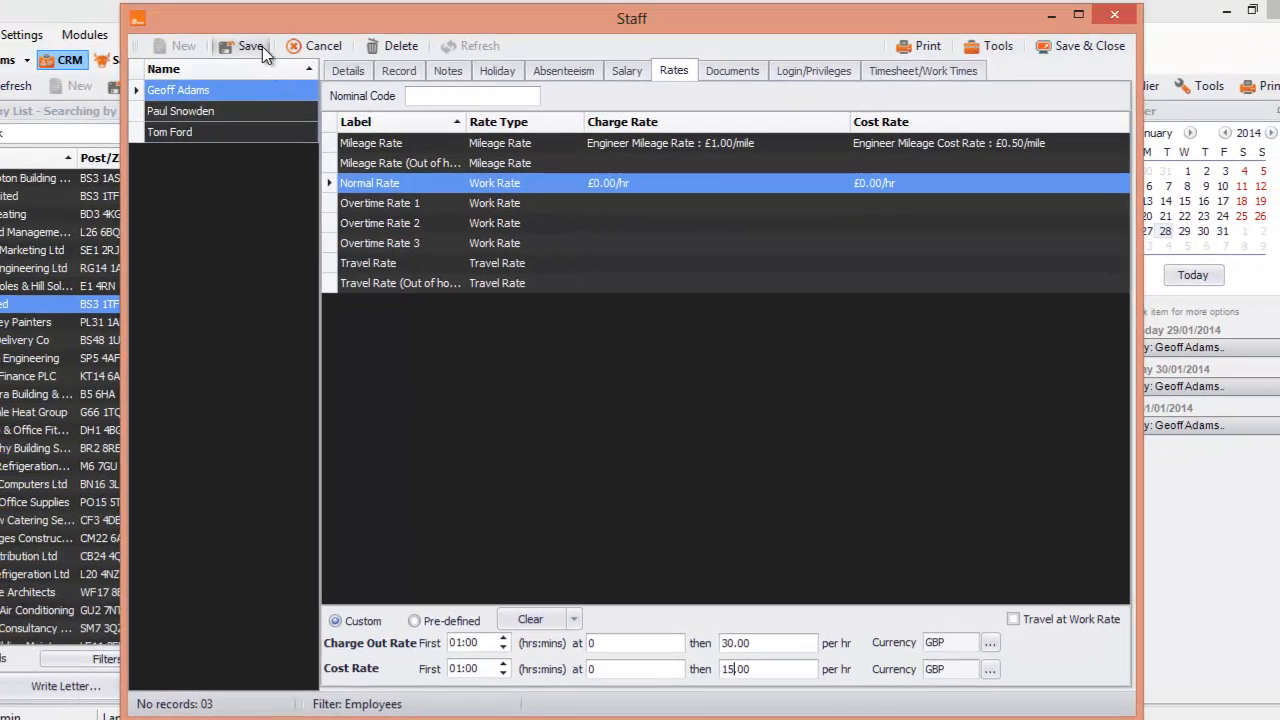
left_click(248, 46)
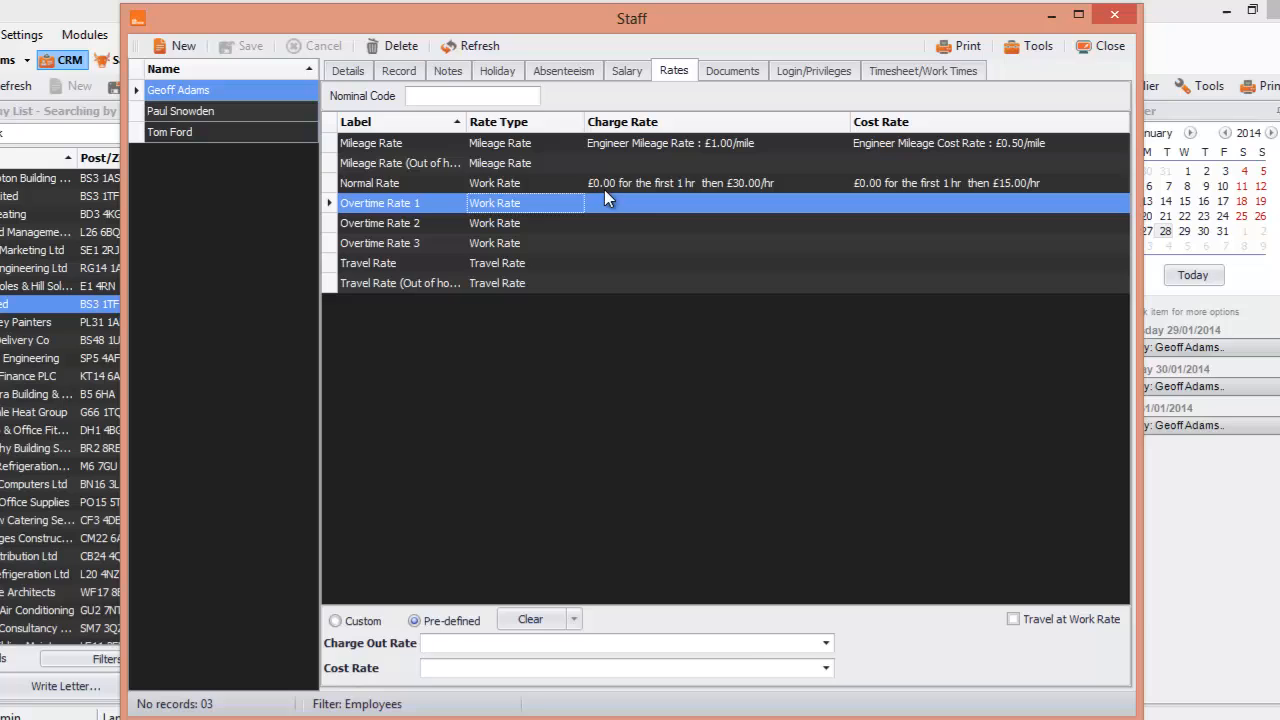
Select the Normal Rate row to confirm the saved first hour £0.00, then £30.00/£15.00 per hour.
left_click(368, 182)
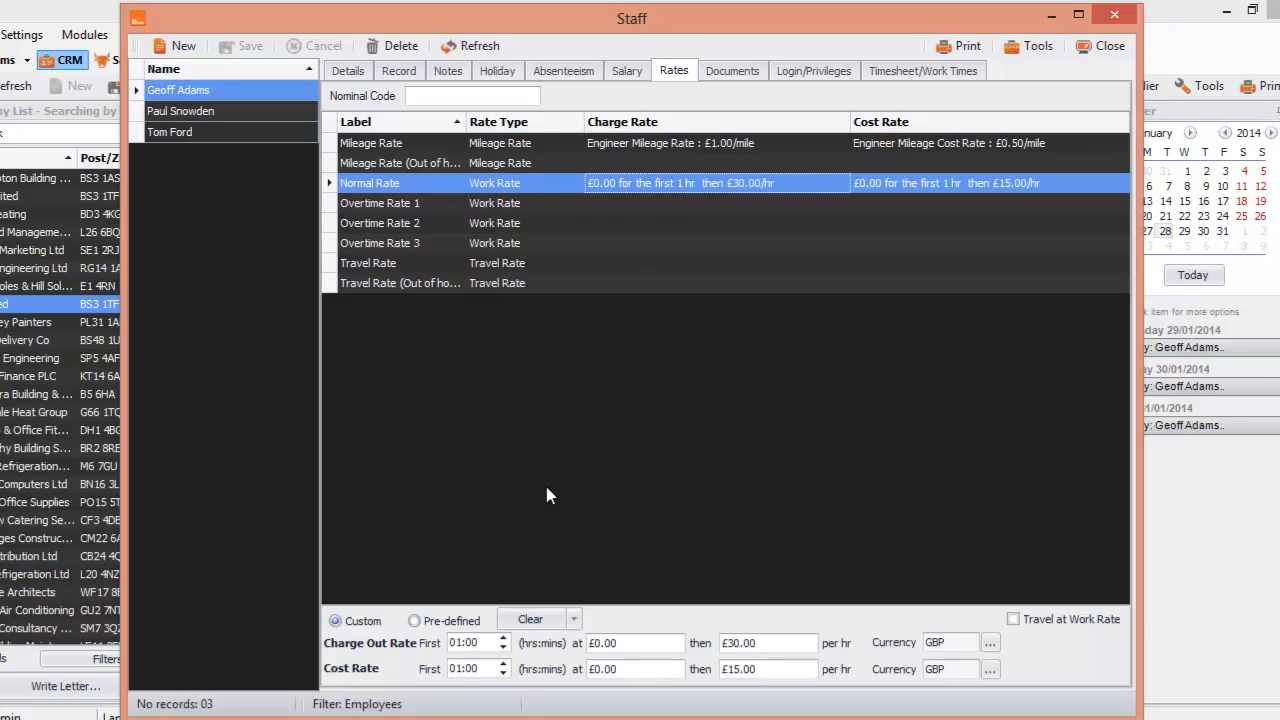
mouse_move(752, 248)
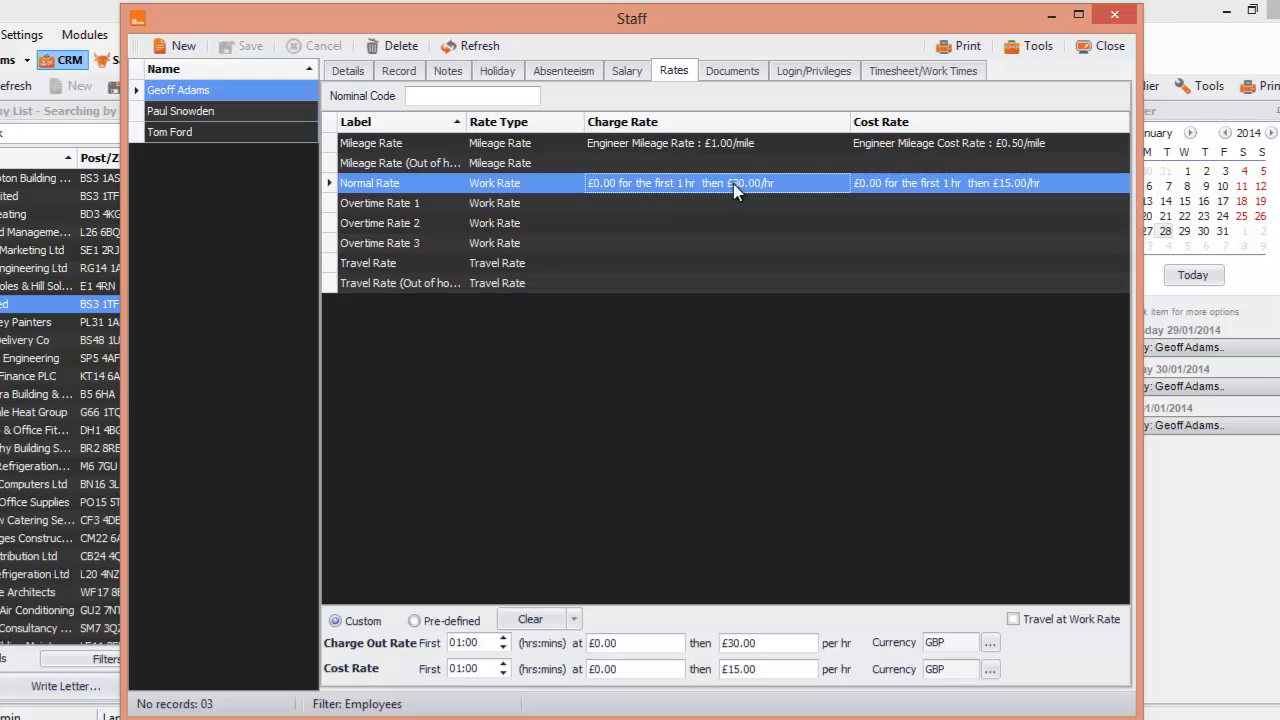
mouse_move(1002, 198)
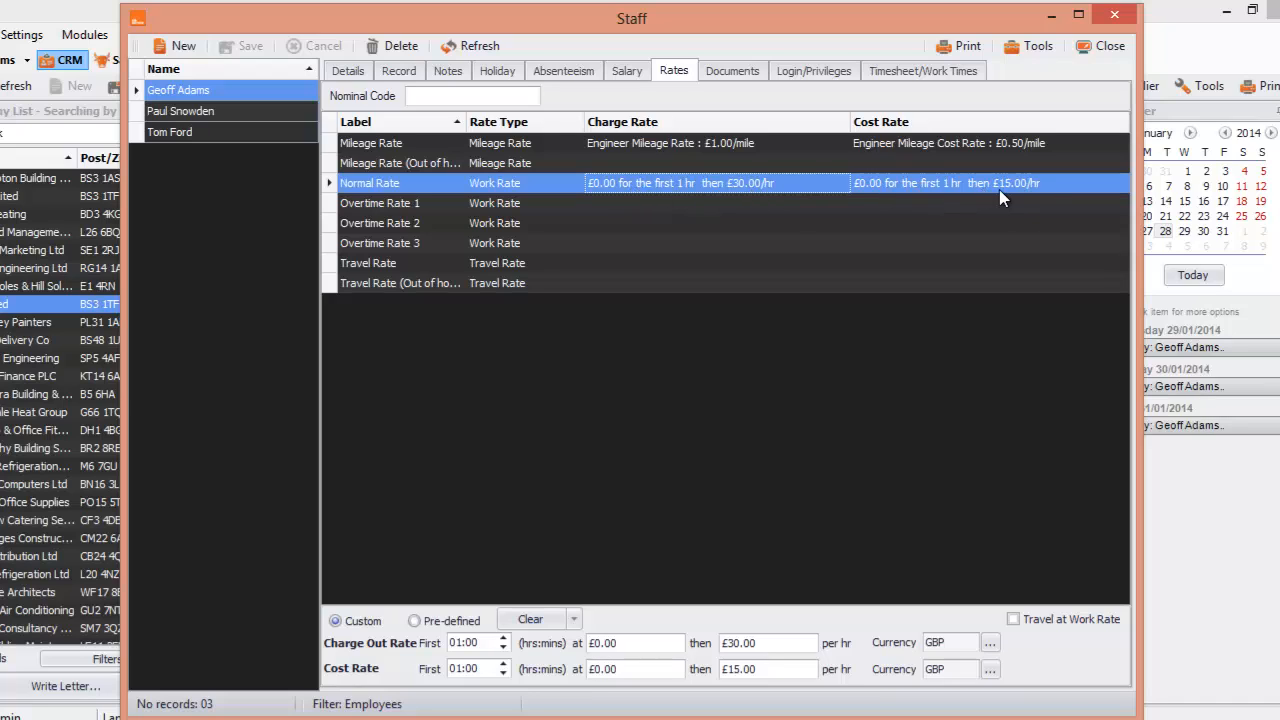
mouse_move(812, 262)
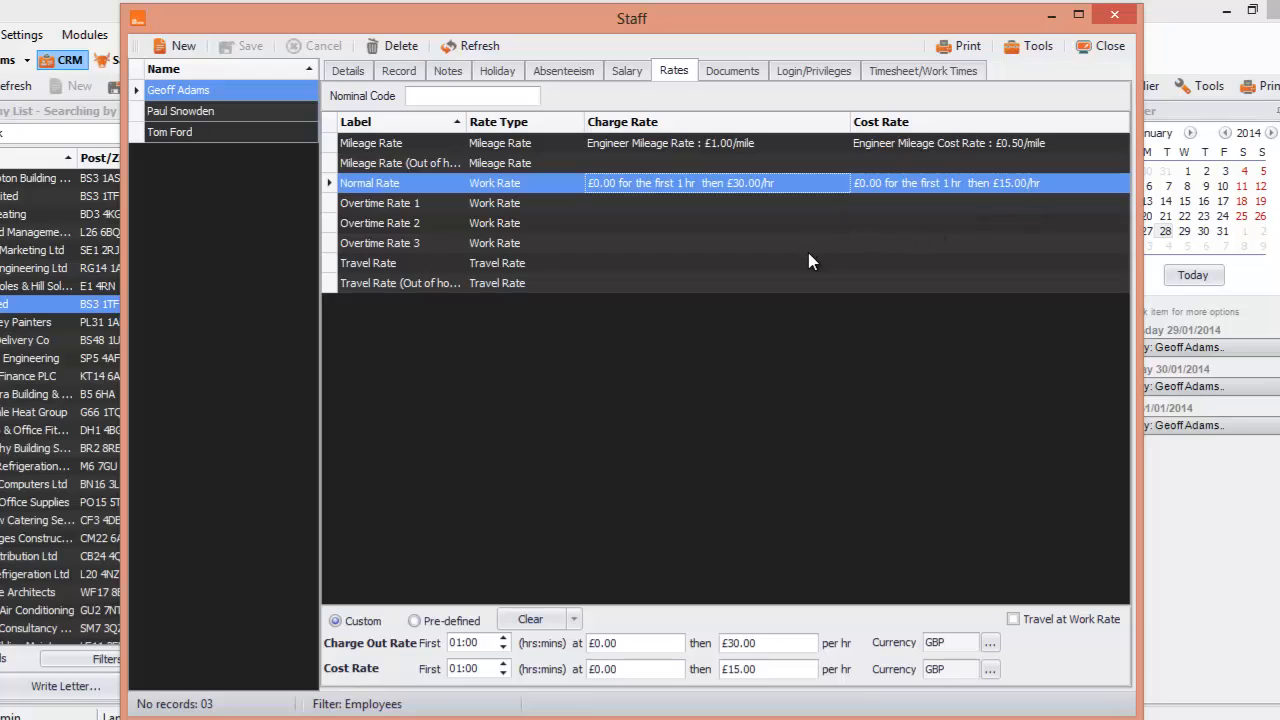
mouse_move(752, 184)
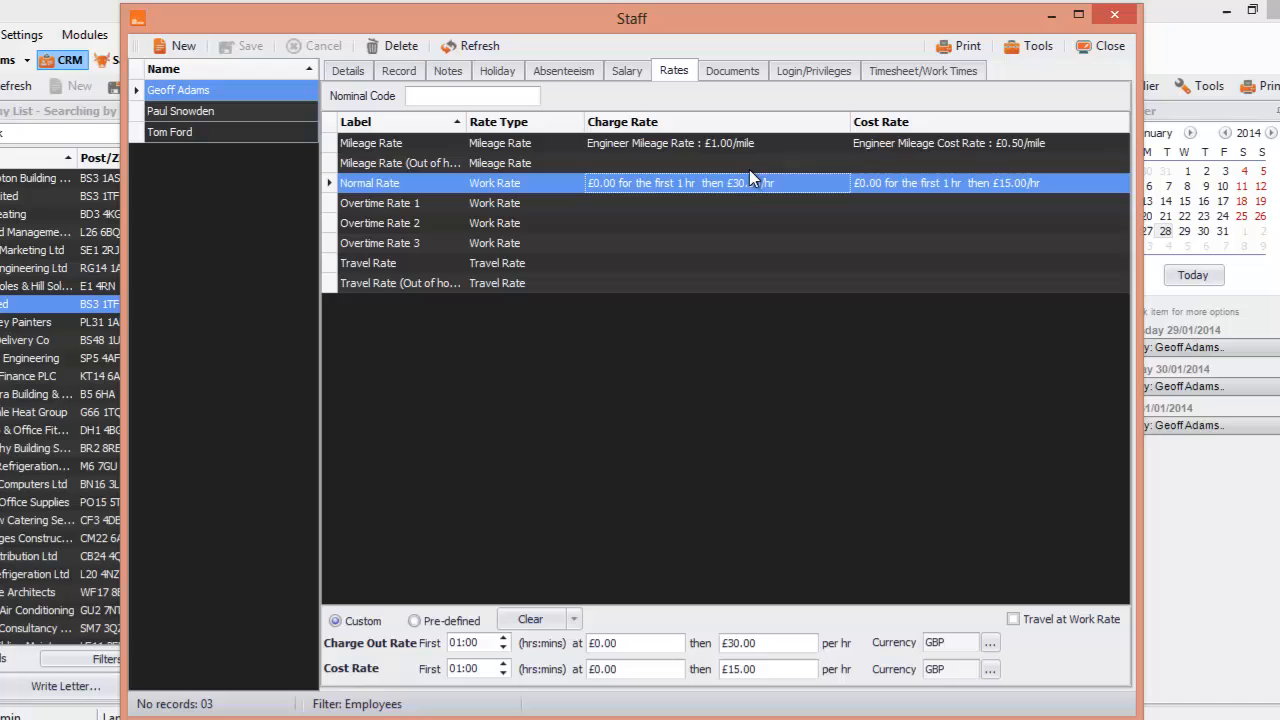
mouse_move(756, 164)
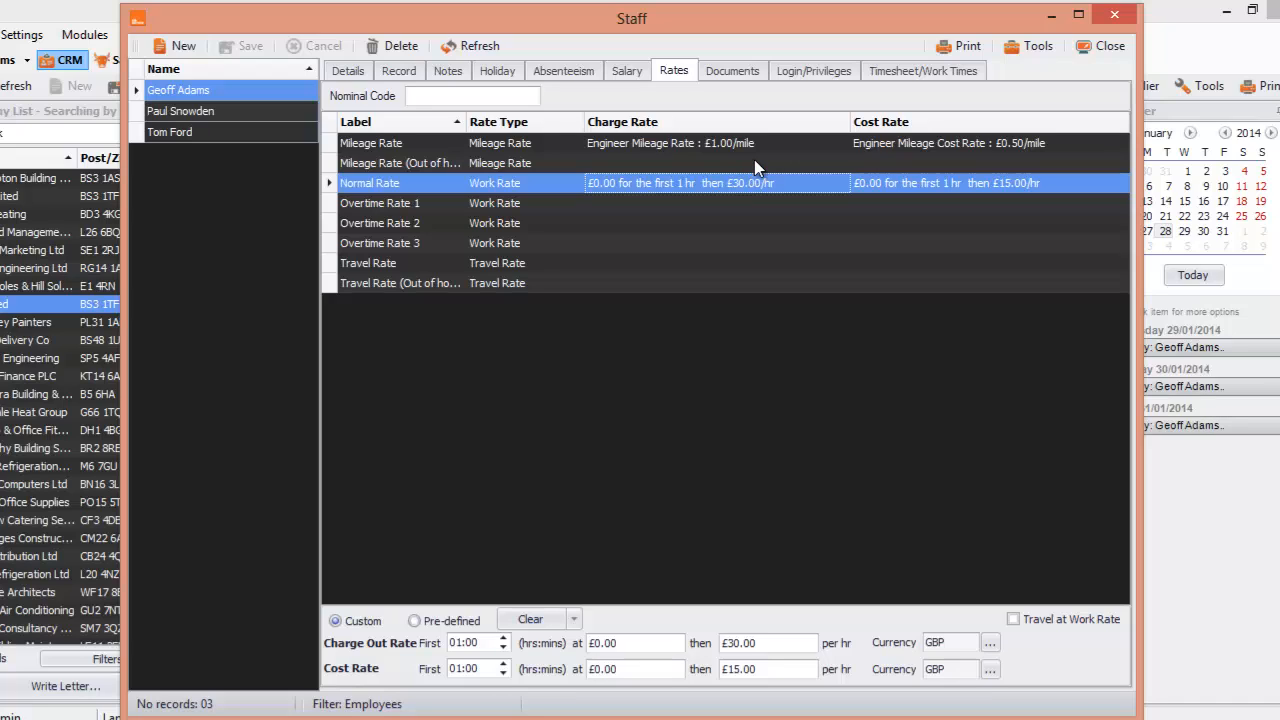
mouse_move(888, 152)
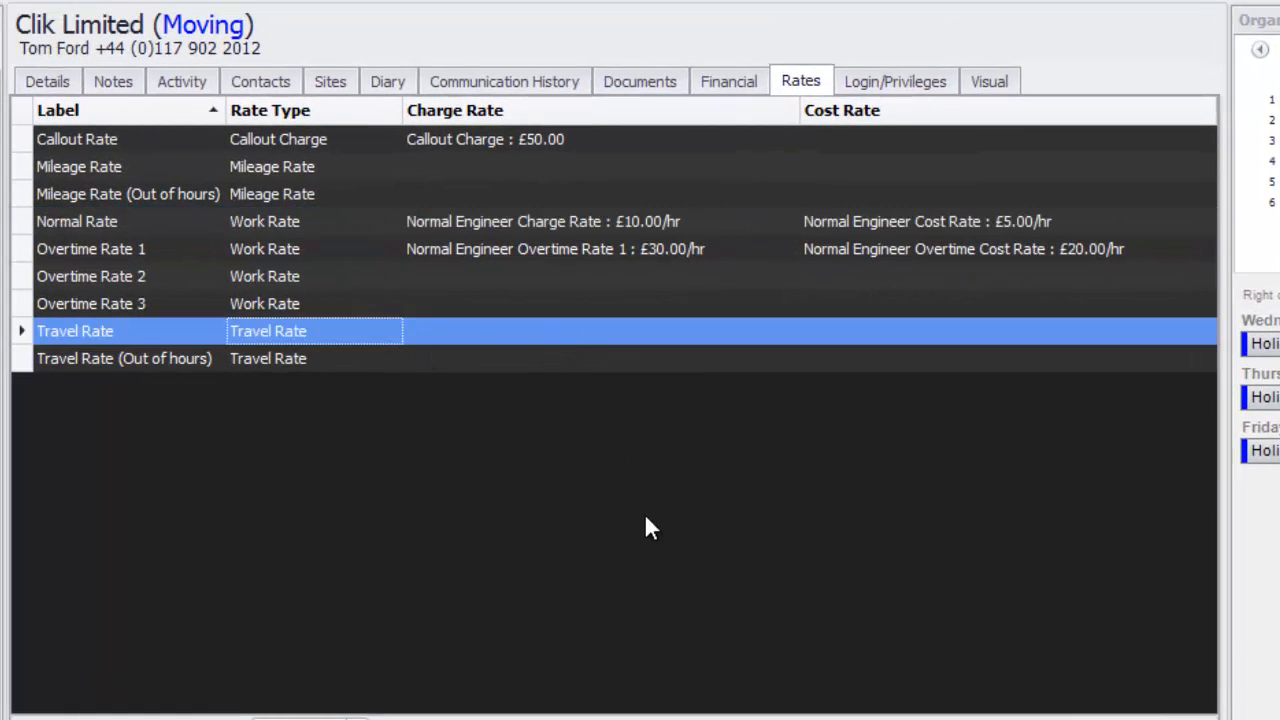
mouse_move(508, 360)
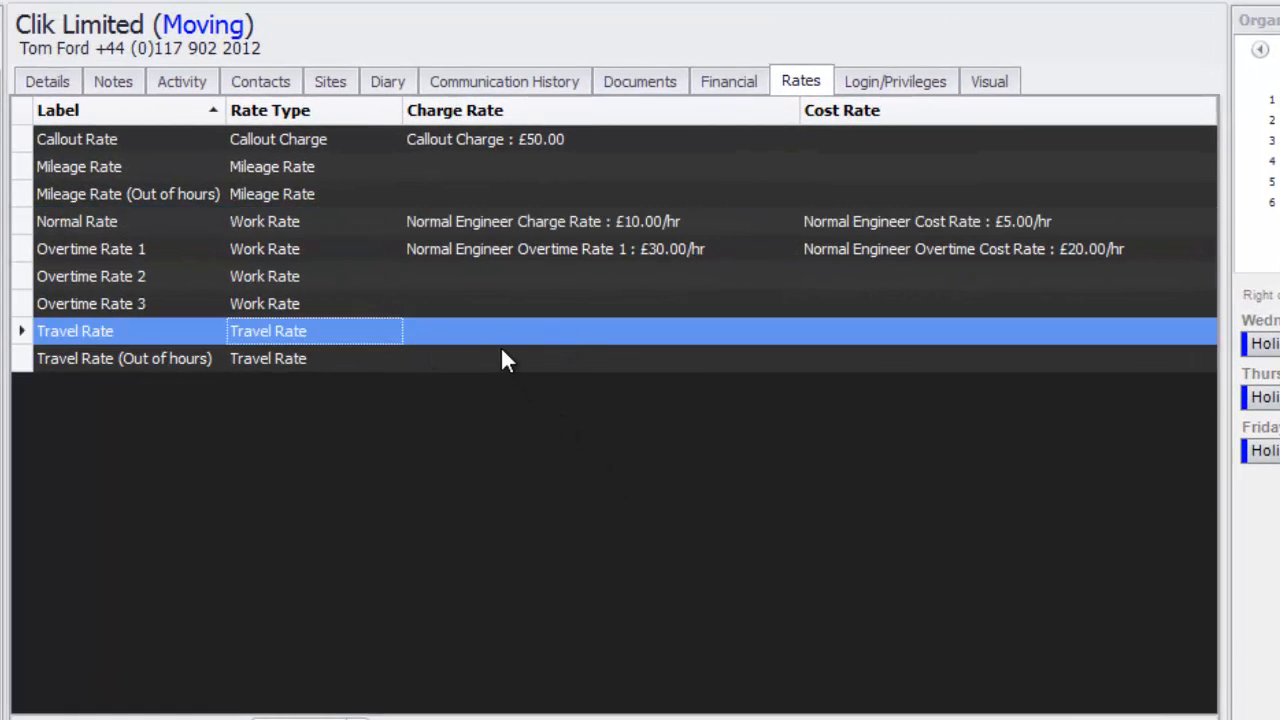